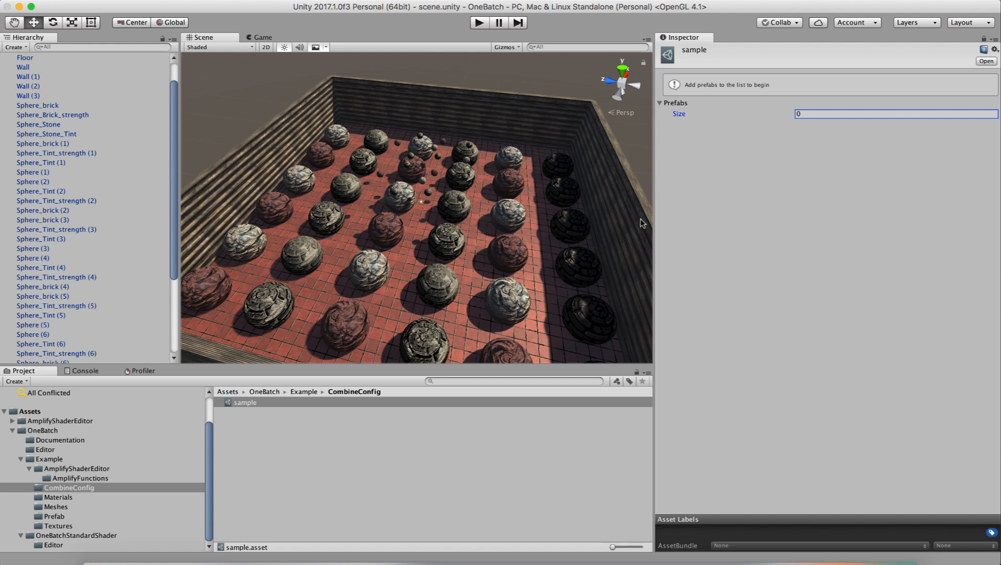
mouse_move(844, 144)
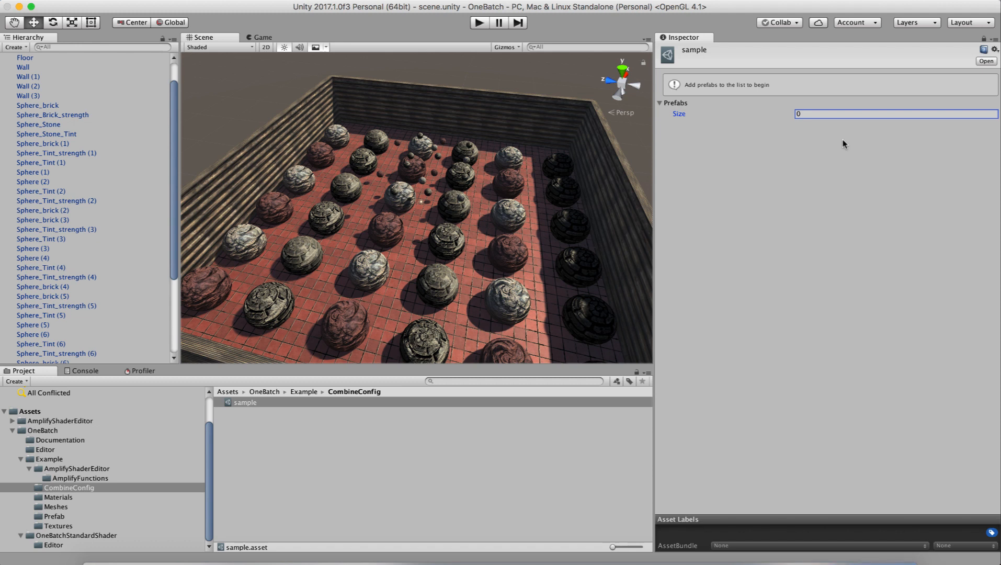
mouse_move(839, 130)
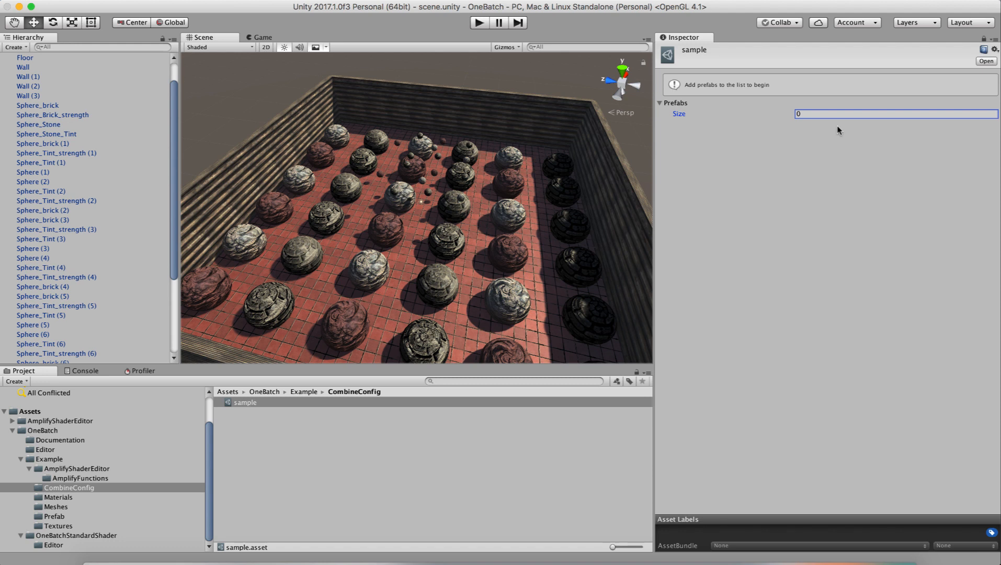
mouse_move(248, 476)
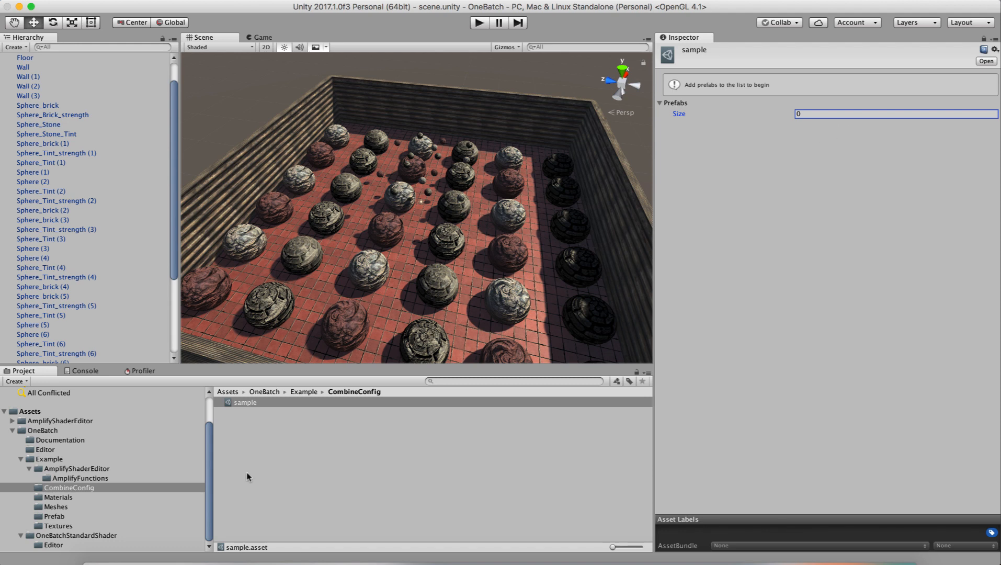
mouse_move(431, 245)
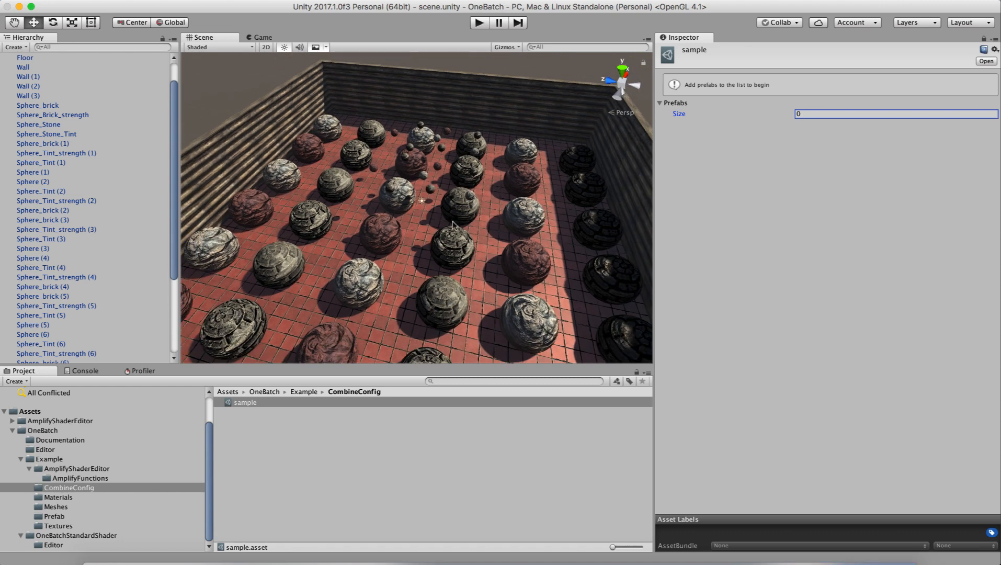
mouse_move(802, 172)
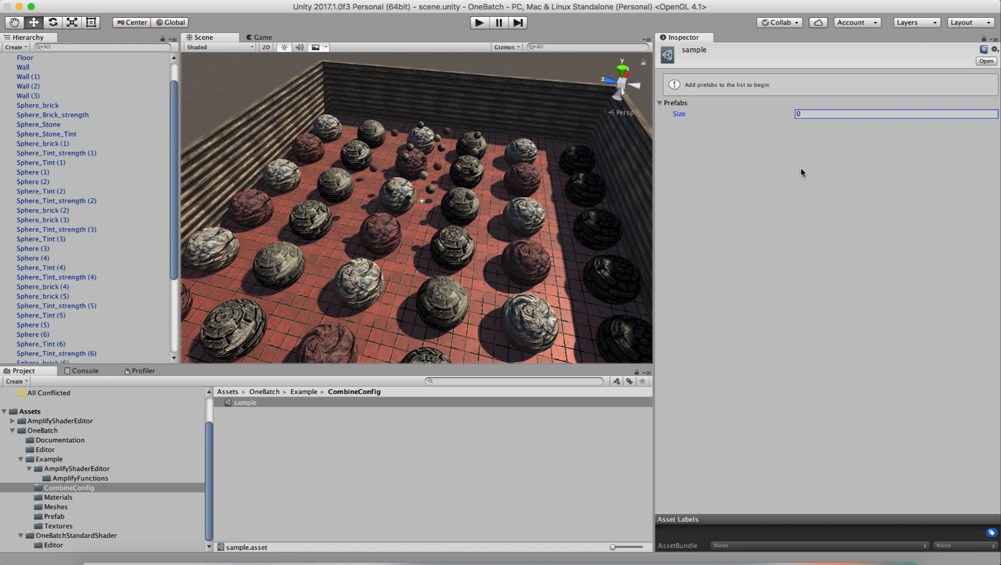
mouse_move(246, 403)
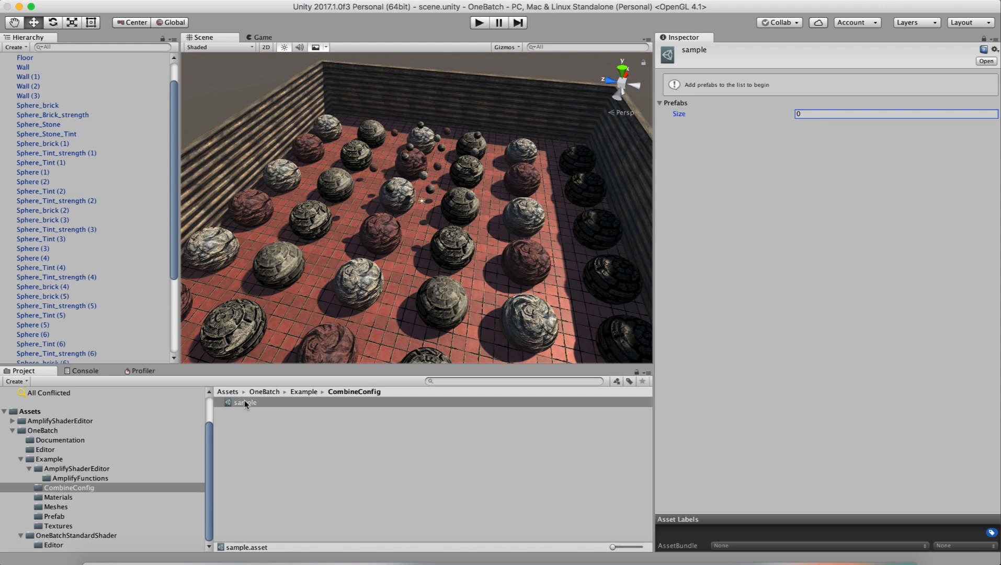
Add a new OneBatch Config asset named Example to the CombineConfig folder.
right_click(245, 402)
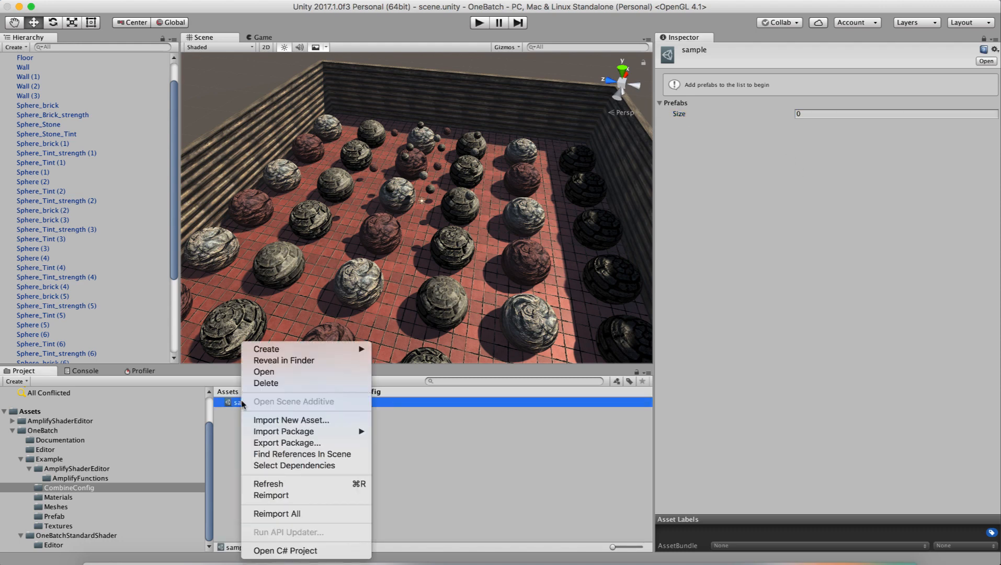
left_click(265, 382)
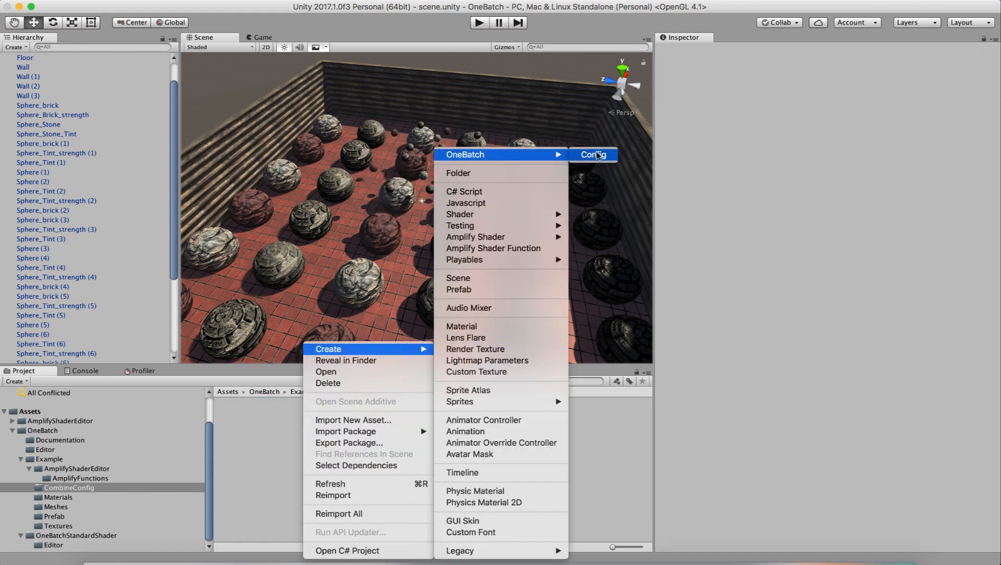
left_click(593, 154)
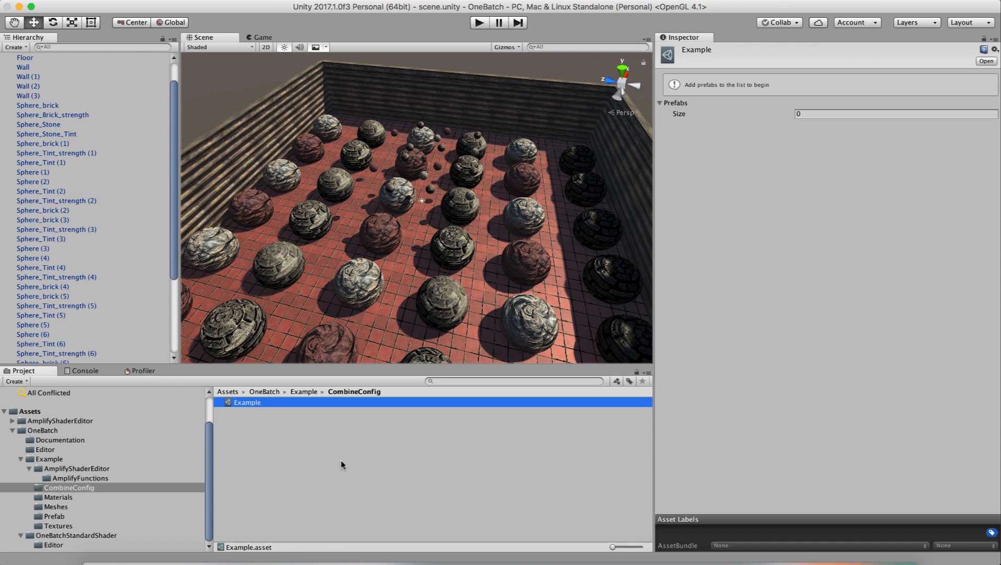
mouse_move(668, 112)
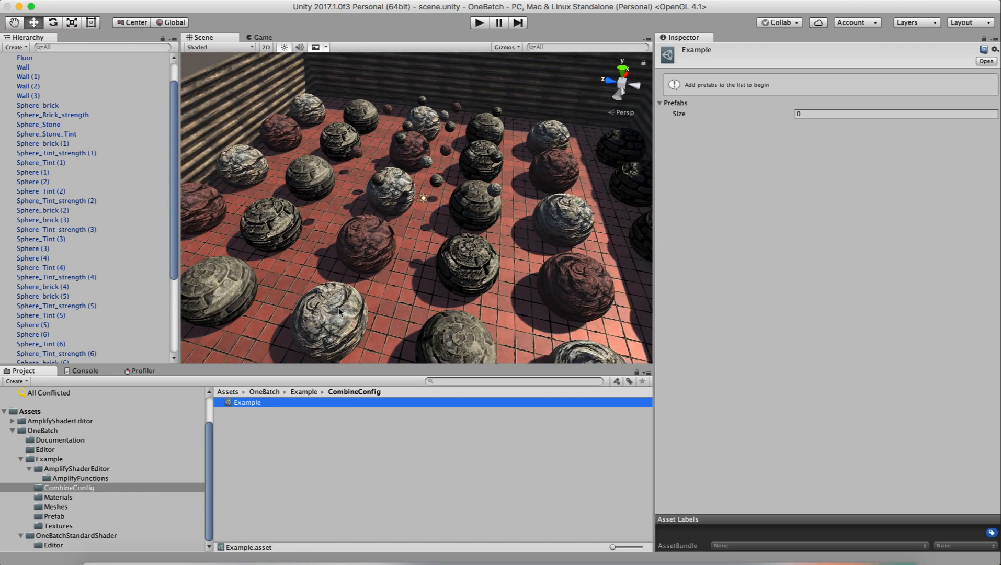
mouse_move(372, 227)
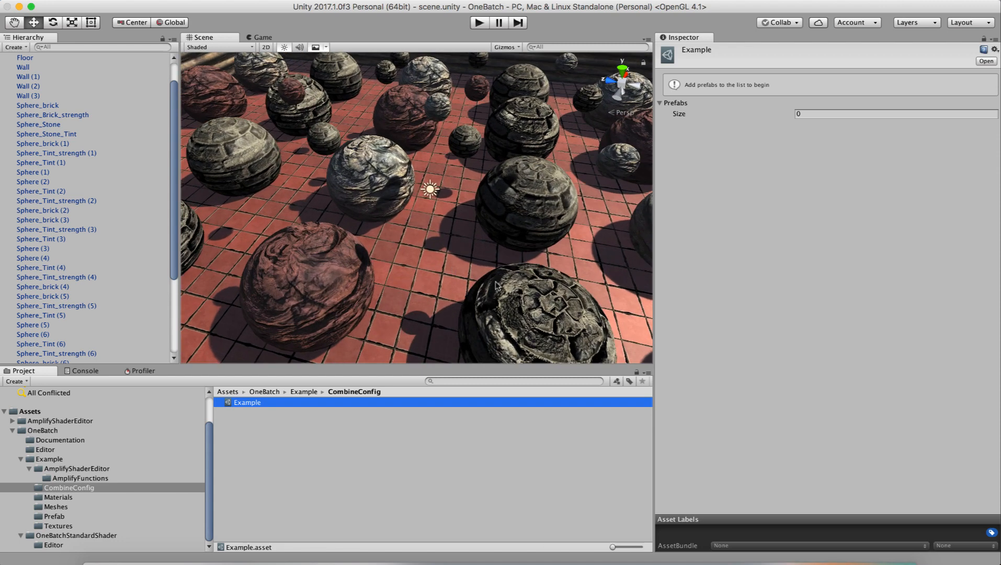
mouse_move(550, 179)
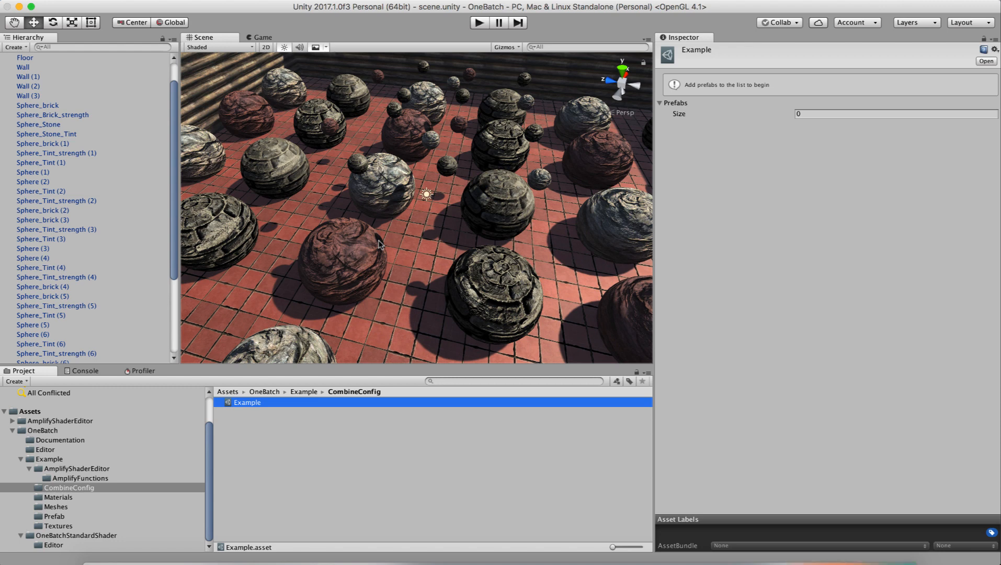
mouse_move(402, 310)
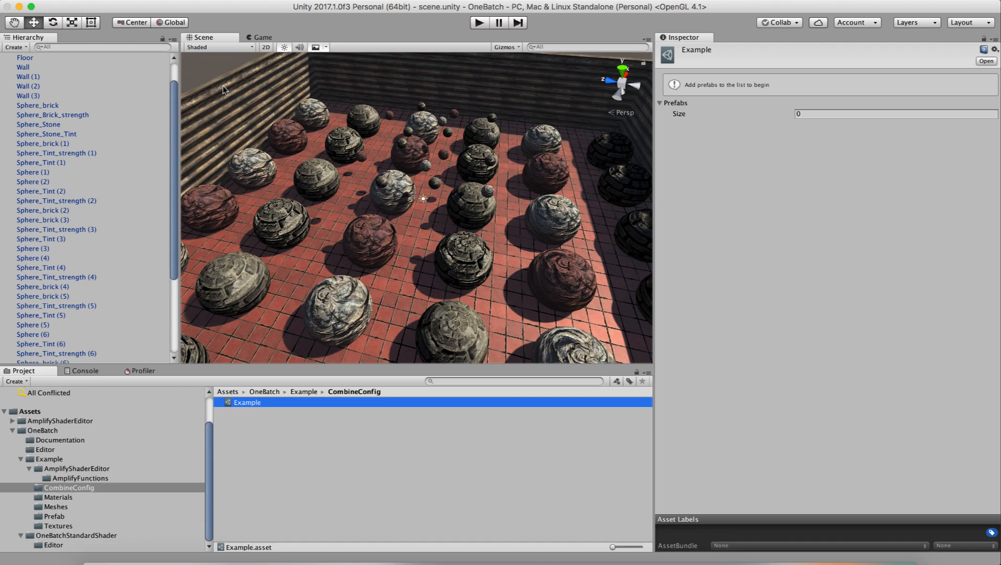
mouse_move(381, 324)
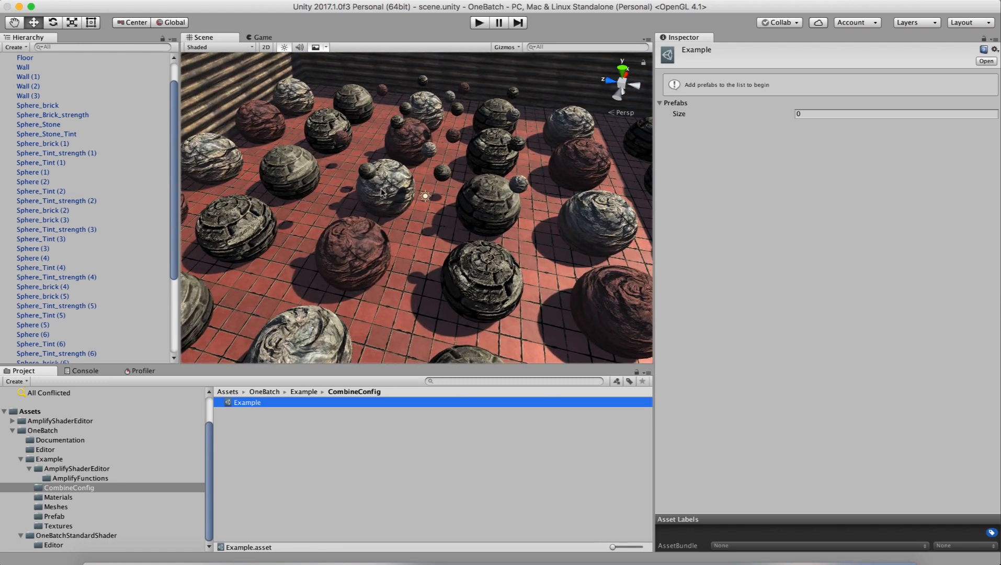
mouse_move(401, 305)
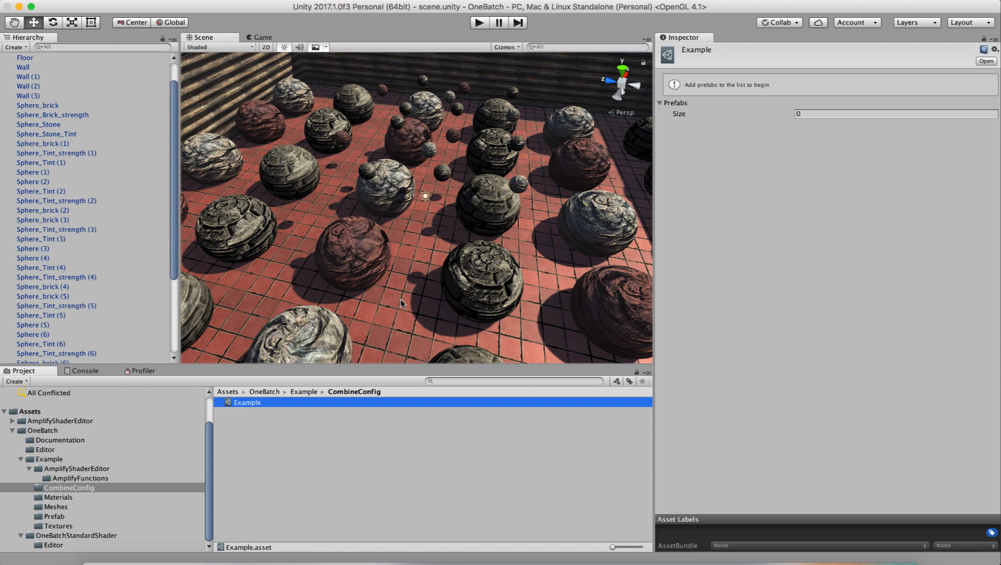
mouse_move(420, 291)
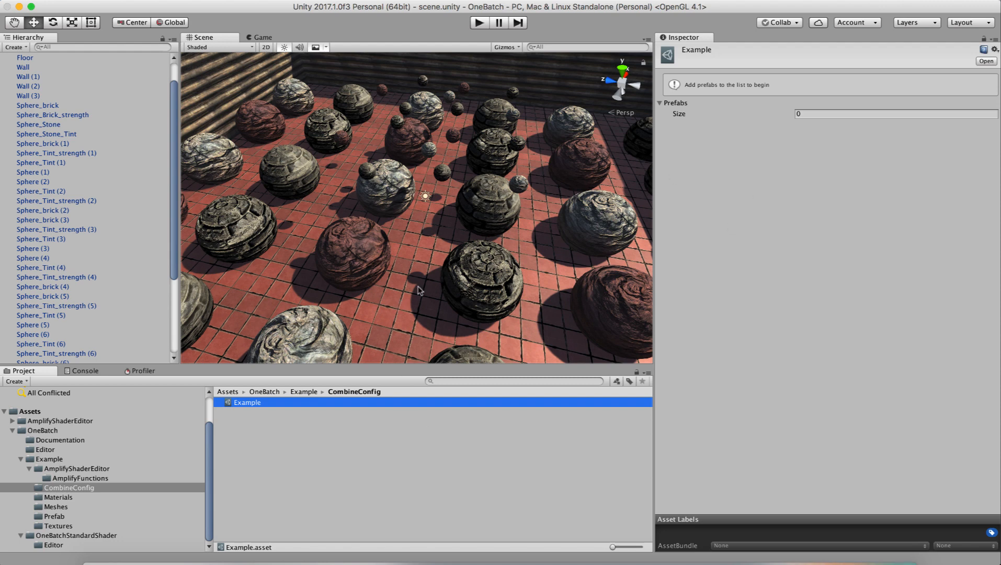
mouse_move(673, 109)
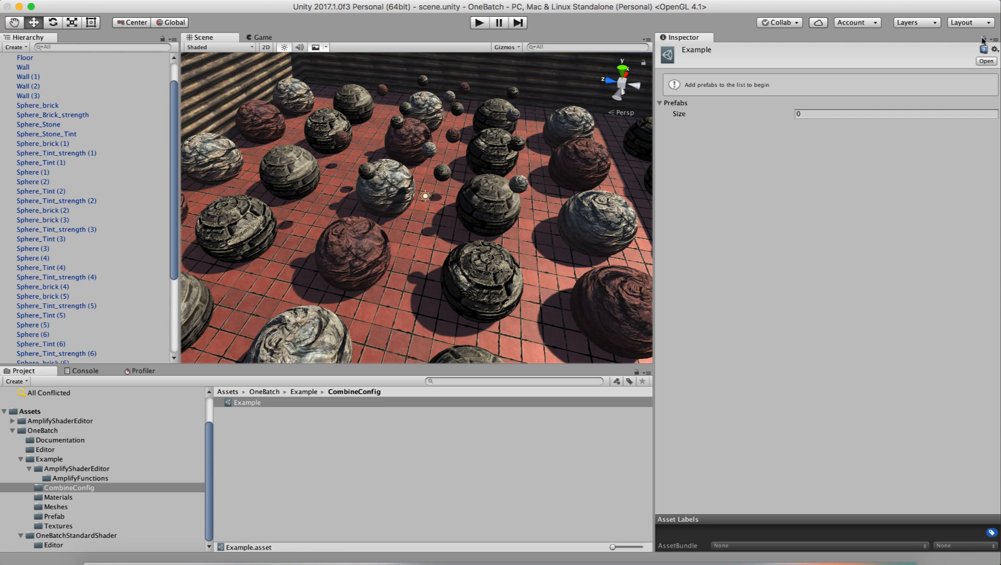
mouse_move(57, 509)
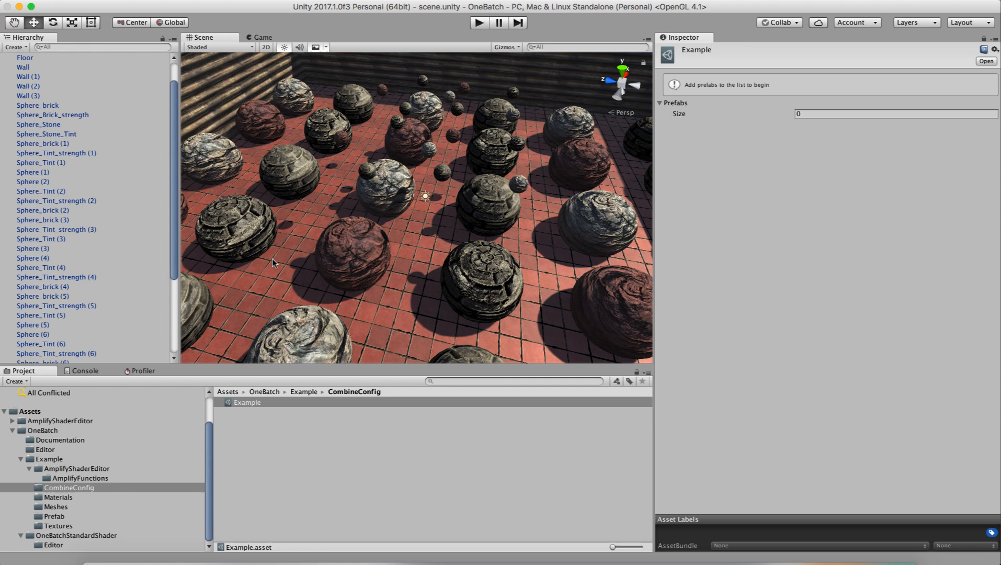
mouse_move(146, 548)
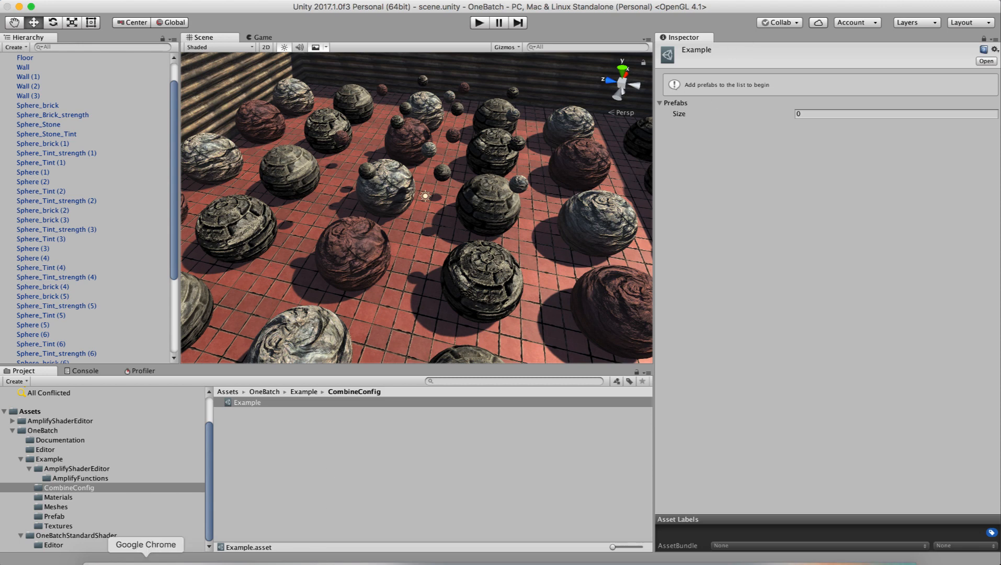
Fill the Example config with Floor, Small4, Sphere_brick, Sphere_Stone, Wall and the other prefabs.
left_click(54, 516)
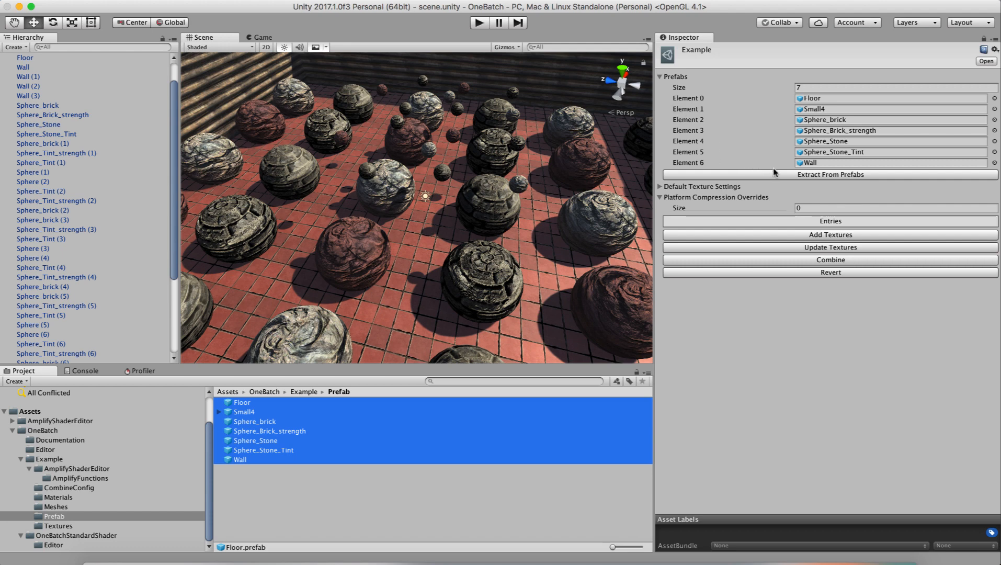
mouse_move(771, 176)
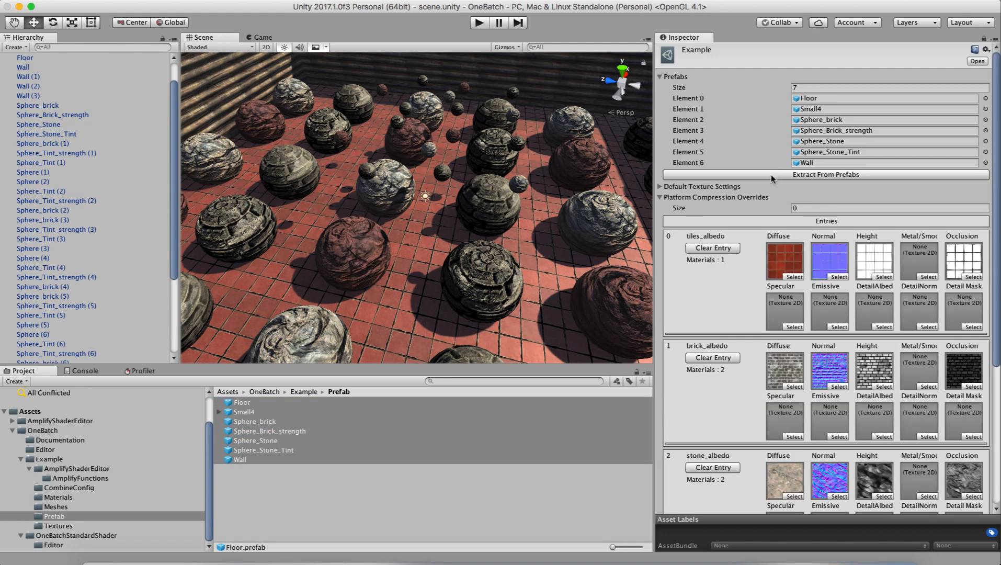
Expand the Example config's Default Texture and Albedo Settings (1024, automatic compression, bilinear).
scroll("down", 3)
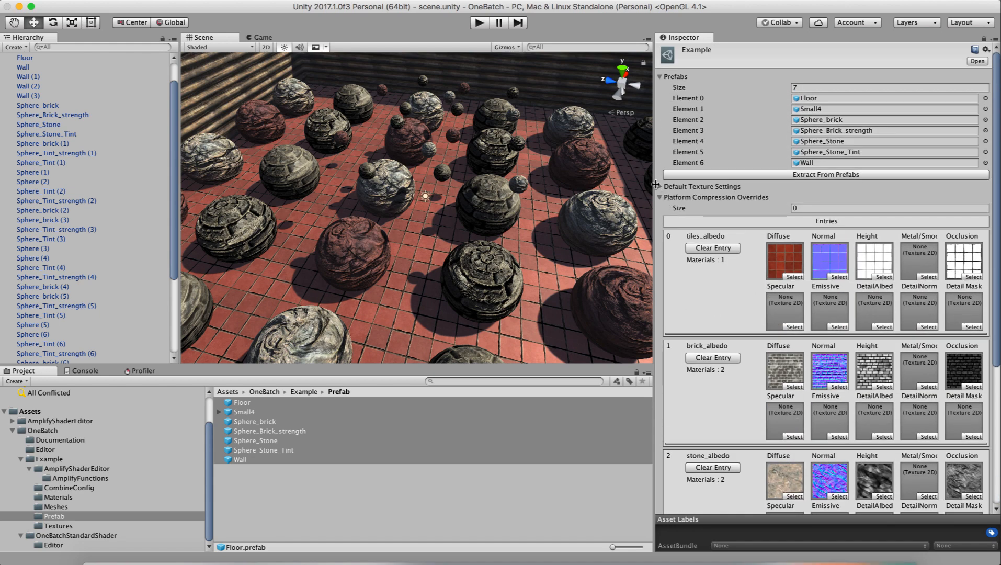
left_click(662, 186)
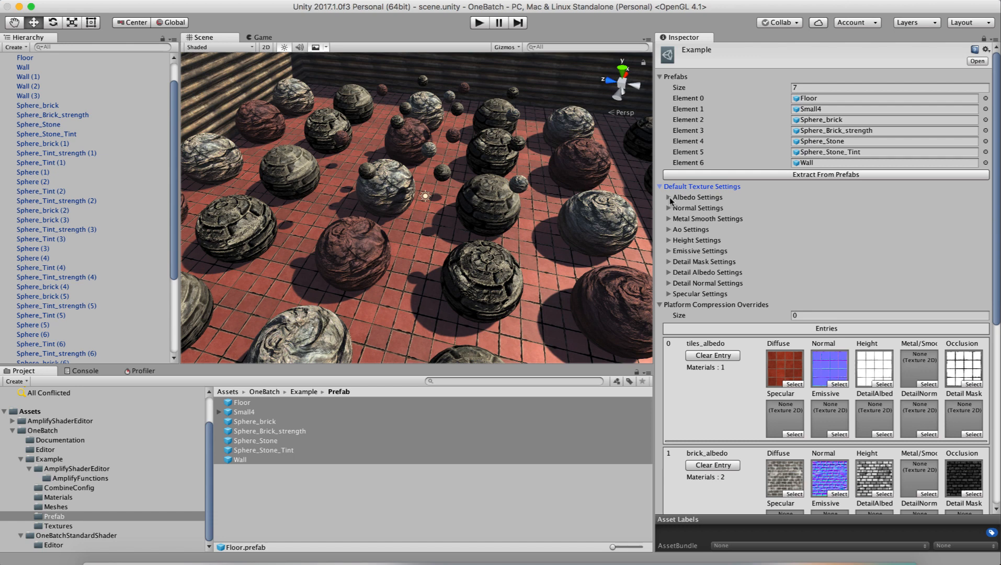
left_click(668, 197)
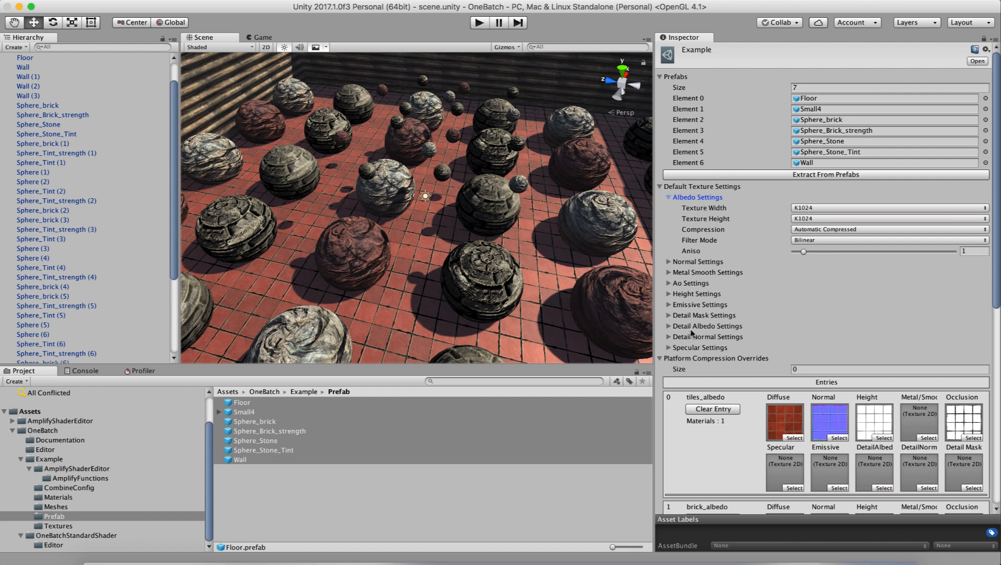
mouse_move(824, 218)
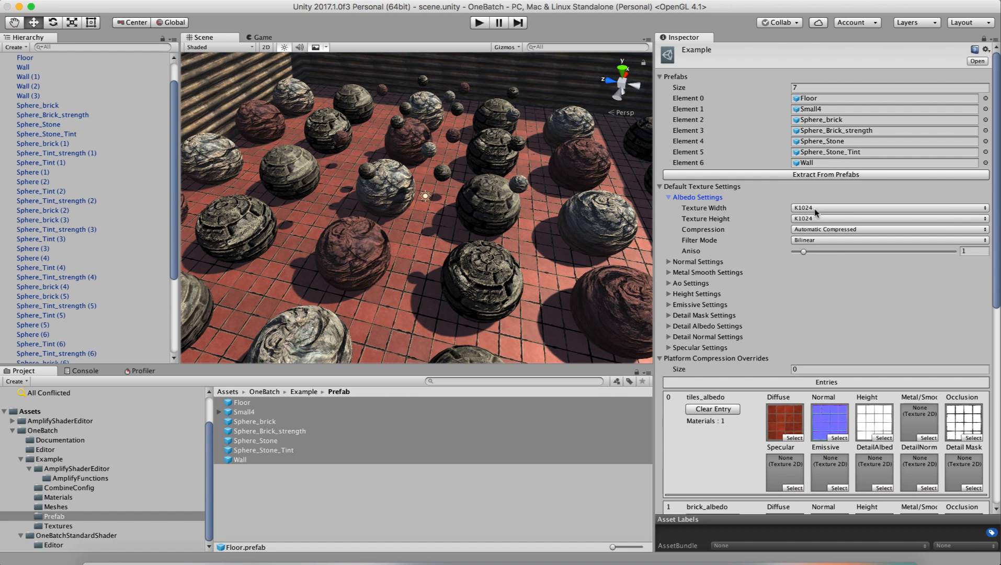
mouse_move(674, 209)
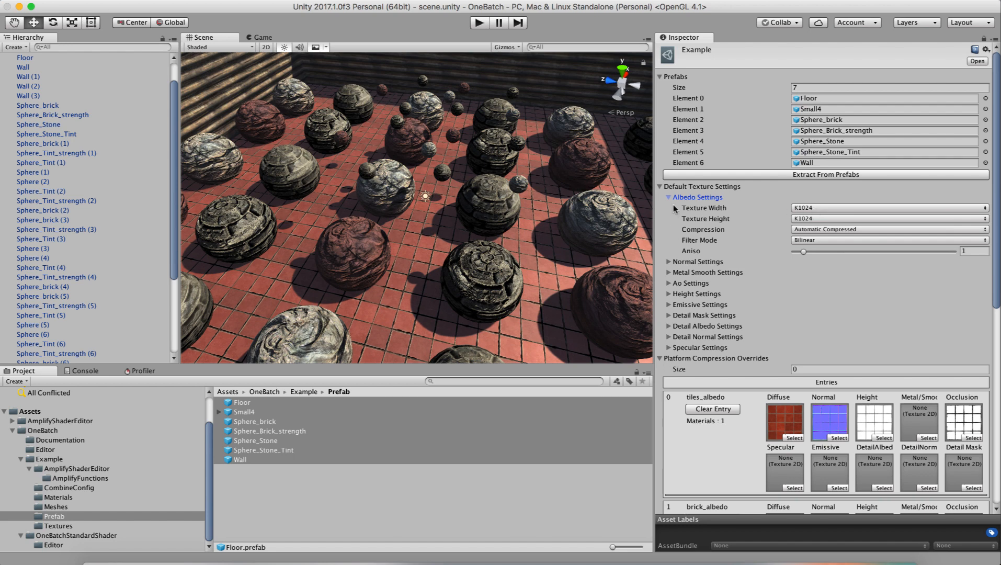
left_click(668, 185)
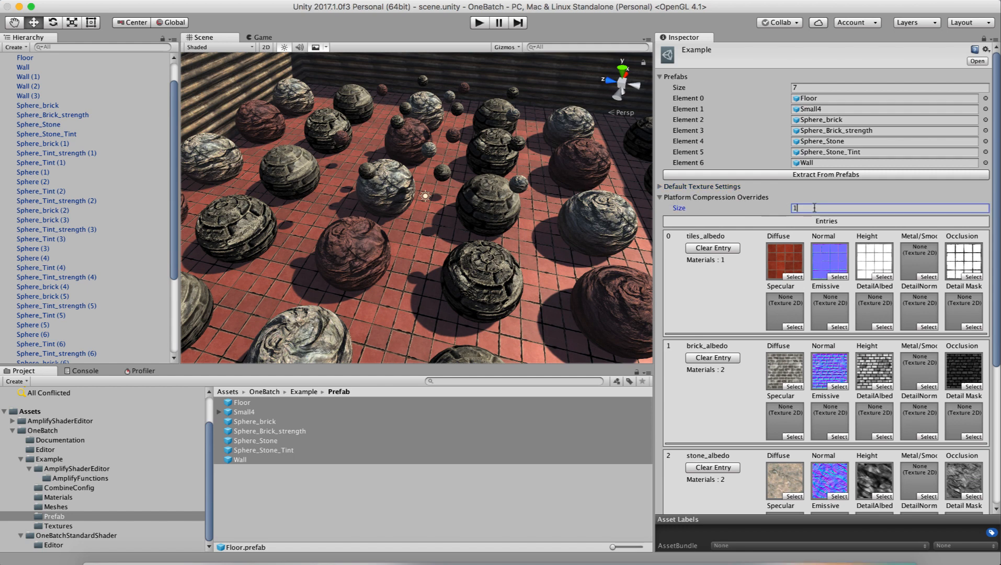
type("1")
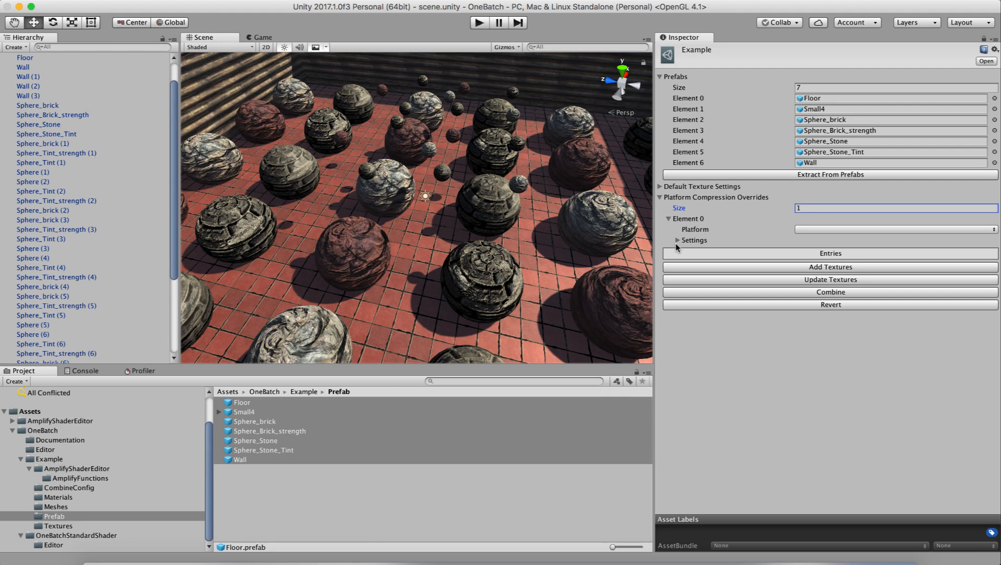
left_click(677, 240)
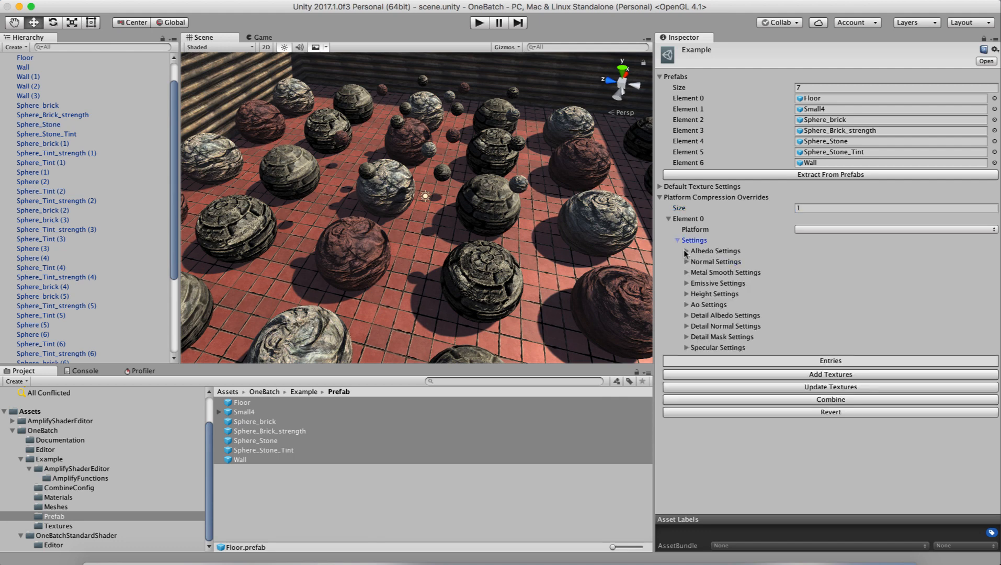
left_click(893, 229)
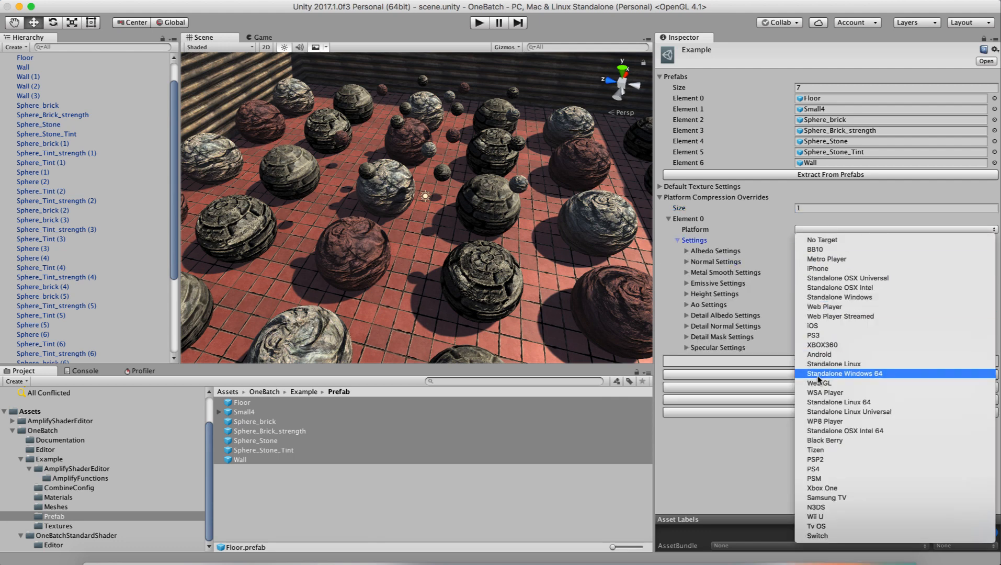
left_click(824, 382)
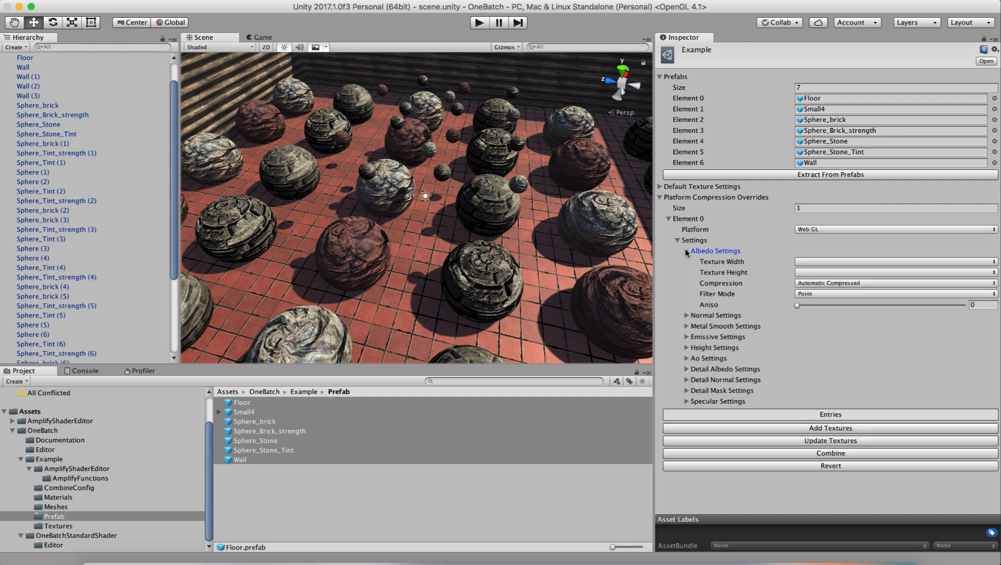
left_click(893, 261)
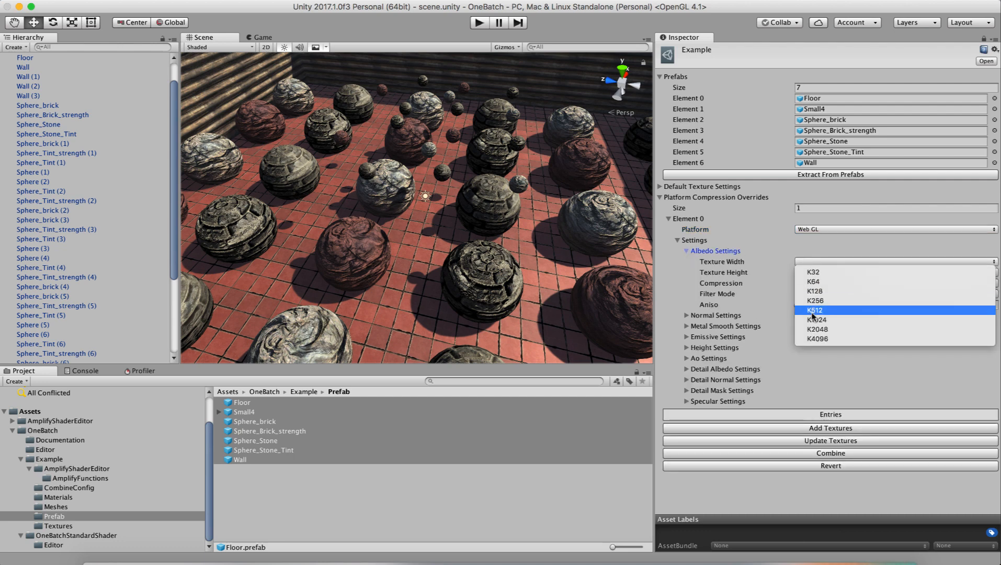
left_click(815, 309)
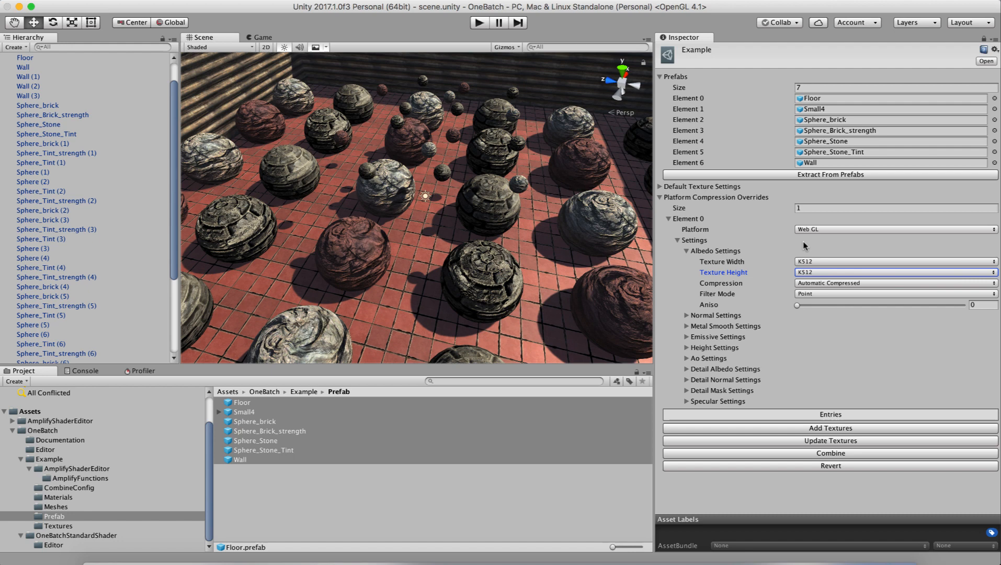
mouse_move(805, 230)
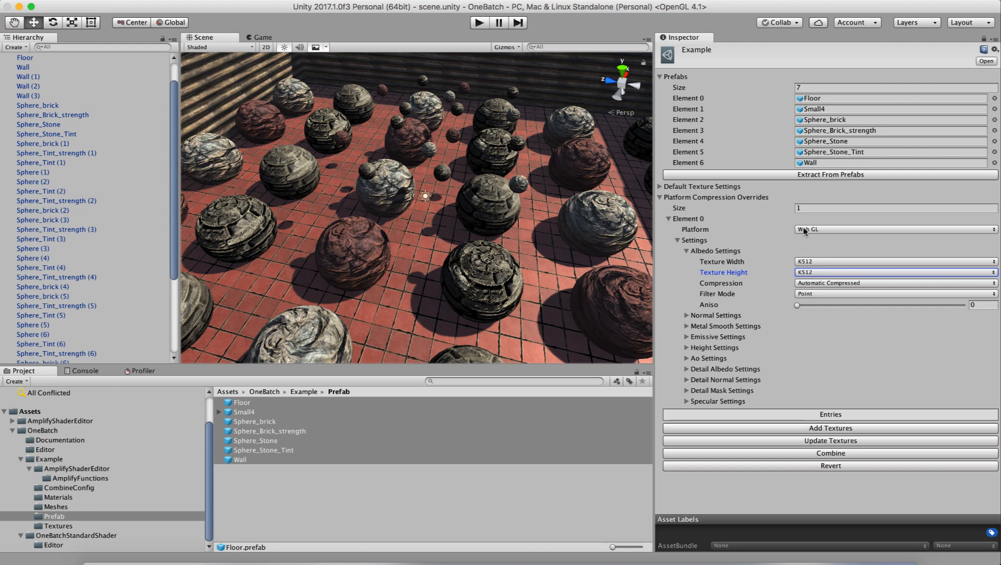
left_click(894, 229)
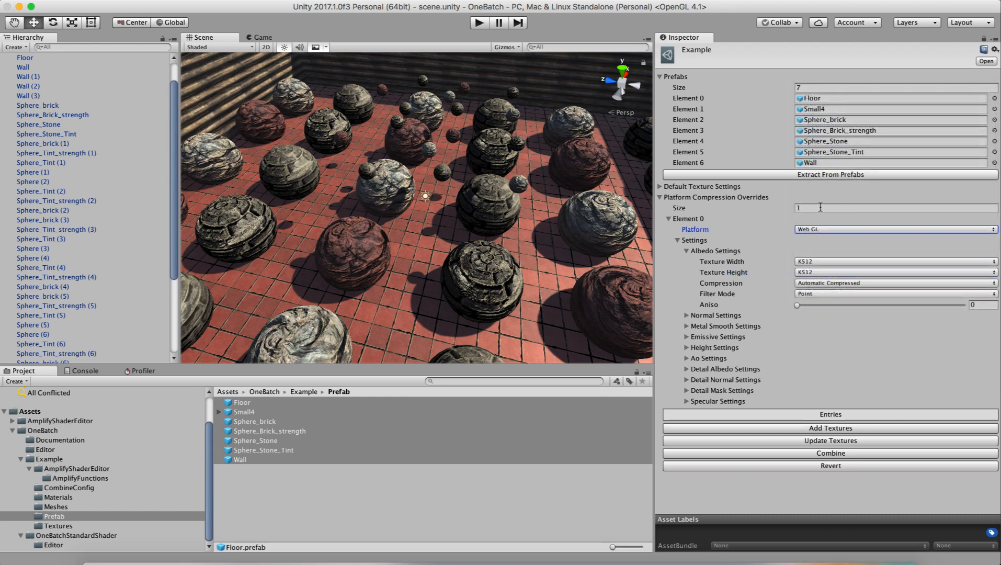
type("0")
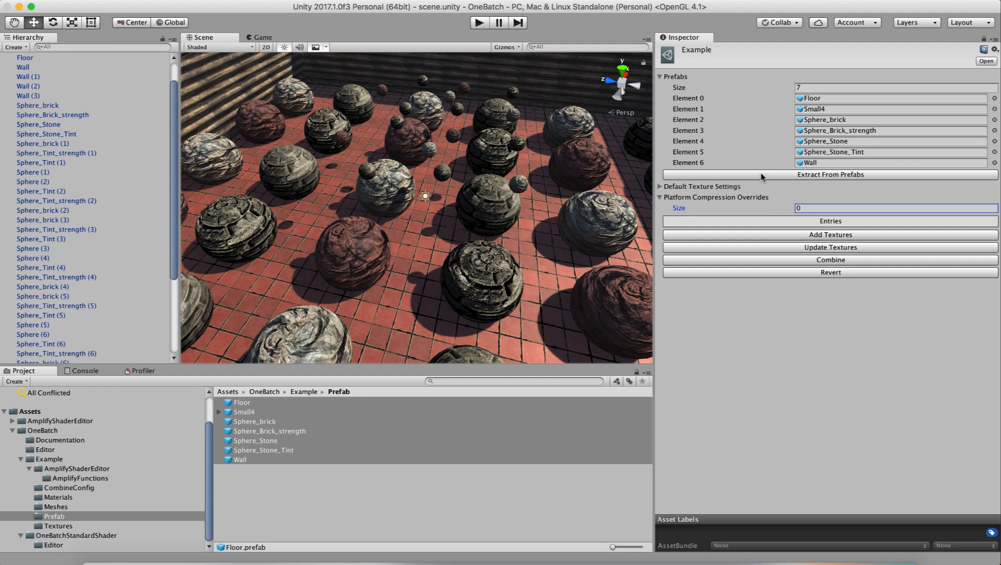
mouse_move(754, 217)
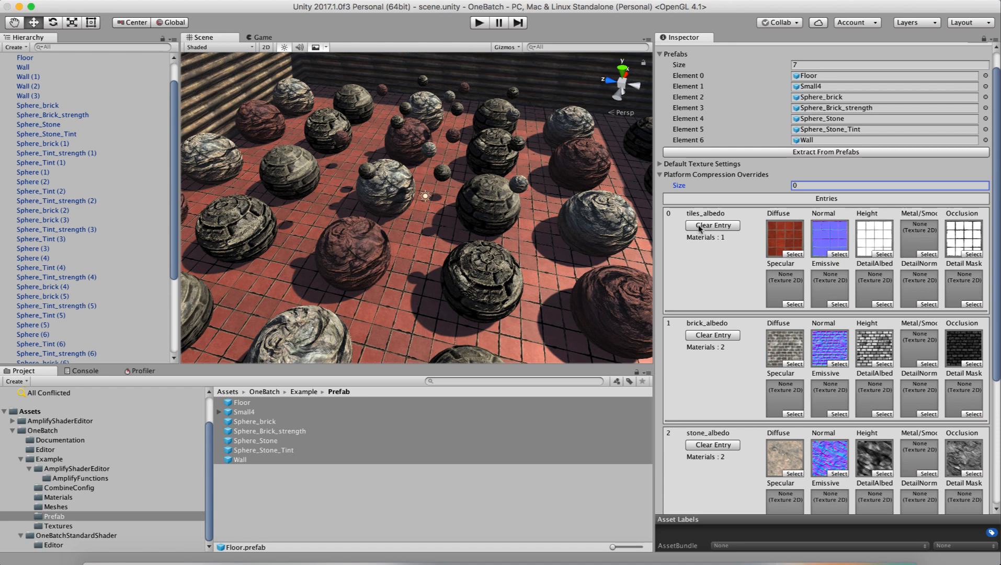
mouse_move(820, 255)
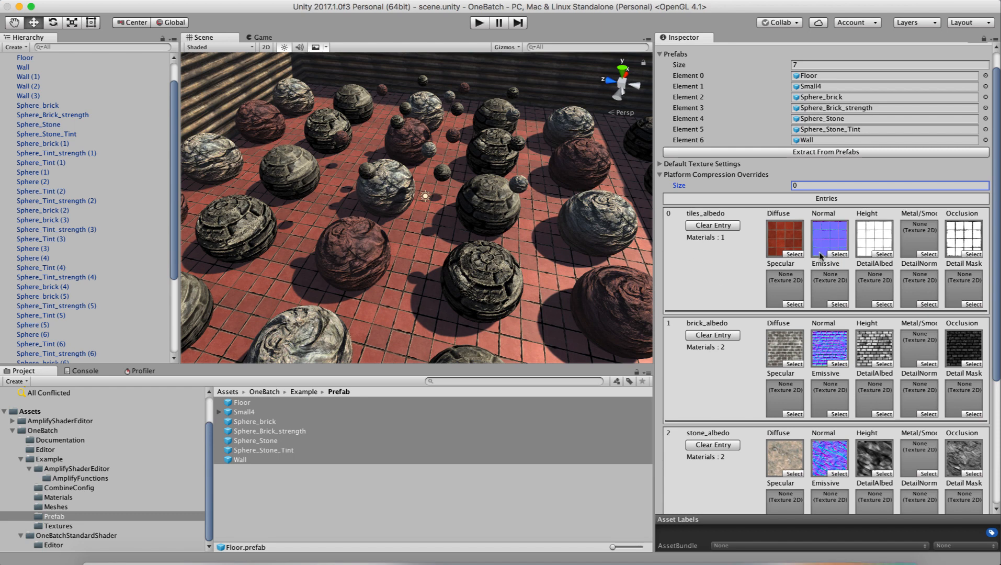
mouse_move(775, 244)
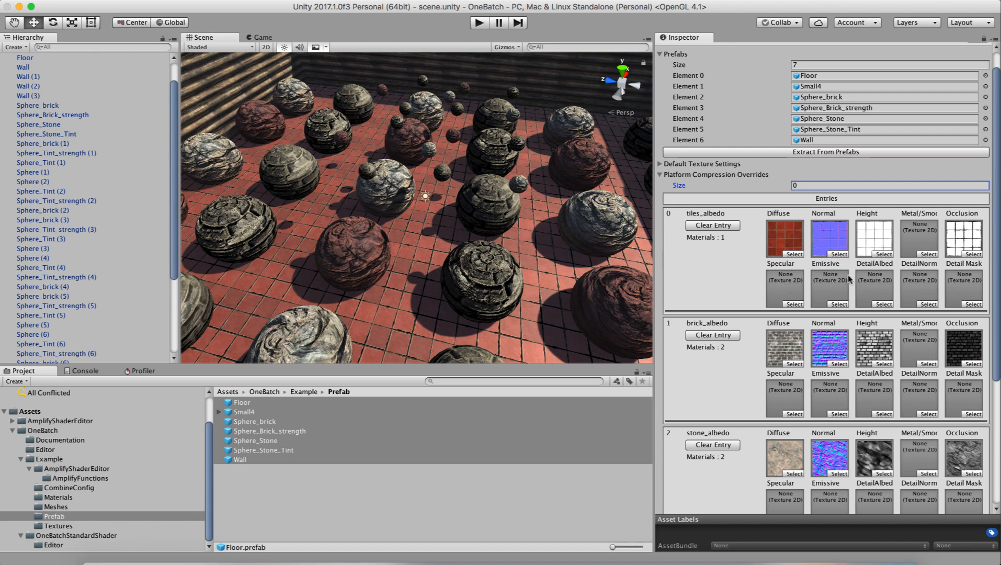
mouse_move(793, 282)
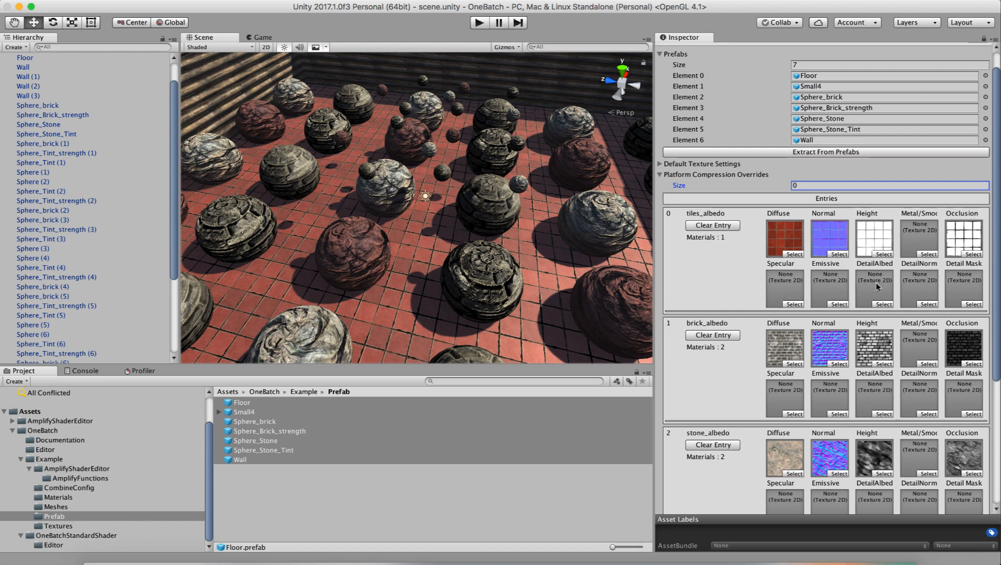
mouse_move(949, 292)
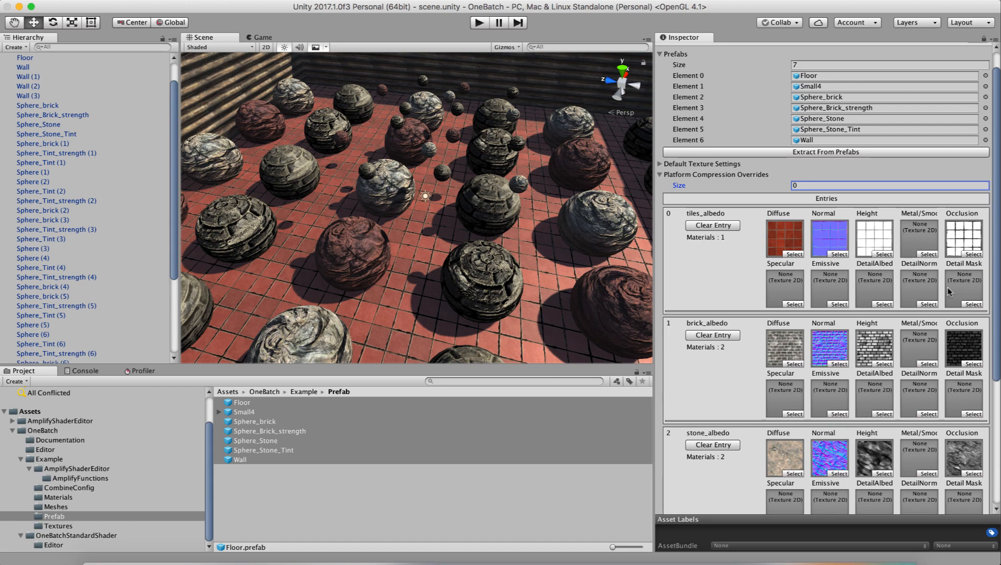
Scroll through the tiles, brick, stone and logs albedo entries and their texture maps.
scroll("down", 3)
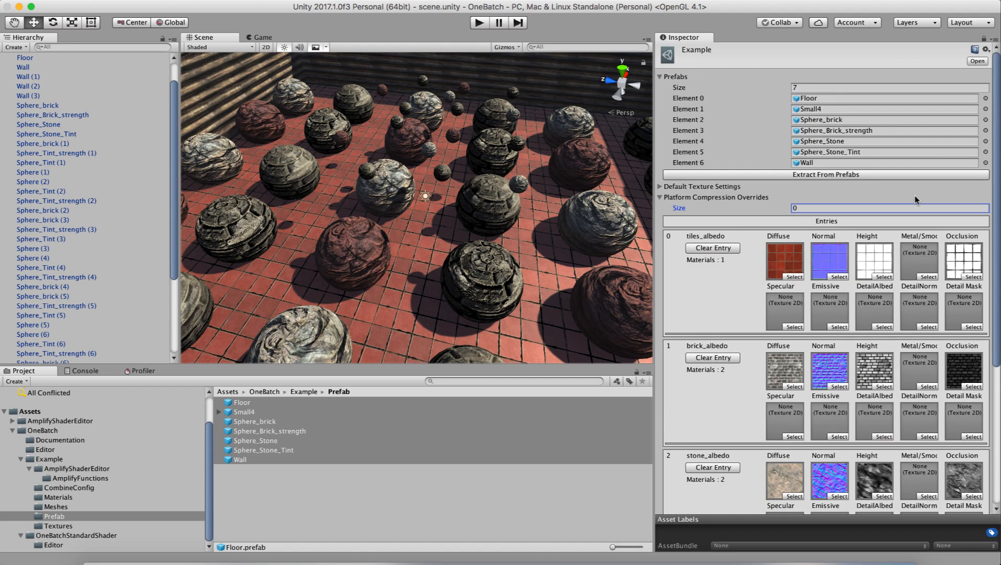
mouse_move(732, 327)
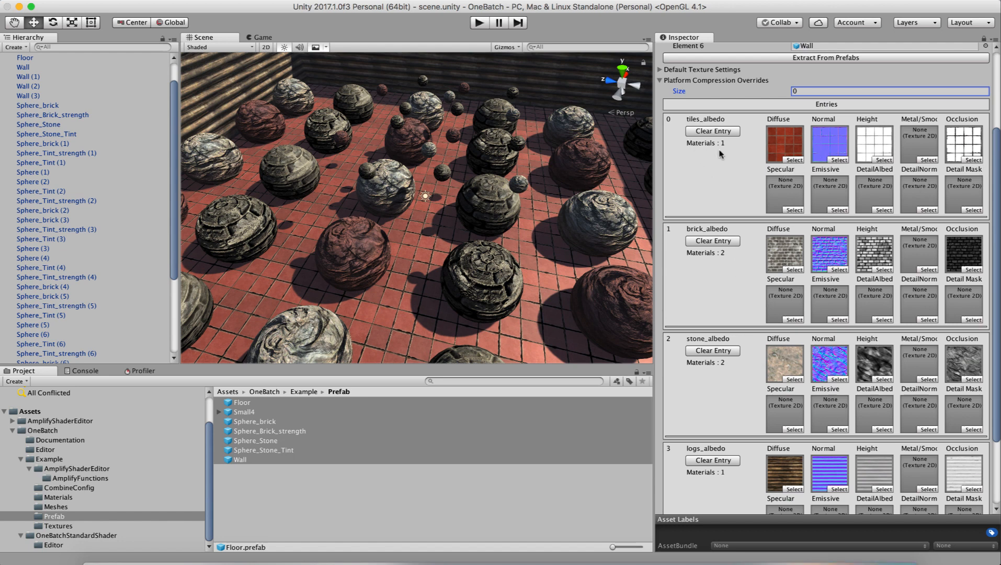
mouse_move(703, 251)
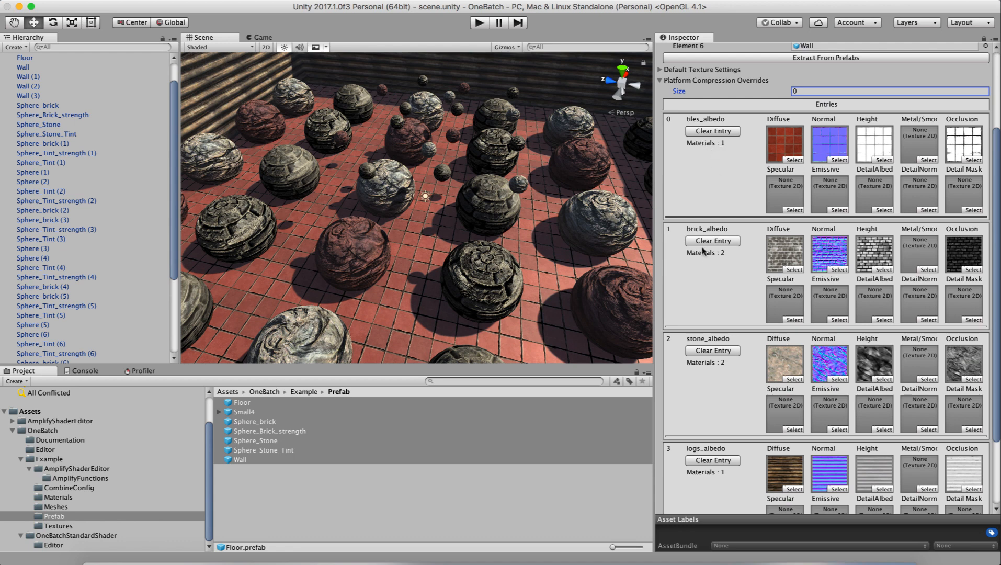
mouse_move(706, 235)
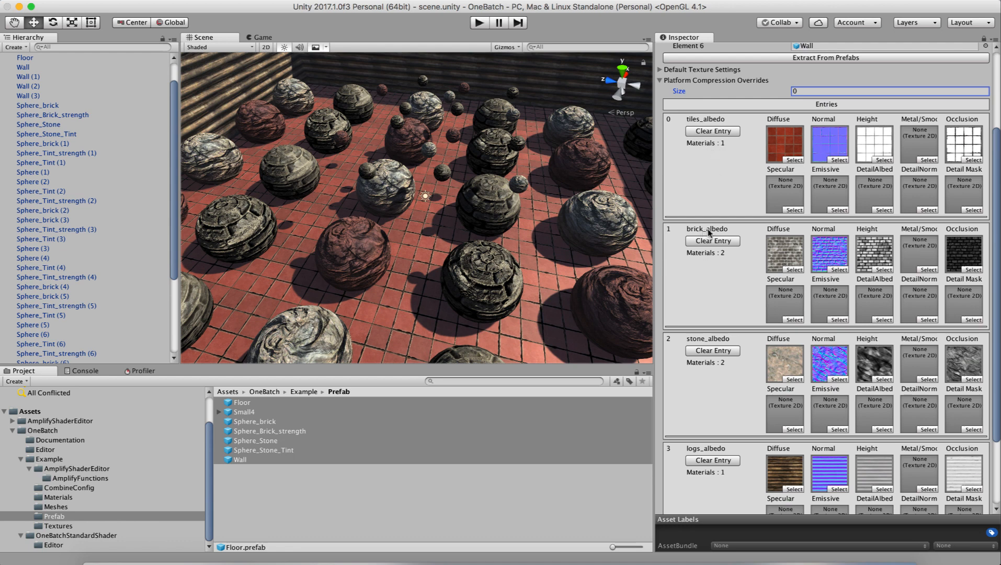
mouse_move(731, 344)
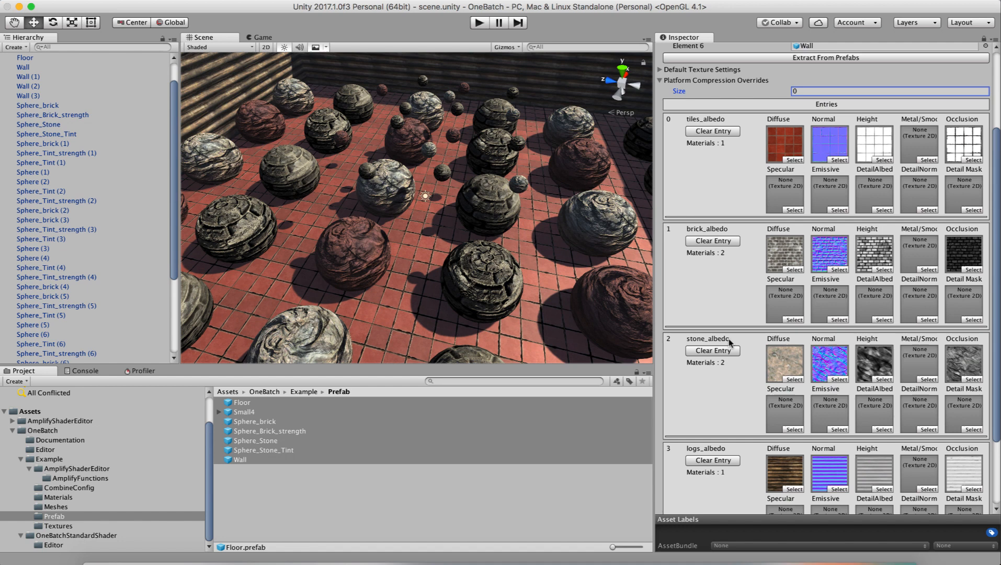
mouse_move(347, 249)
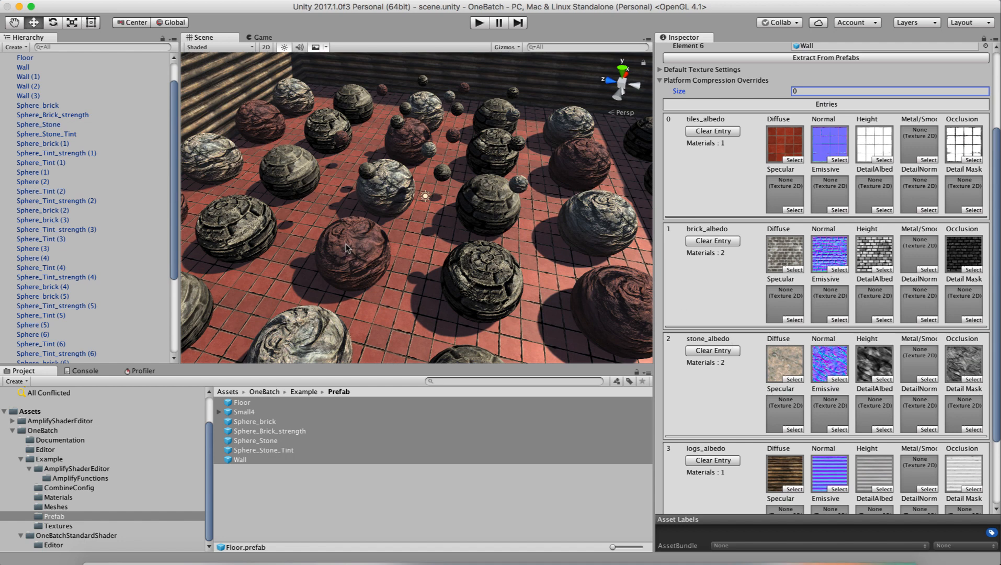
mouse_move(311, 325)
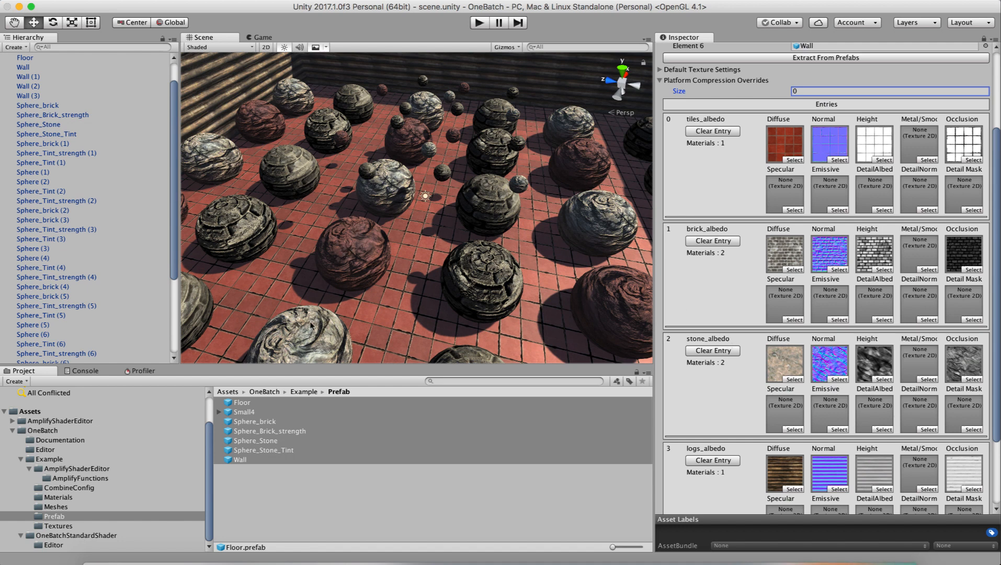
mouse_move(353, 240)
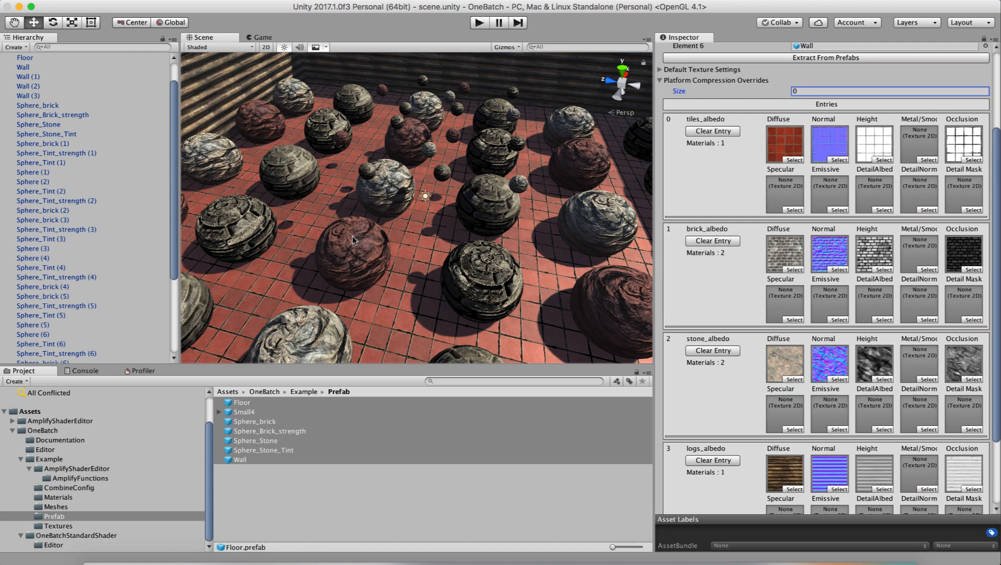
mouse_move(488, 279)
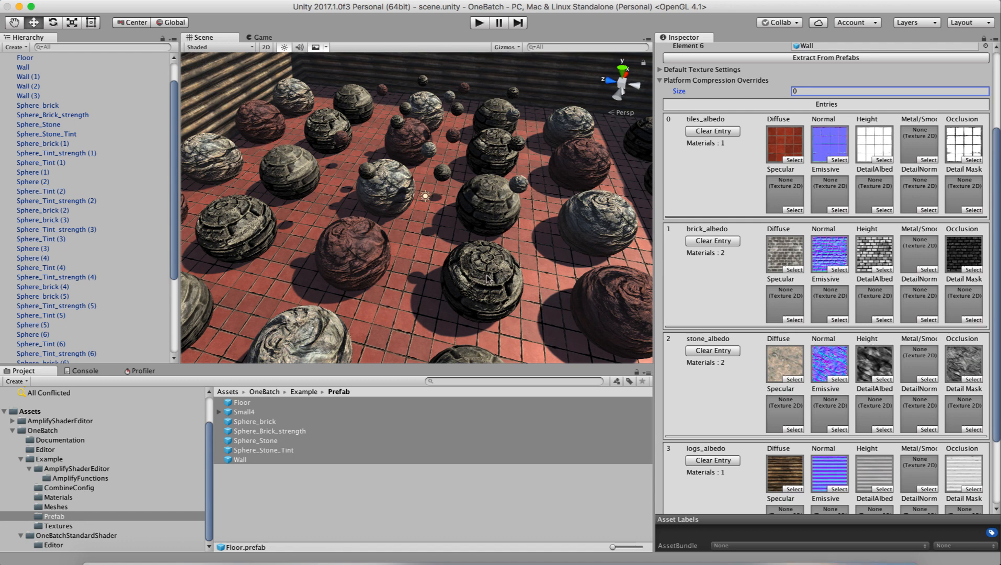
mouse_move(489, 277)
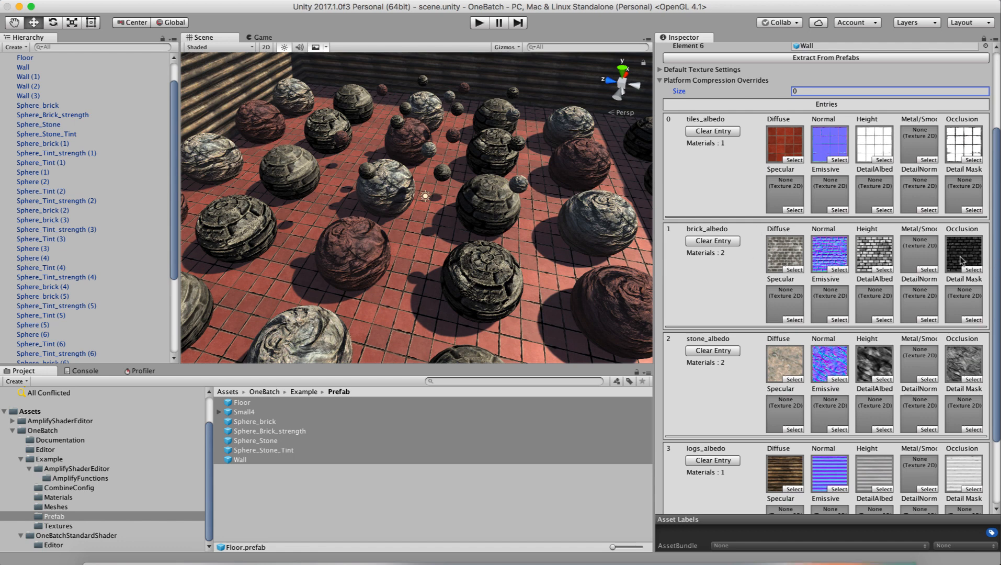
mouse_move(715, 255)
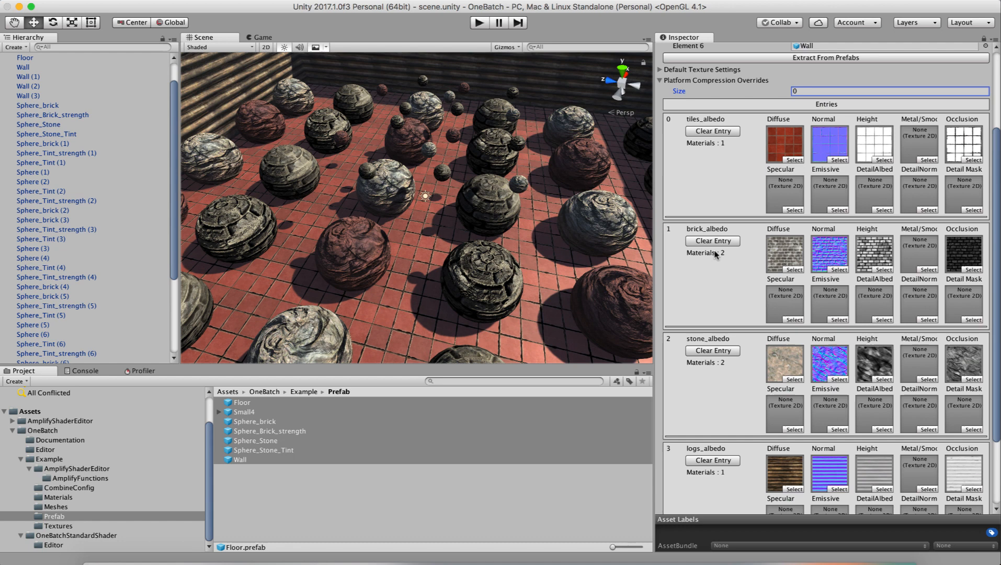
mouse_move(785, 267)
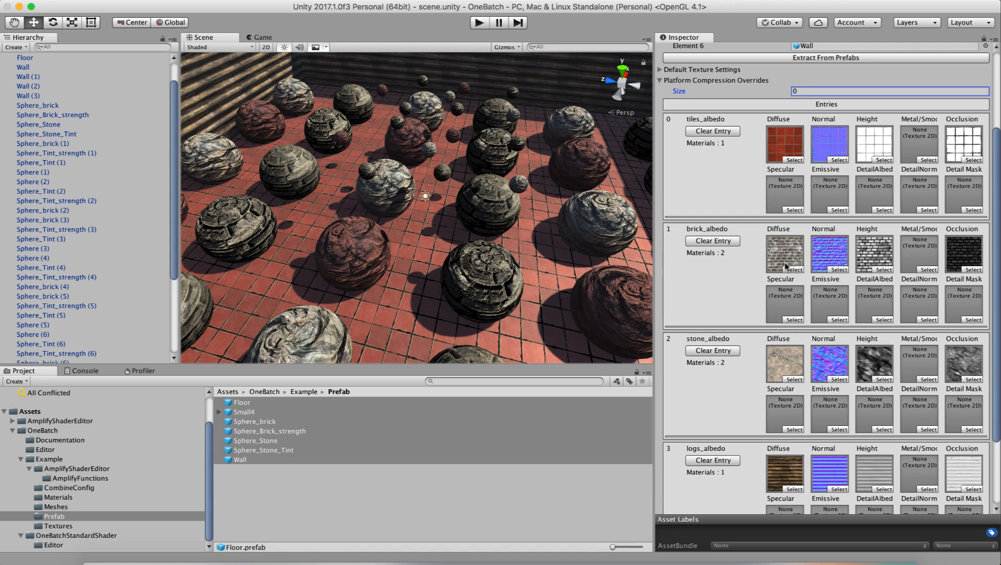
scroll("down", 3)
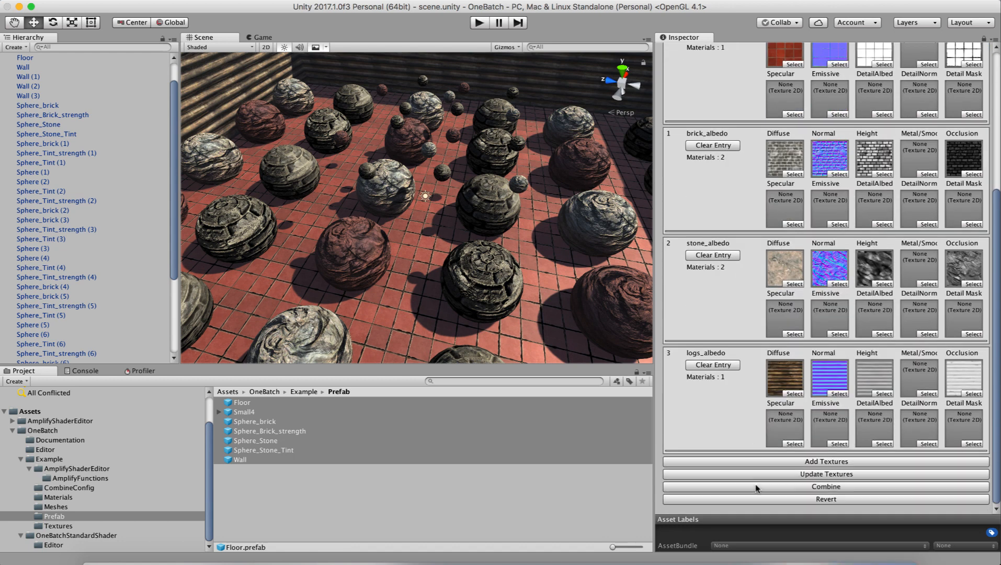
Run a trial combine of the Example config, then revert spheres to their original materials.
left_click(824, 486)
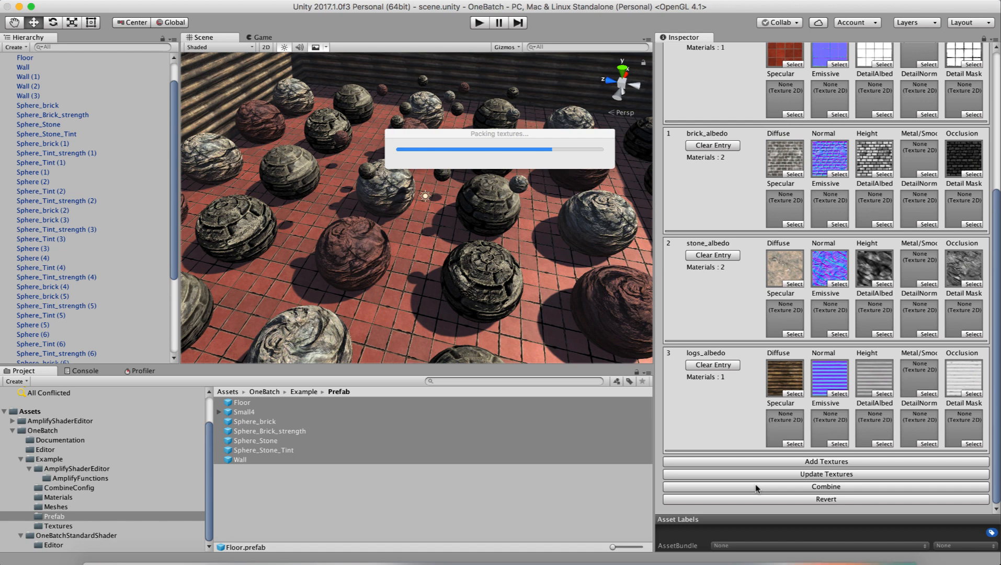
left_click(825, 486)
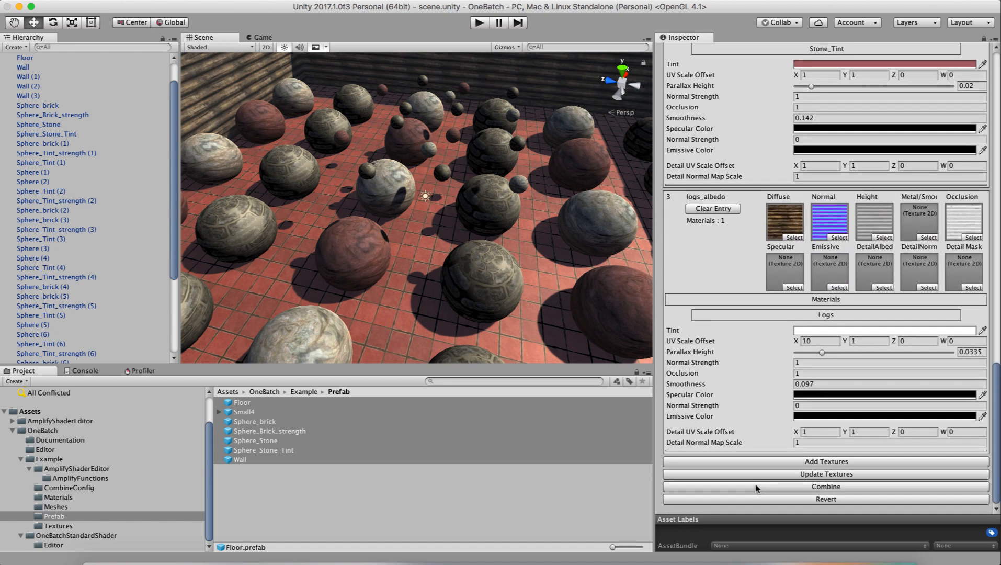
mouse_move(769, 499)
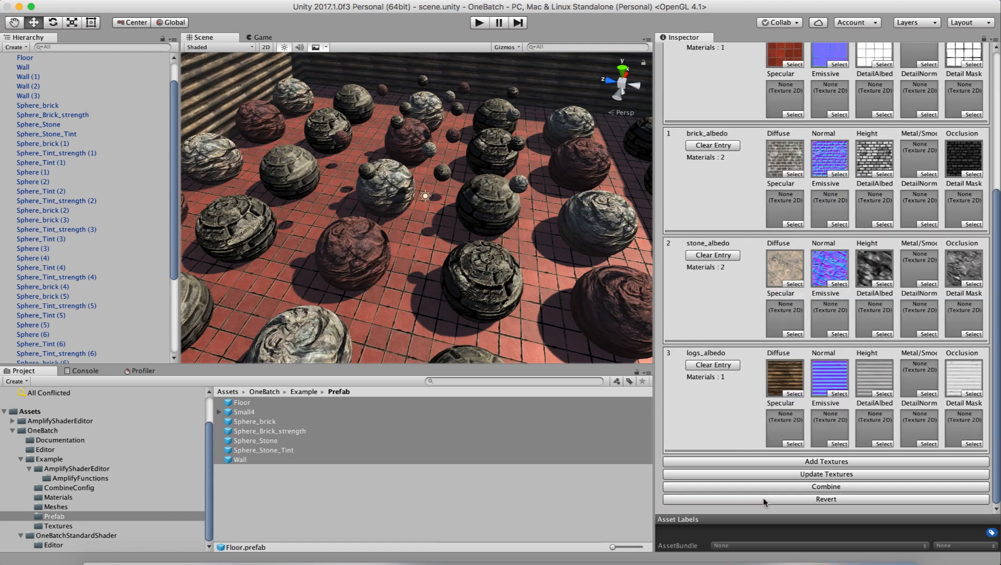
left_click(825, 487)
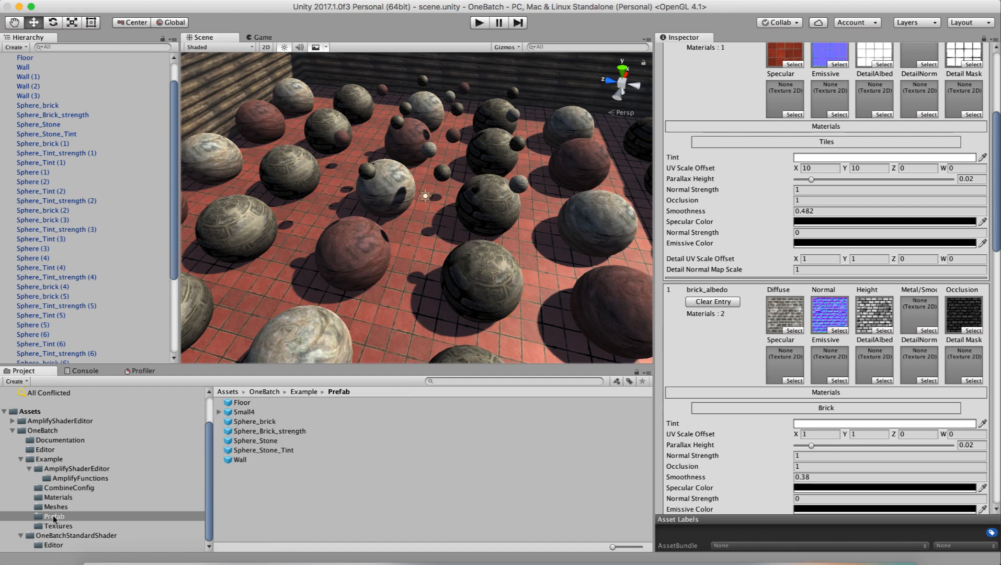
left_click(48, 459)
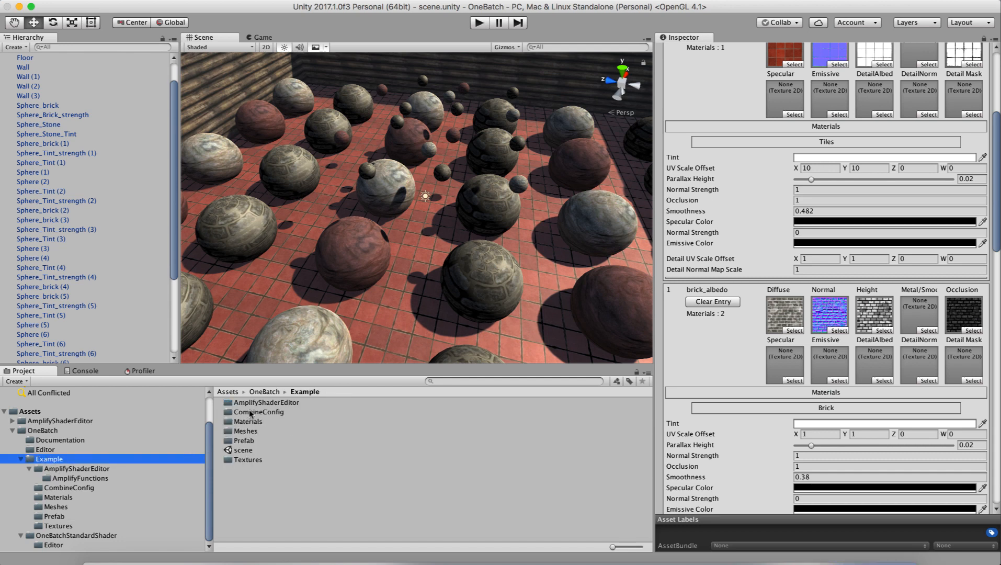
Select the generated Example material and review its OneBatchStandard maps, including Example_props.
double_click(258, 411)
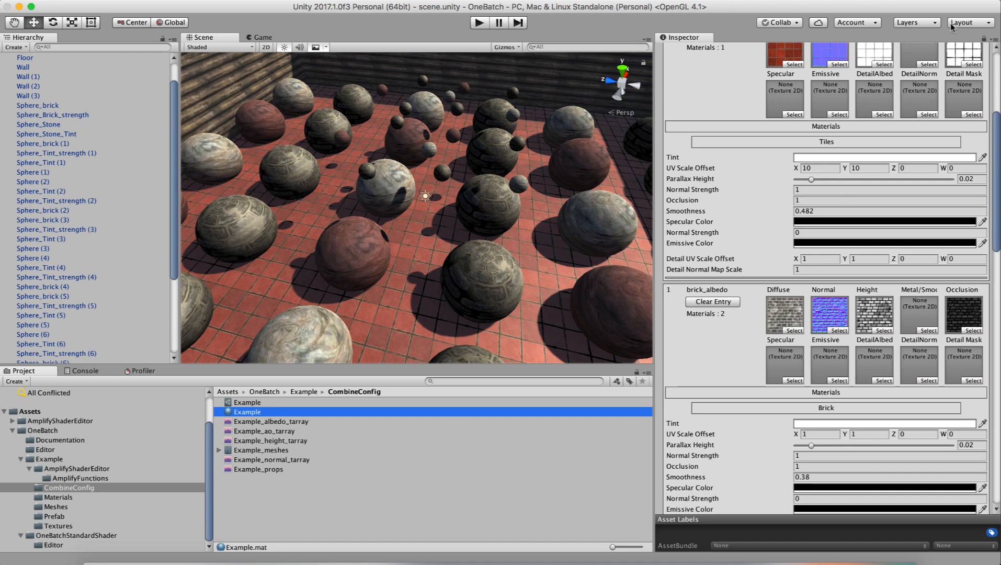
left_click(247, 411)
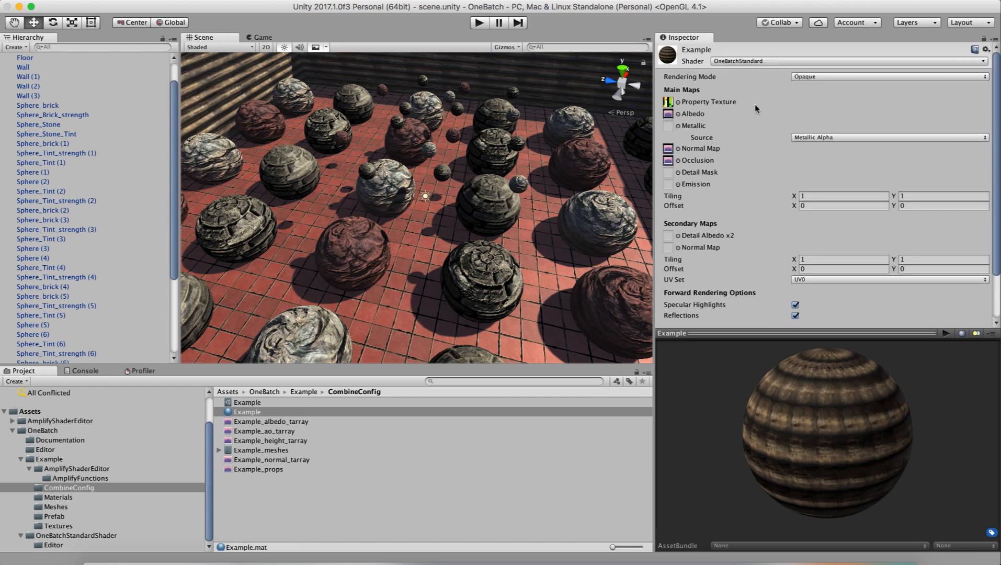
mouse_move(705, 101)
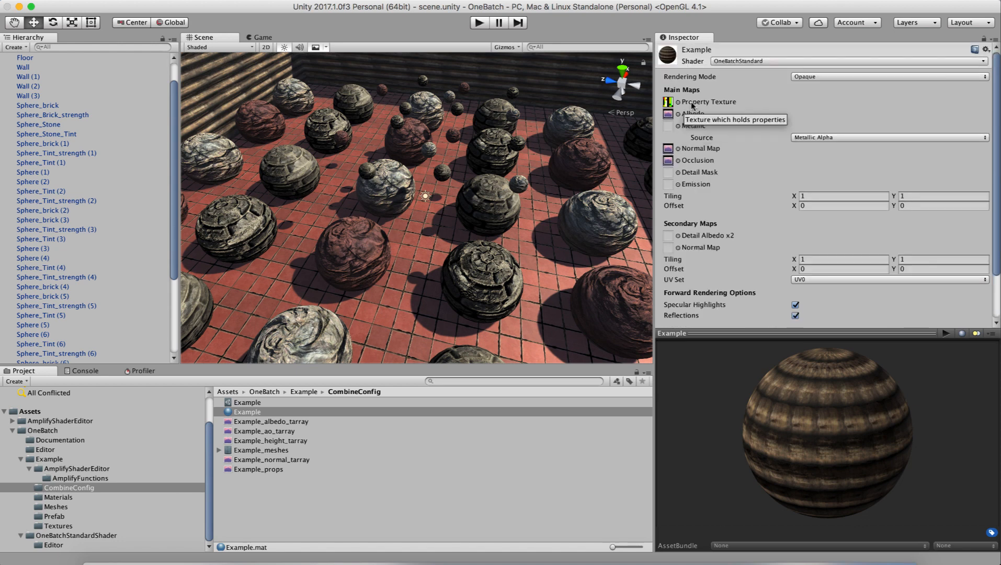
mouse_move(718, 102)
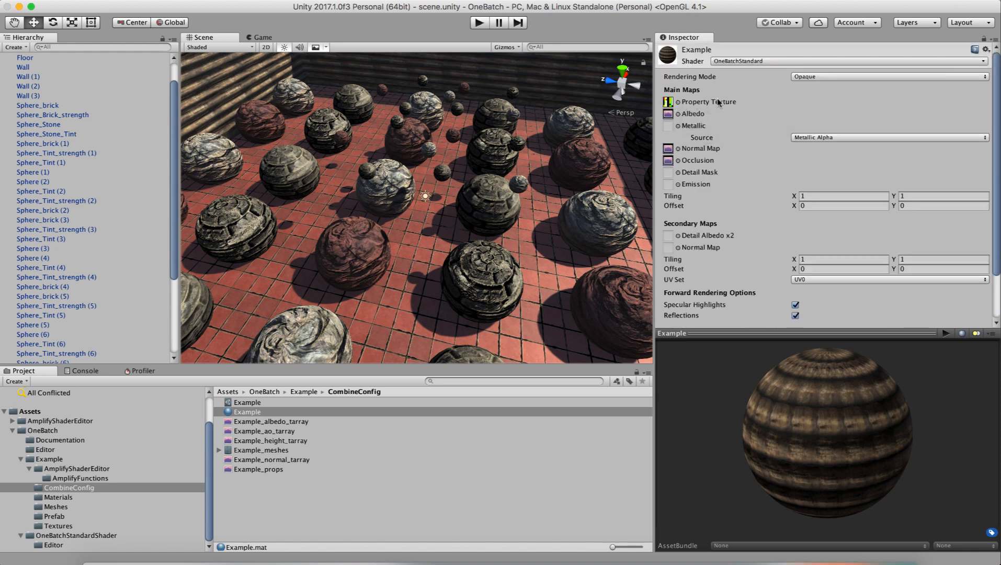
mouse_move(711, 102)
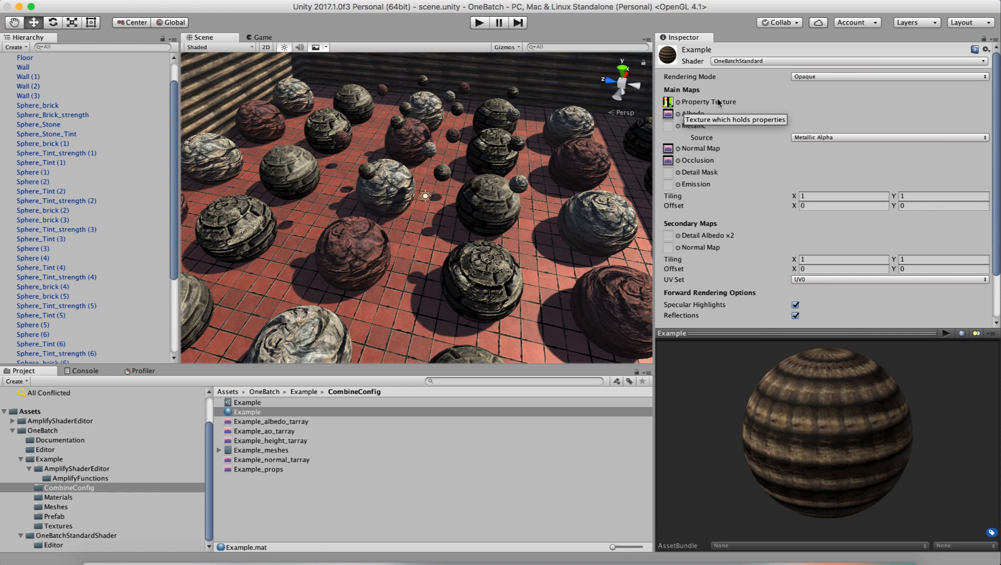
mouse_move(693, 114)
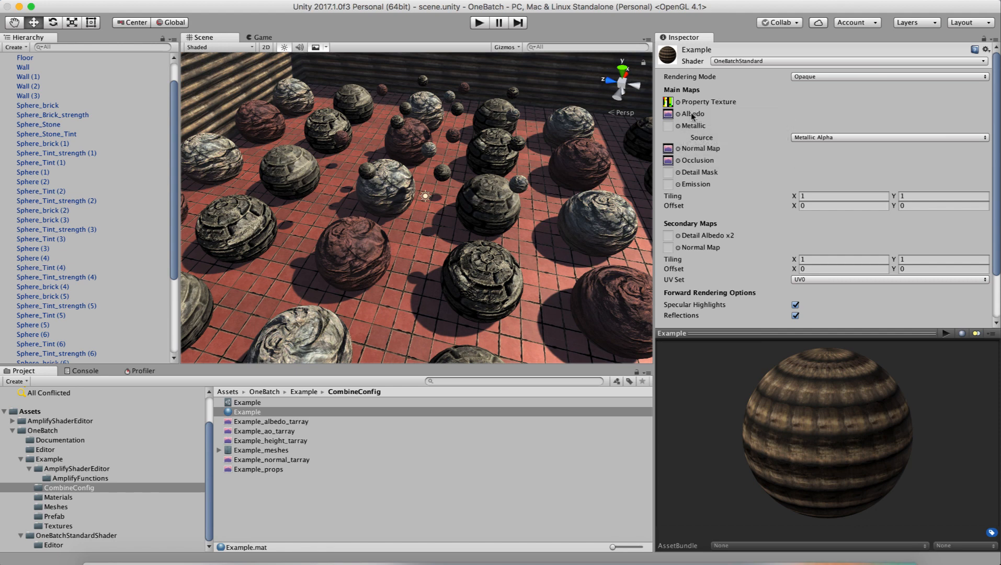
mouse_move(668, 116)
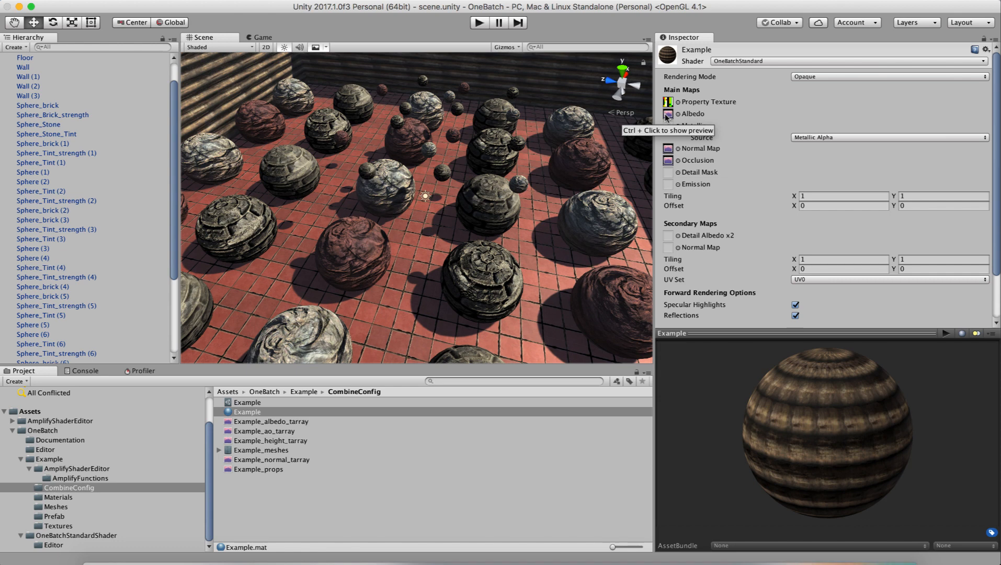
mouse_move(668, 152)
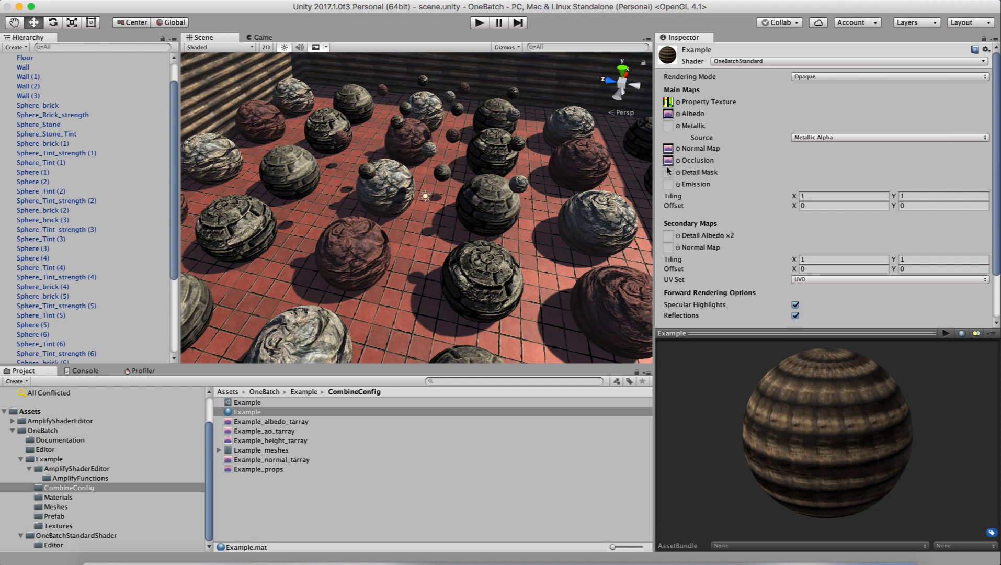
mouse_move(681, 194)
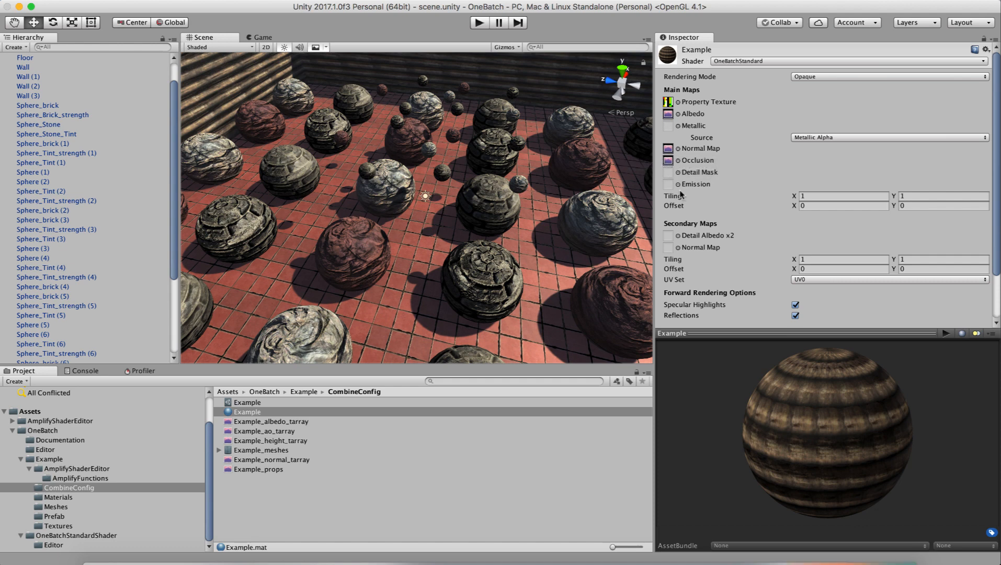
mouse_move(678, 251)
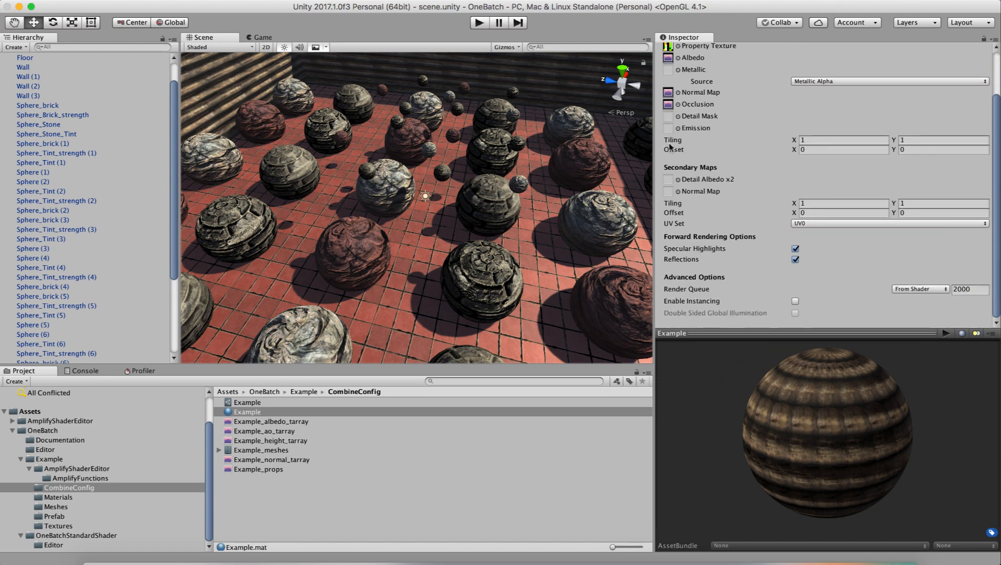
mouse_move(675, 217)
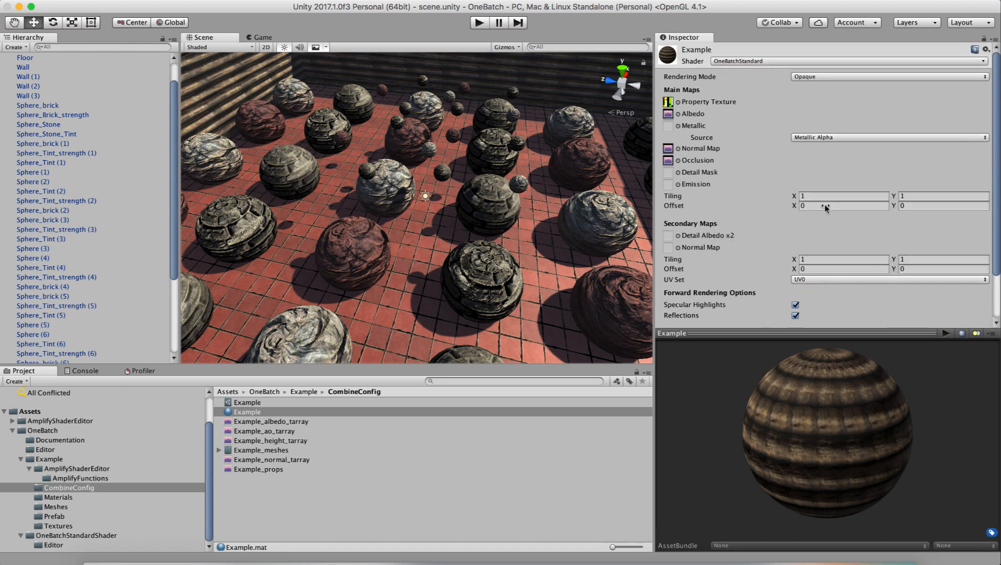
mouse_move(756, 153)
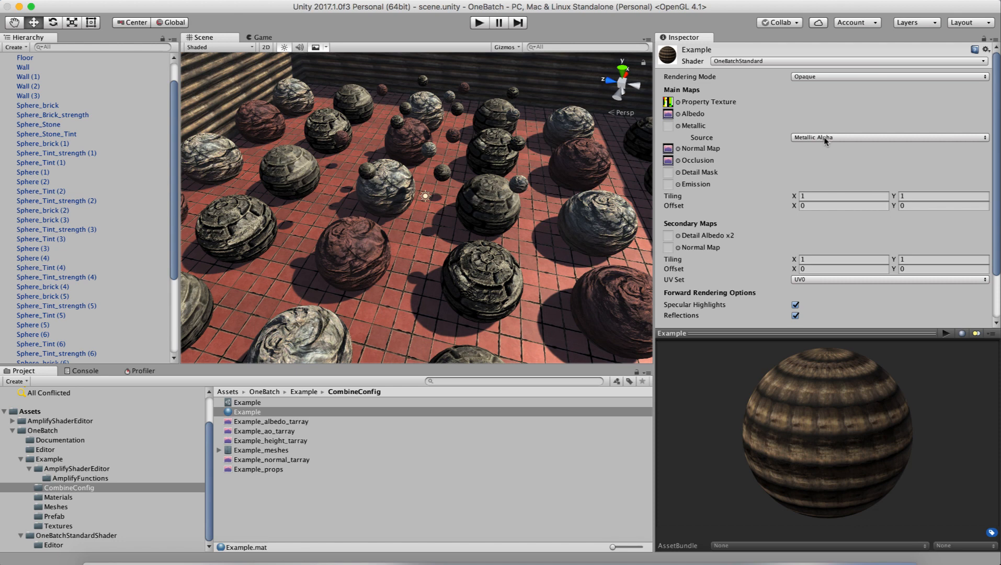
mouse_move(819, 84)
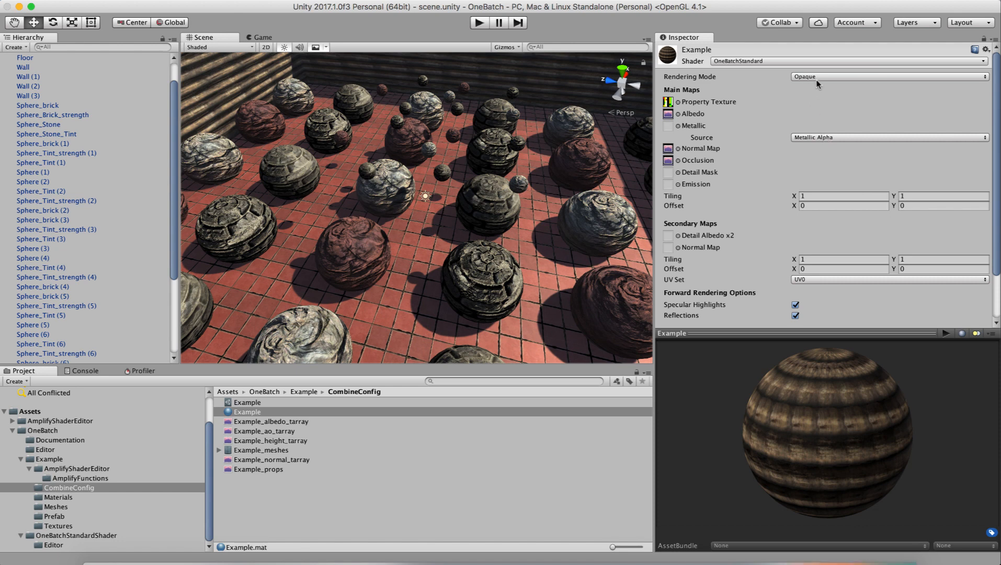
mouse_move(816, 83)
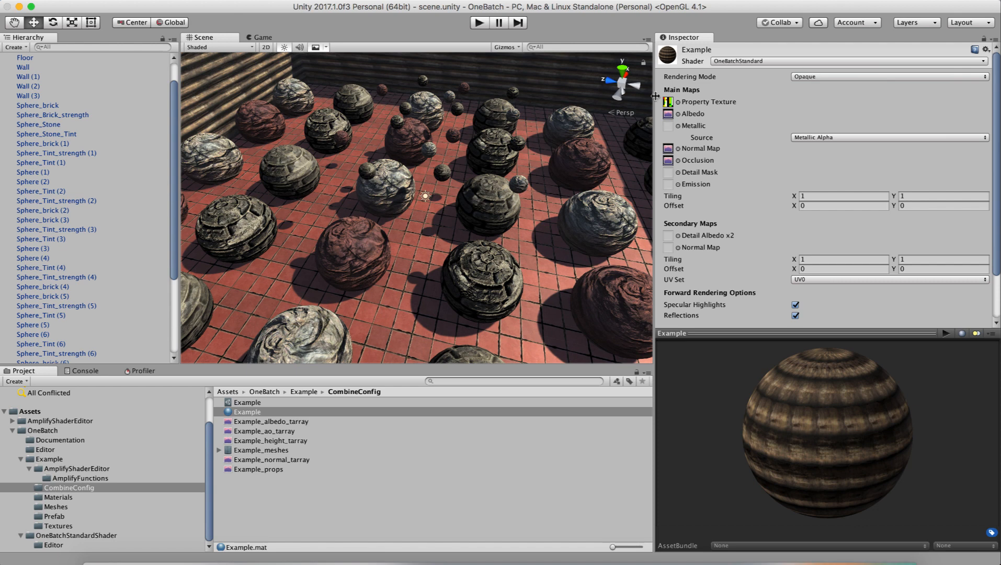
mouse_move(841, 194)
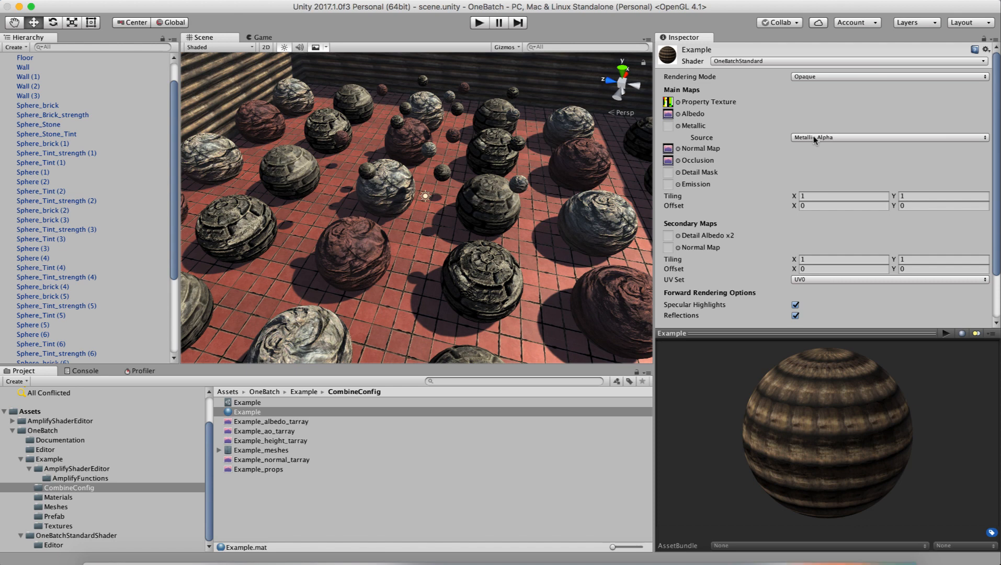
mouse_move(781, 41)
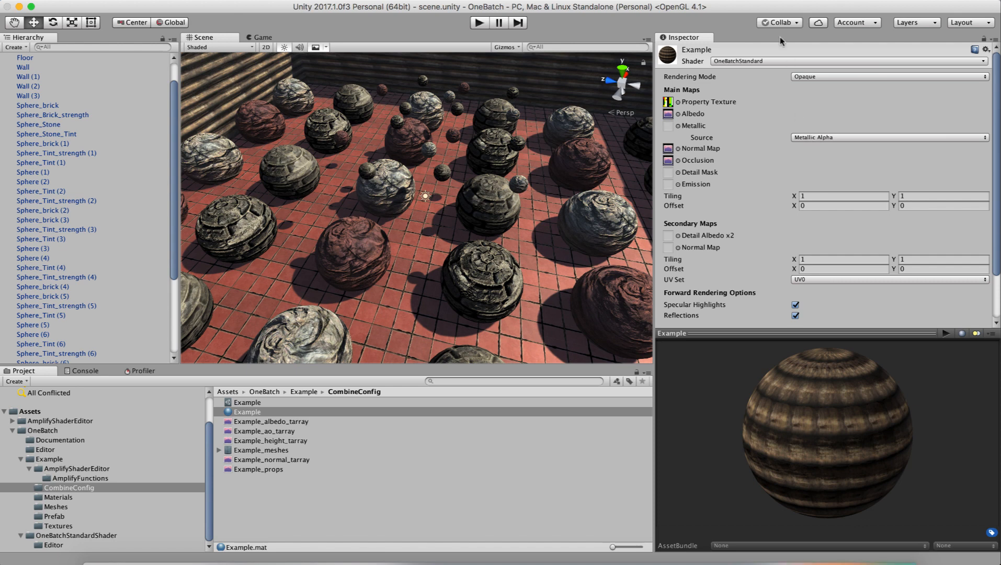
mouse_move(674, 106)
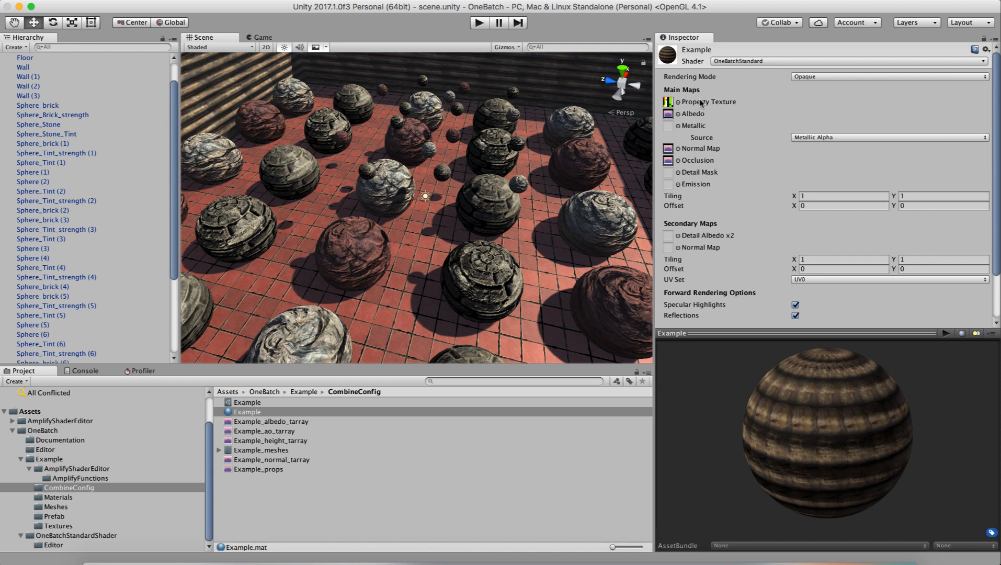
left_click(258, 469)
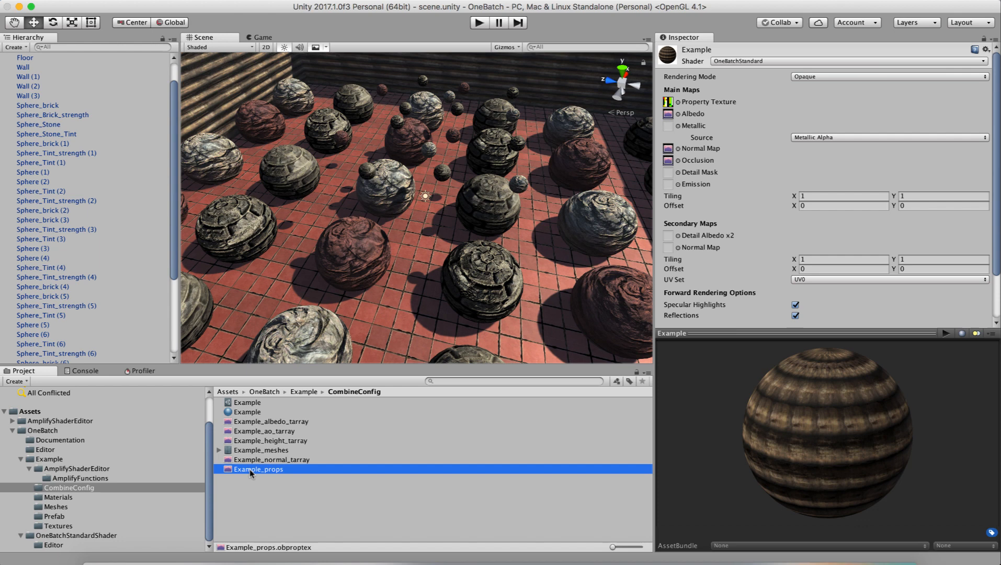
left_click(257, 469)
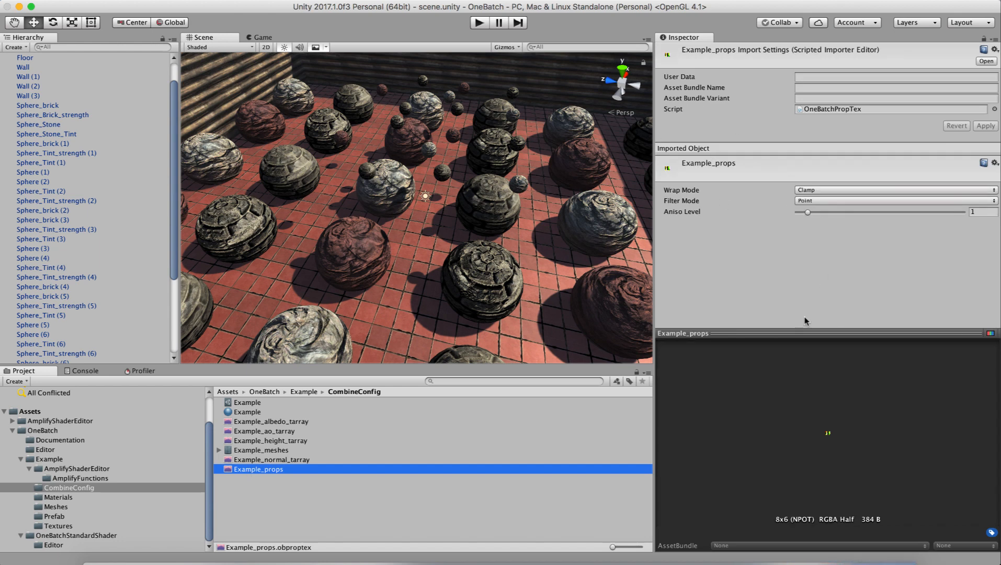
mouse_move(806, 527)
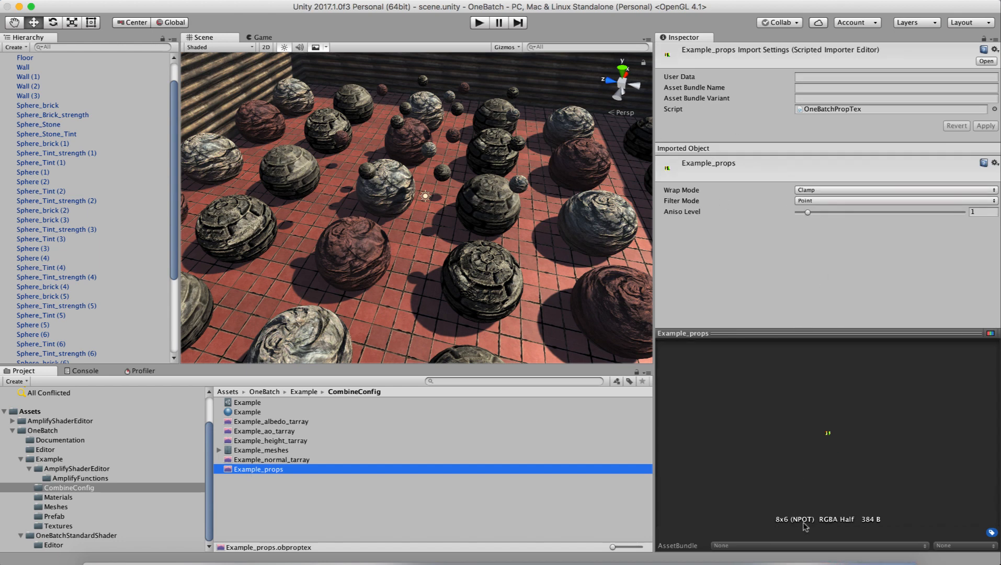
mouse_move(273, 437)
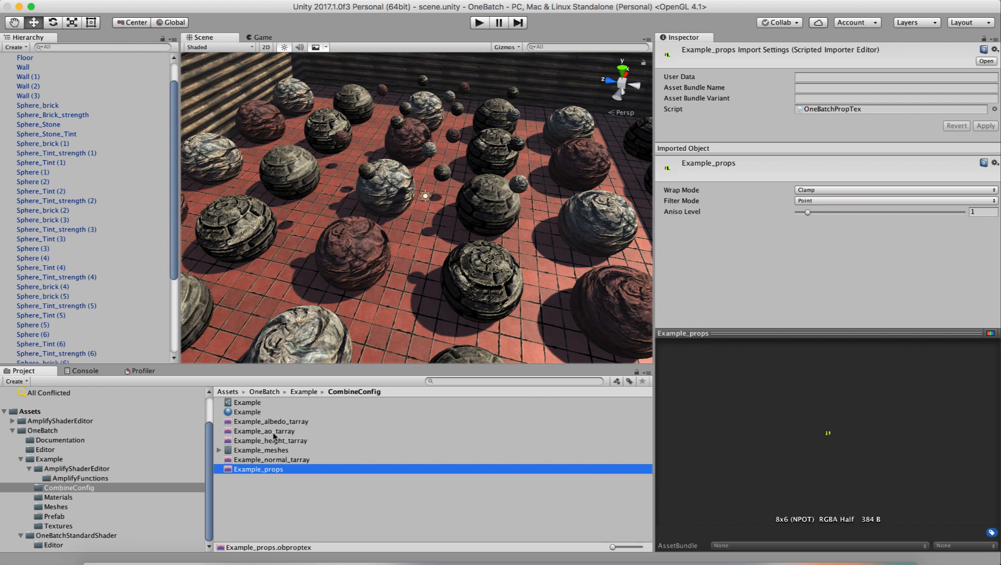
left_click(246, 412)
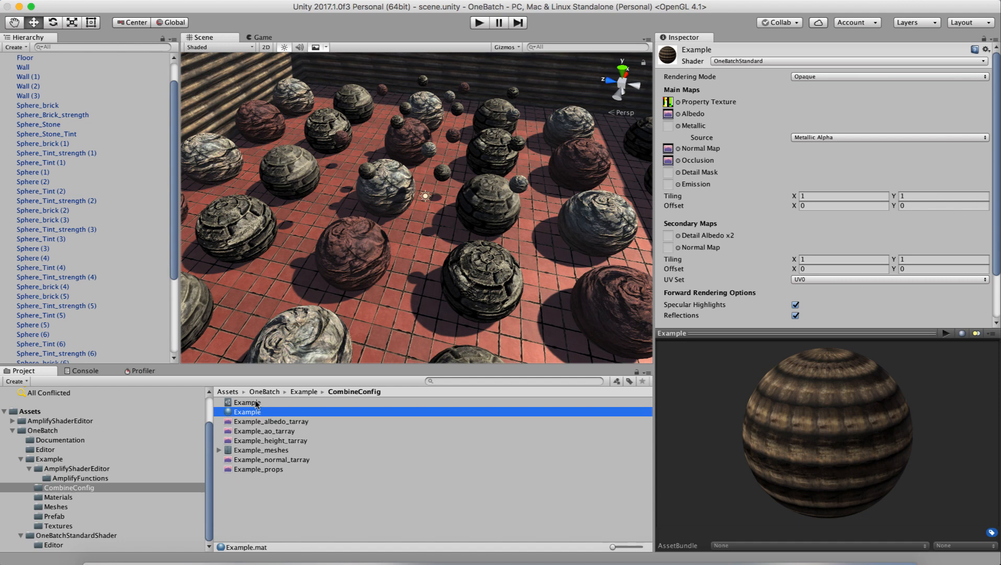
Select the Example config and scroll through the Brick, Brick_NormStrength, Stone and Stone_Tint entries.
left_click(248, 412)
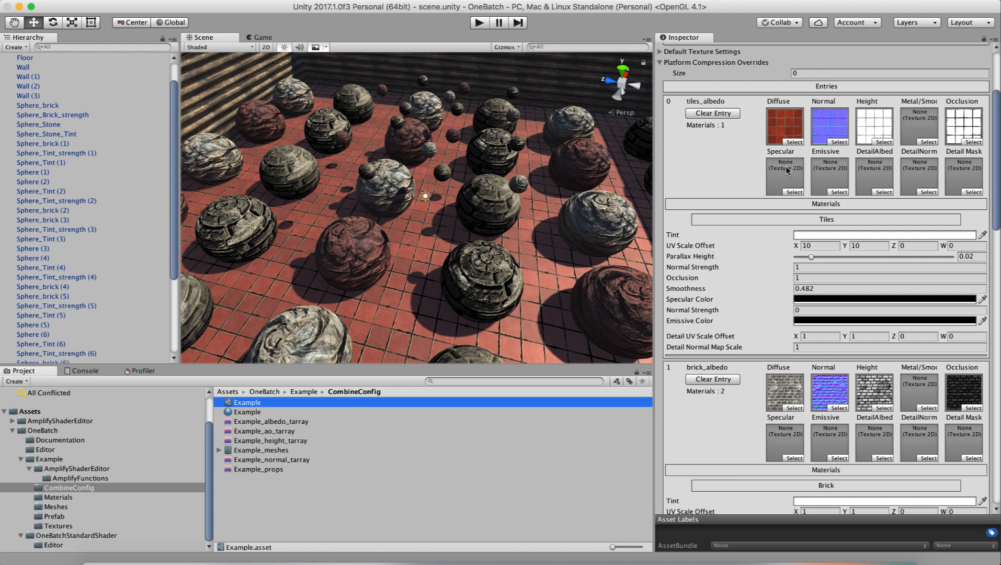
mouse_move(714, 283)
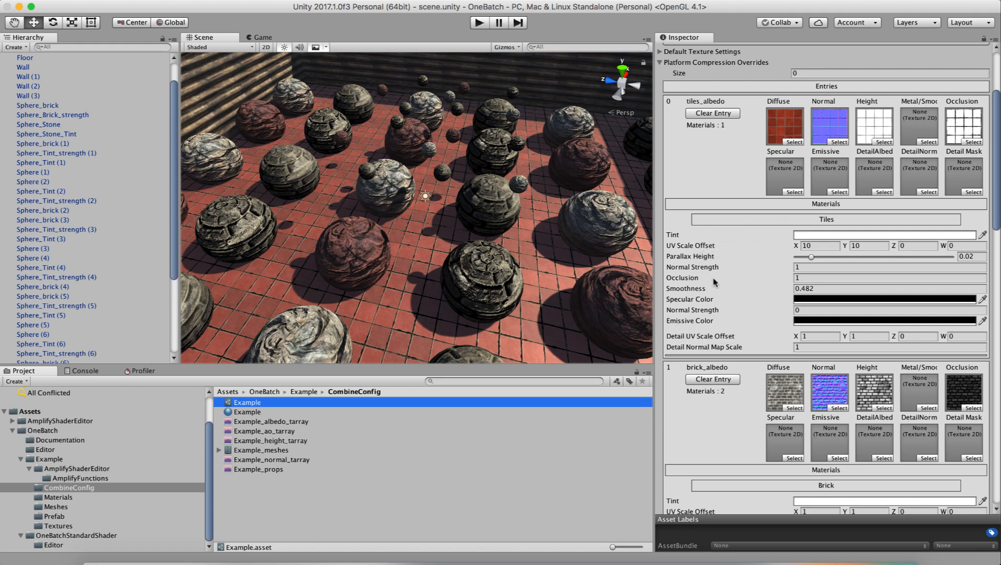
scroll("down", 3)
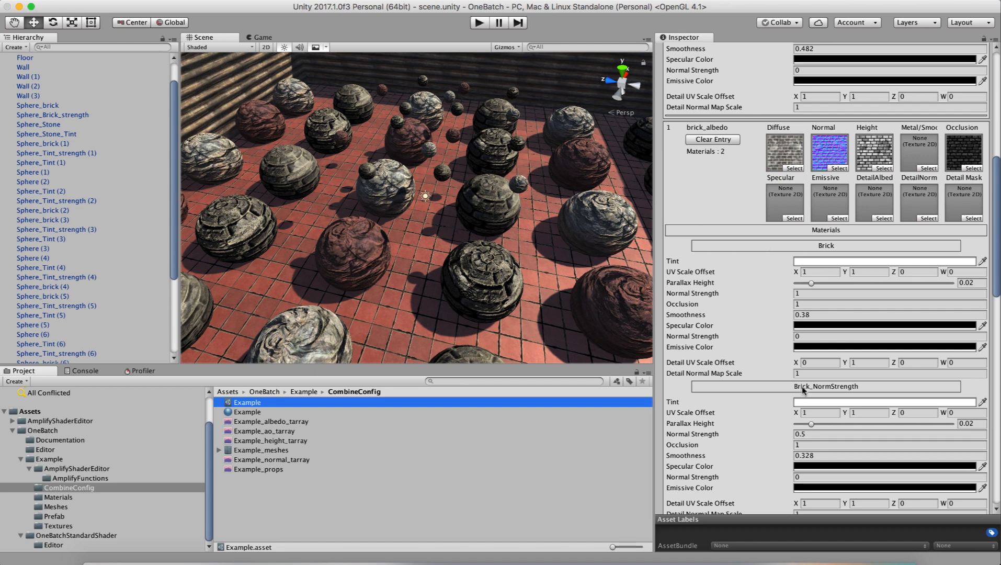
scroll("down", 3)
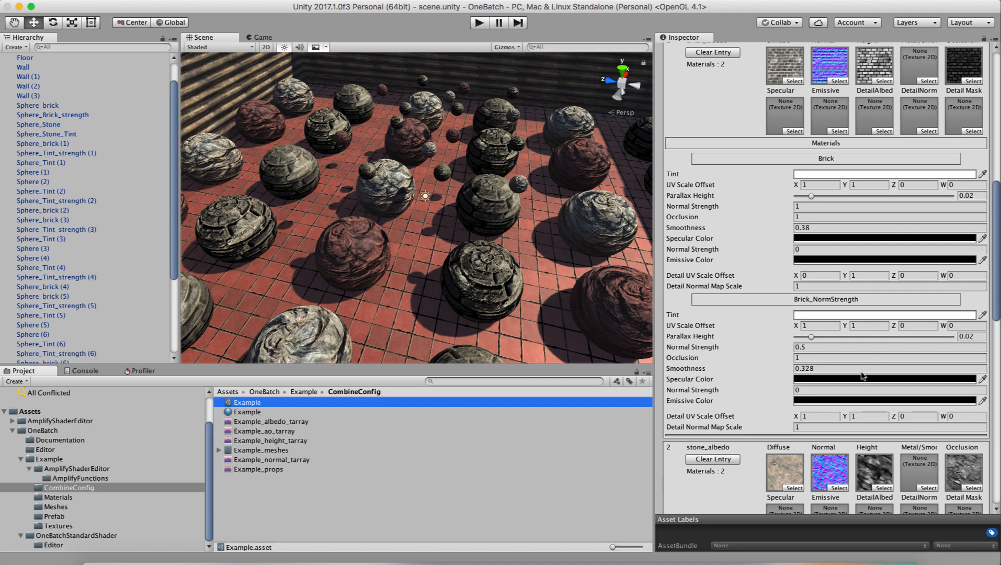
scroll("down", 3)
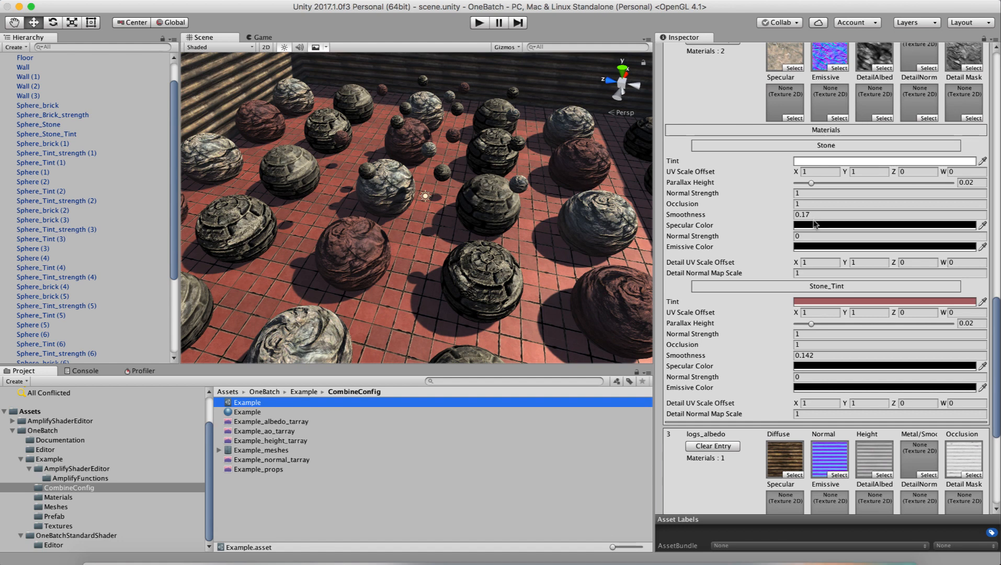
mouse_move(816, 229)
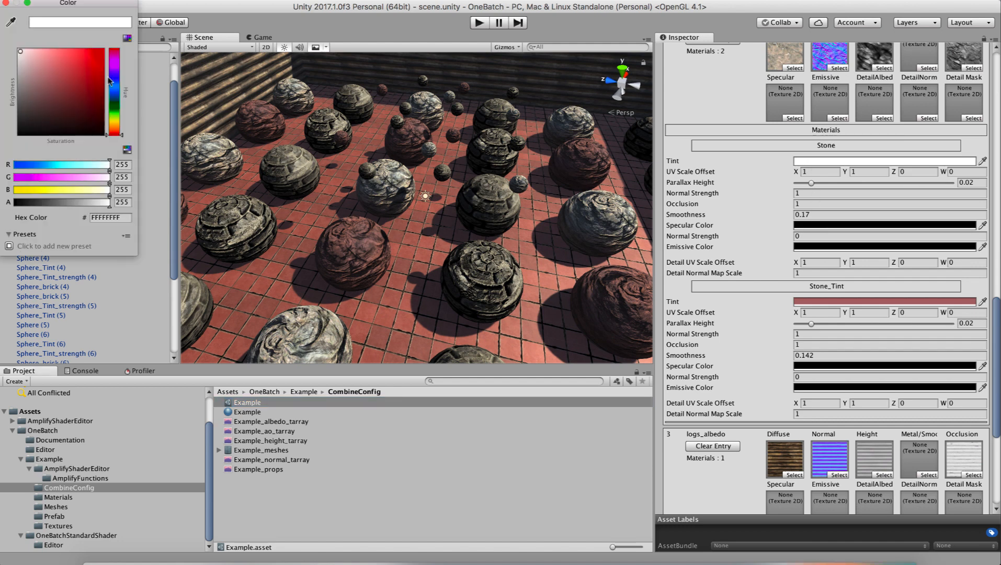
Set the Tiles entry's tint back to white.
left_click(54, 92)
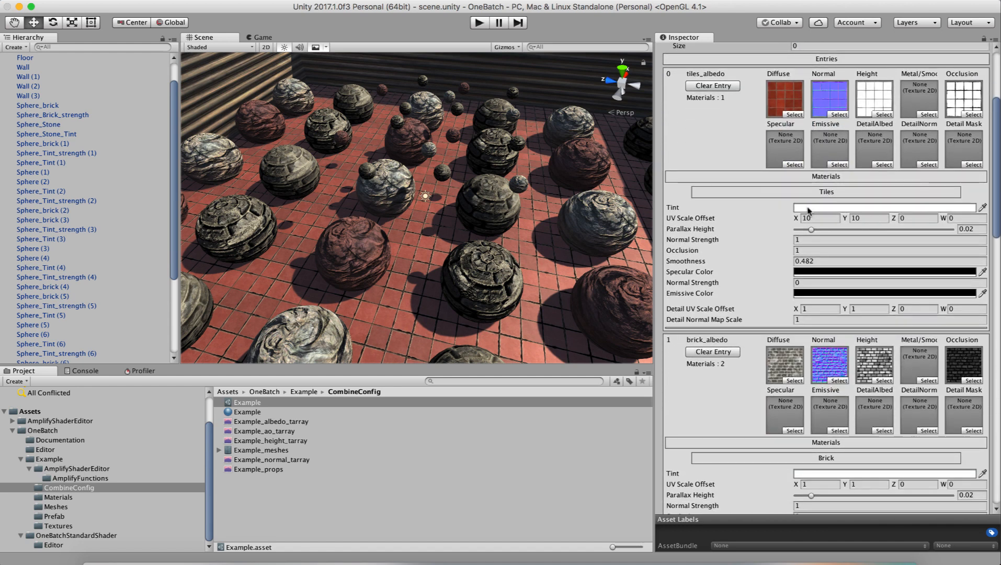
left_click(888, 208)
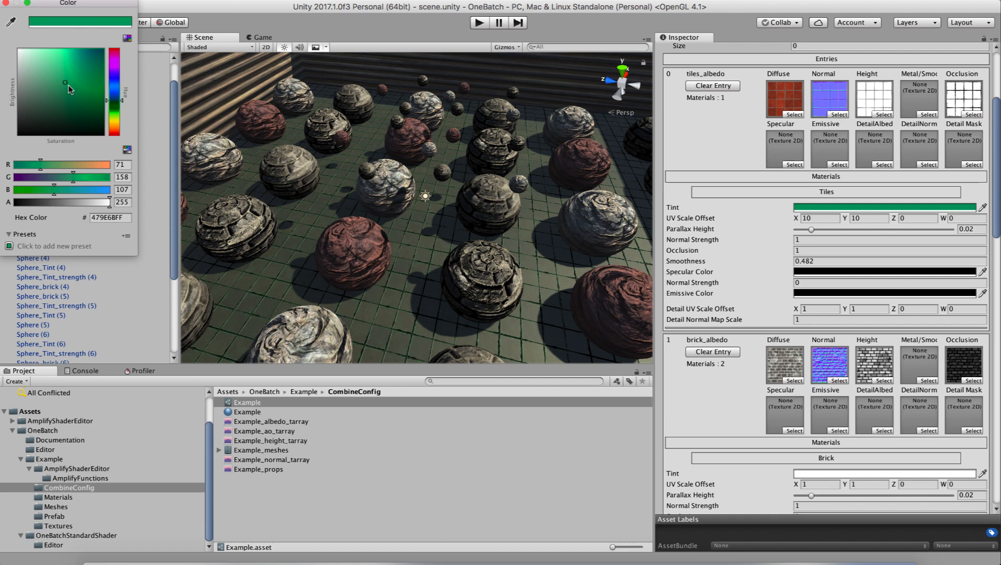
left_click(19, 52)
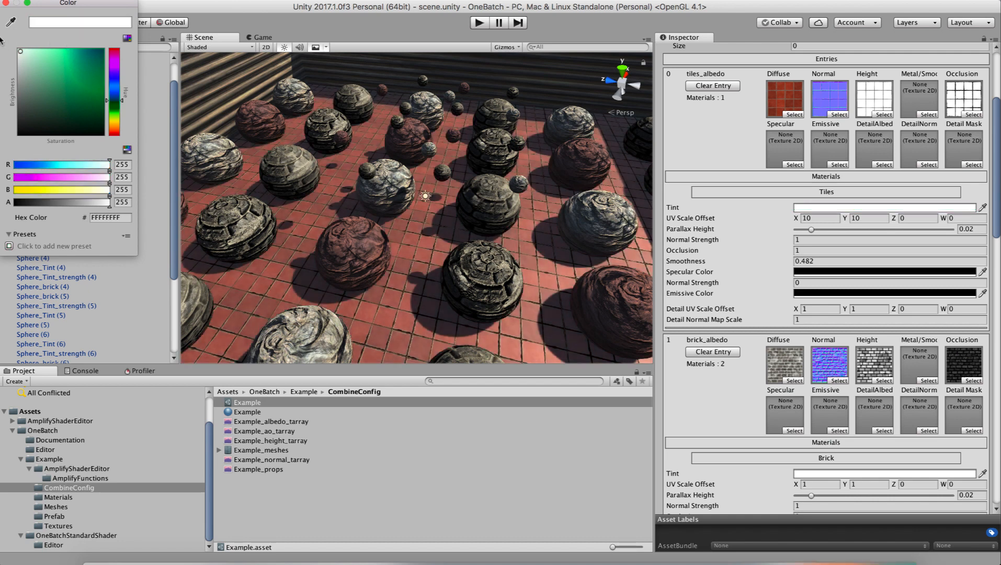
mouse_move(824, 231)
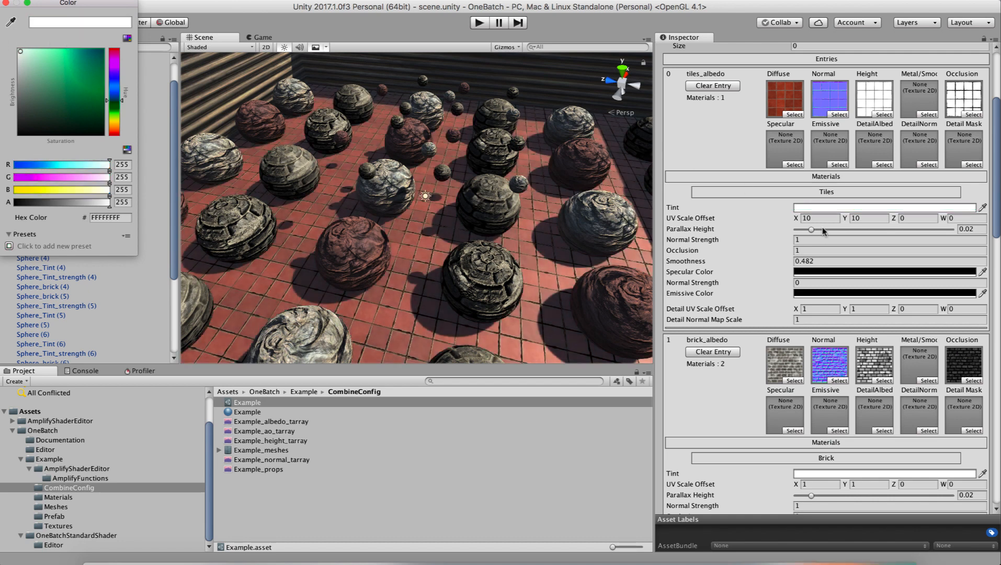
Give the Brick entry a pale green tint (CAE1D6).
scroll("down", 3)
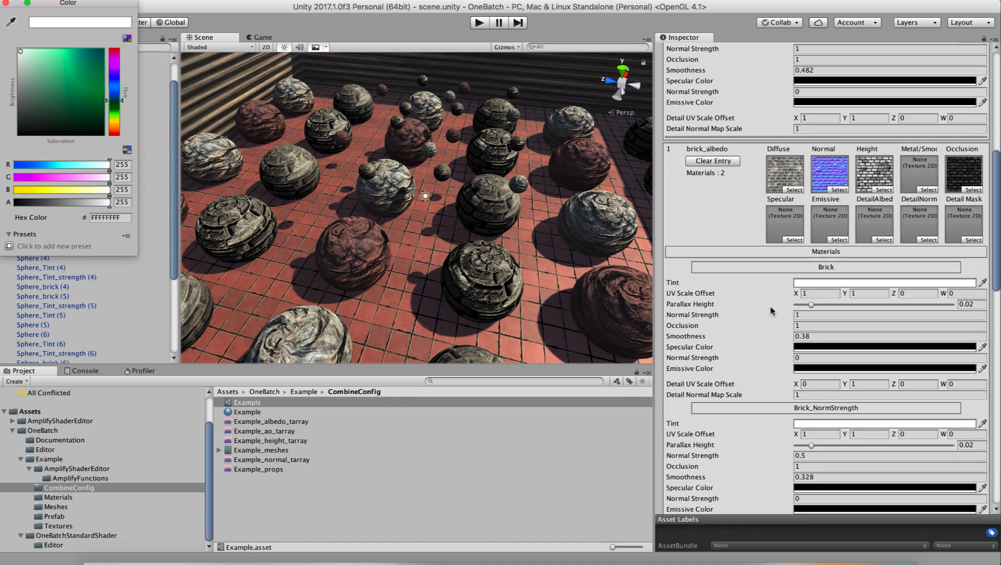
scroll("down", 3)
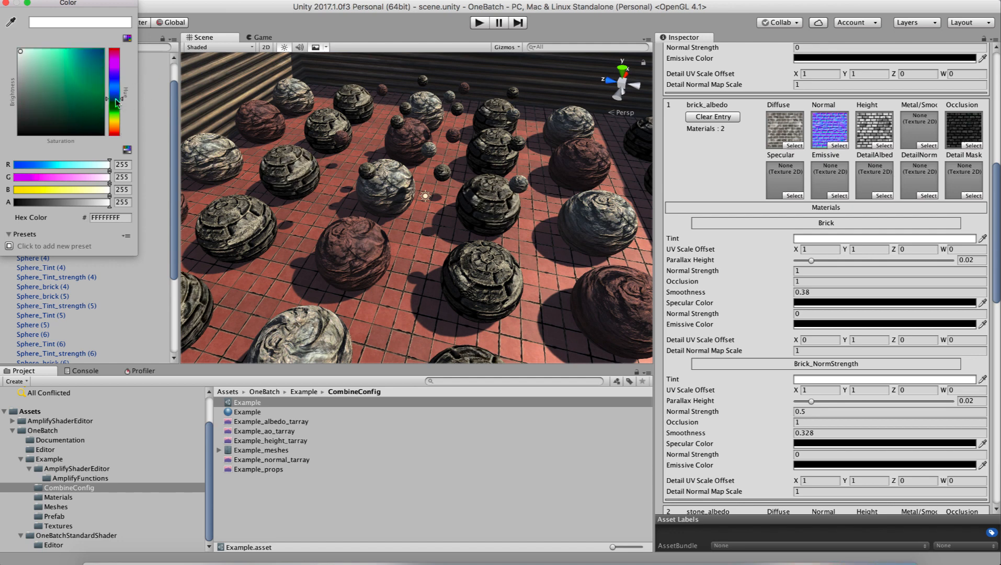
left_click(28, 64)
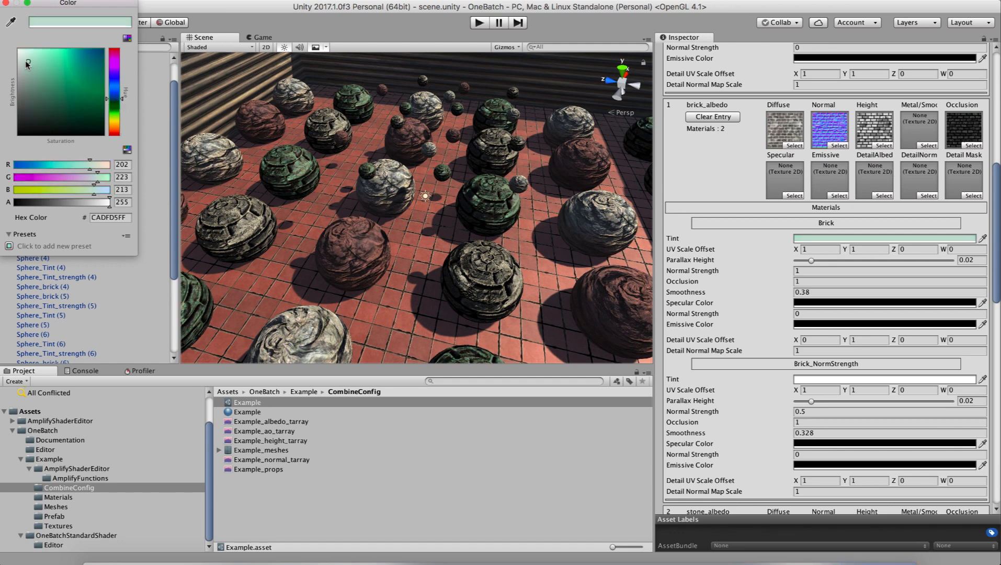
left_click(29, 63)
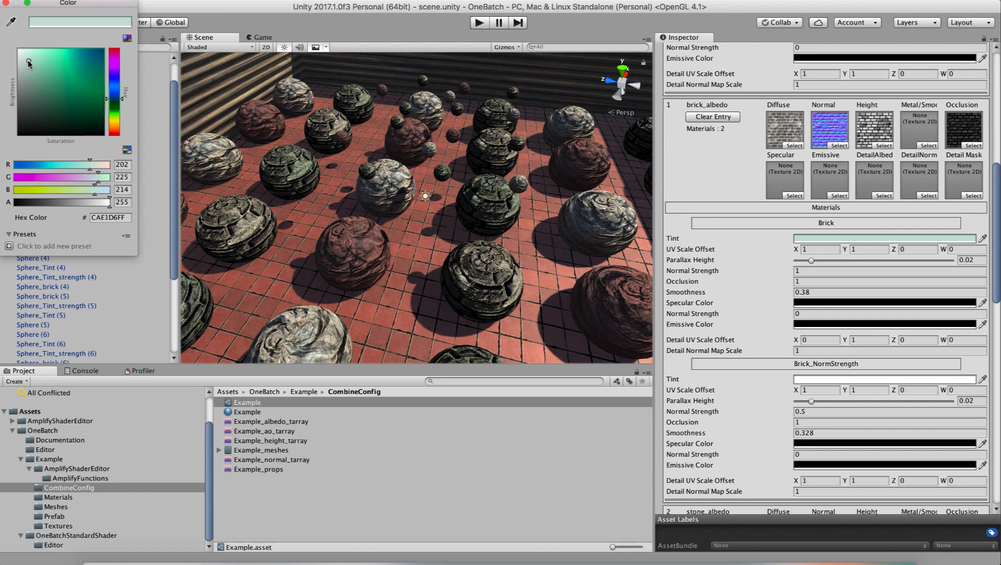
left_click(248, 401)
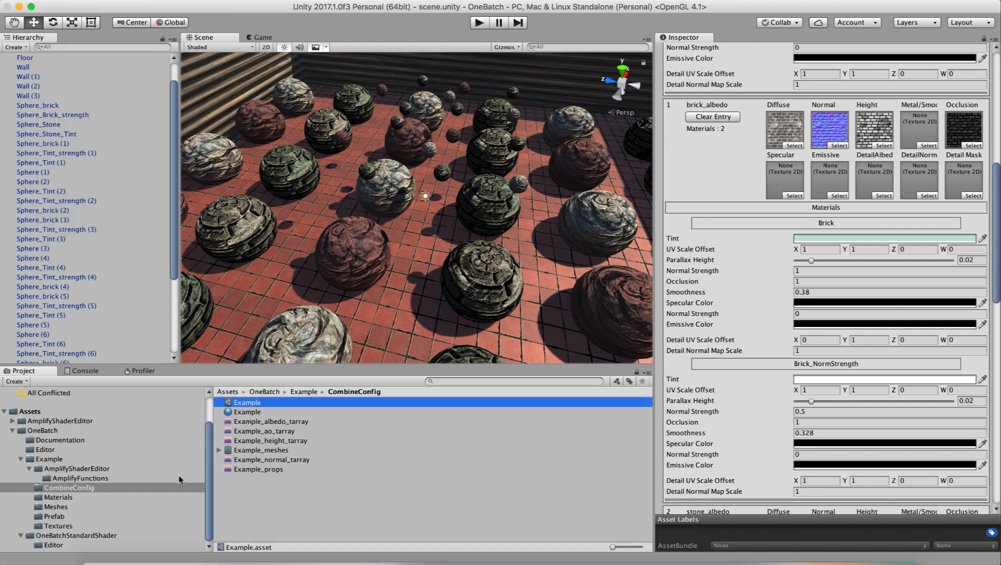
Select a scene sphere and confirm it uses the Example OneBatchStandard material.
left_click(58, 497)
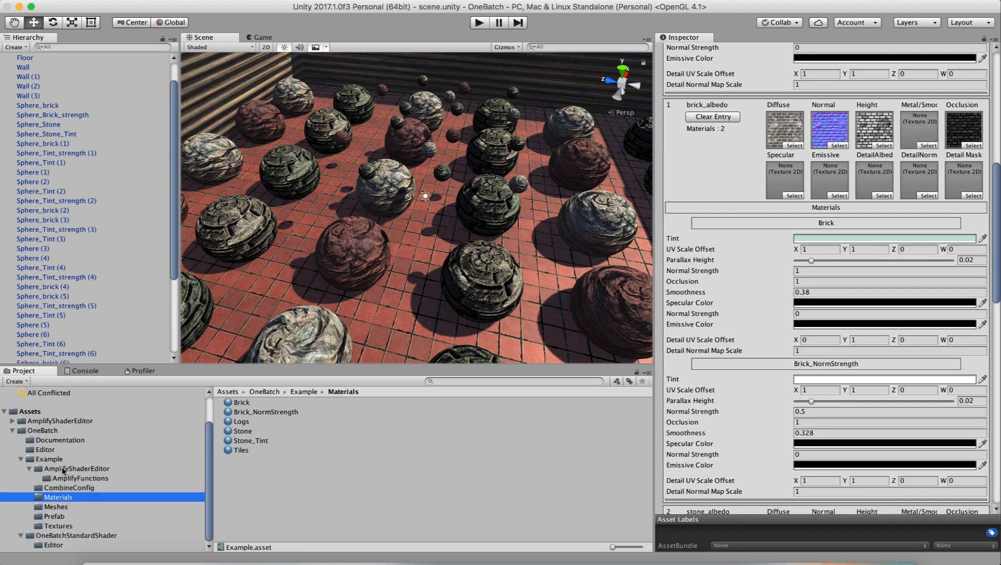
mouse_move(58, 489)
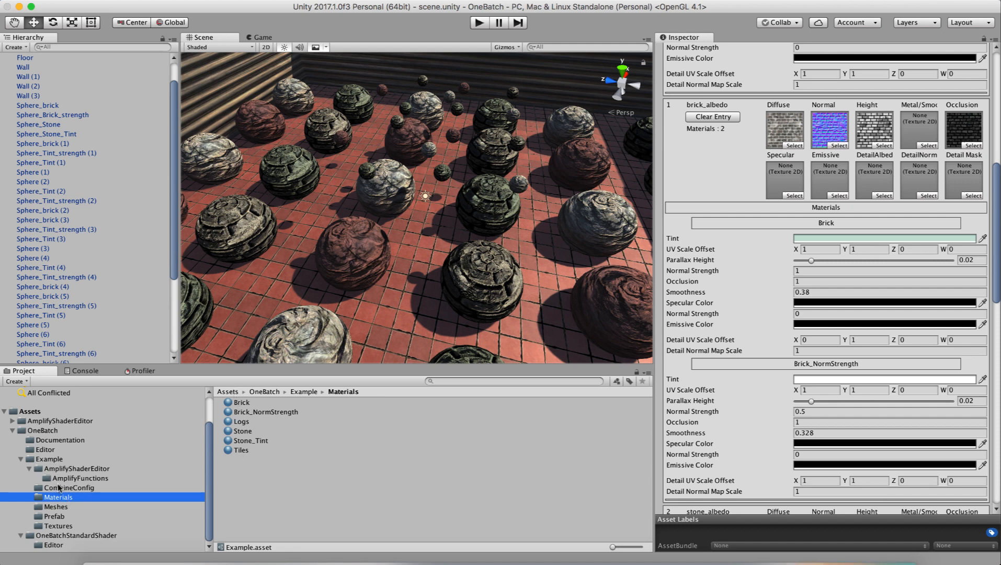
left_click(350, 254)
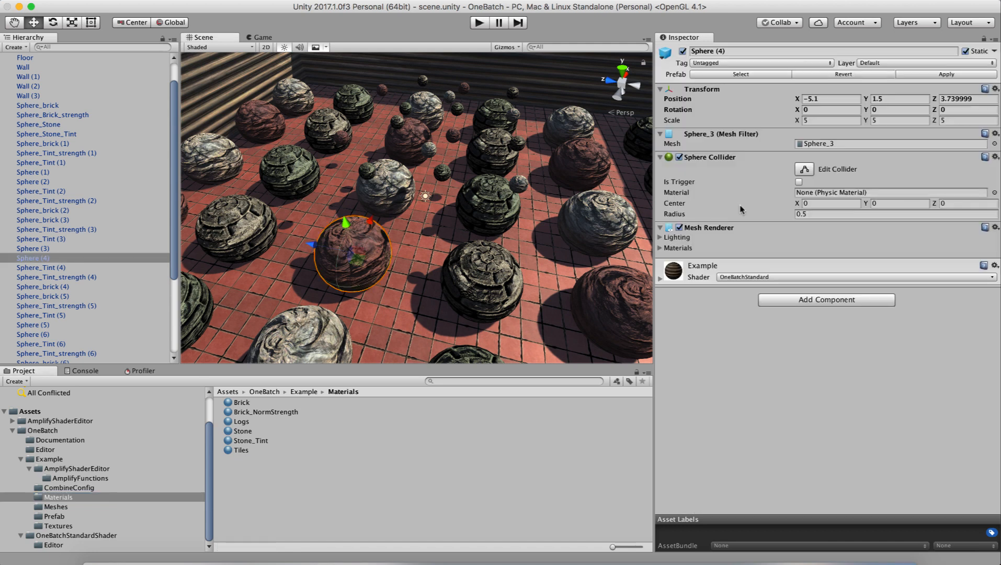
mouse_move(671, 289)
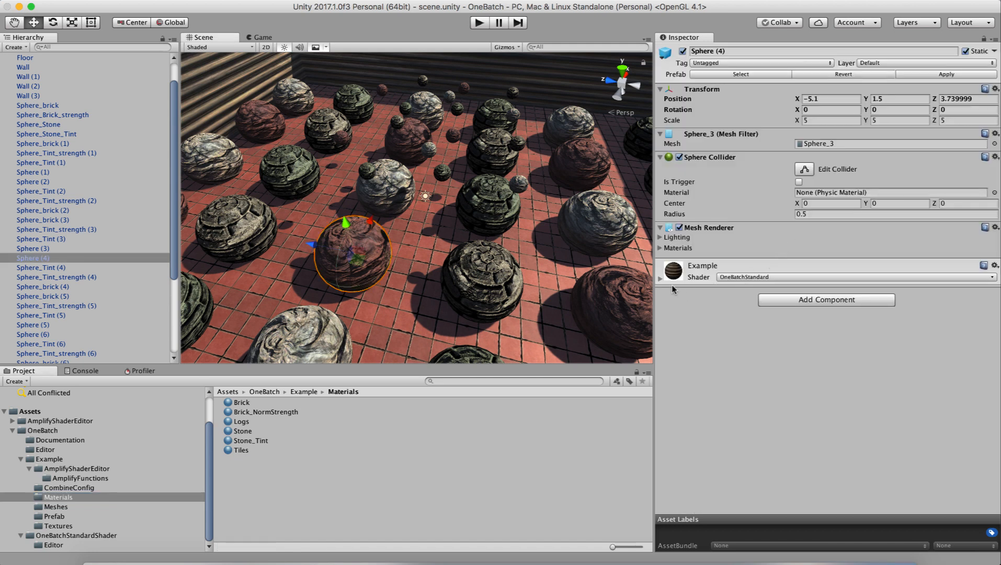
left_click(678, 248)
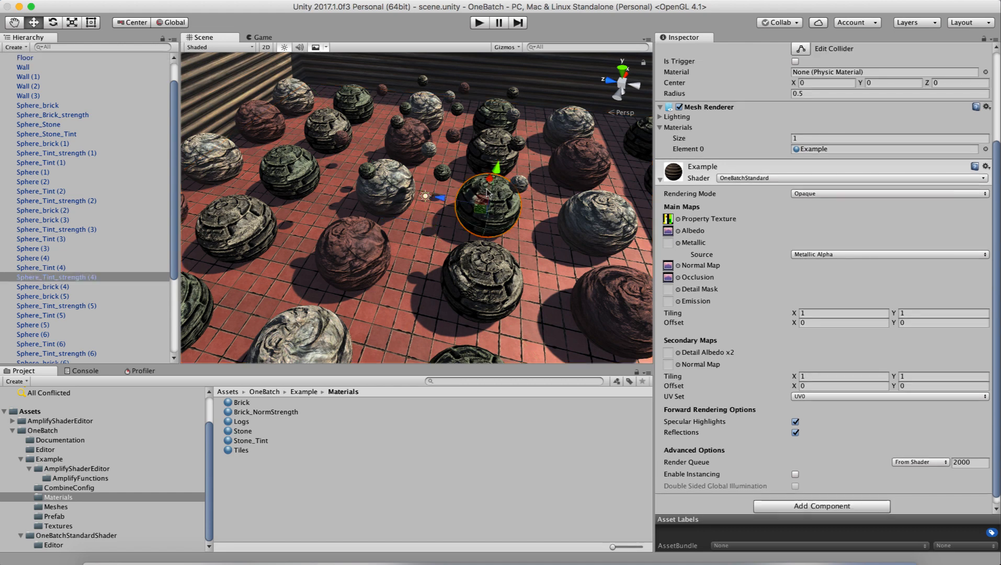
mouse_move(283, 321)
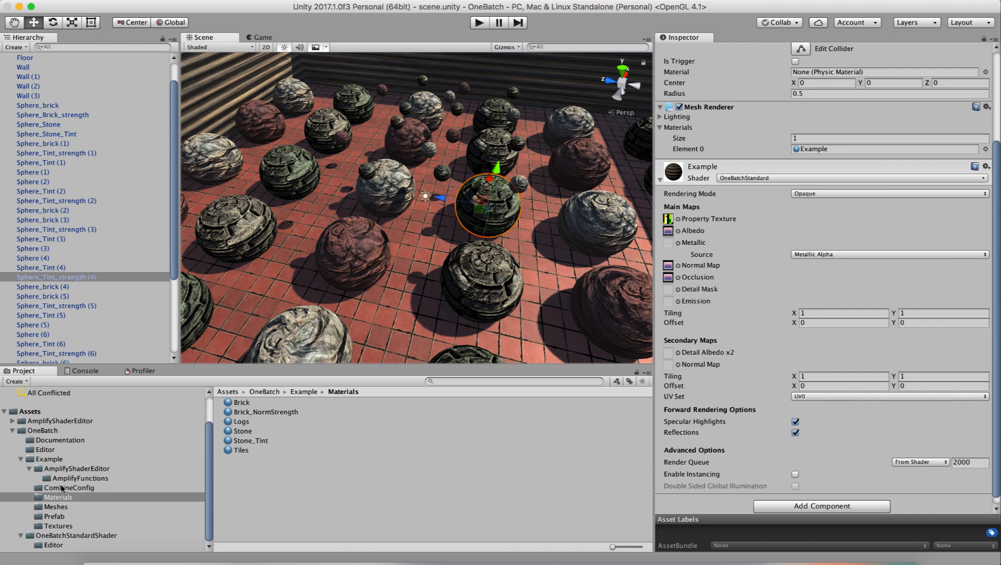
left_click(69, 487)
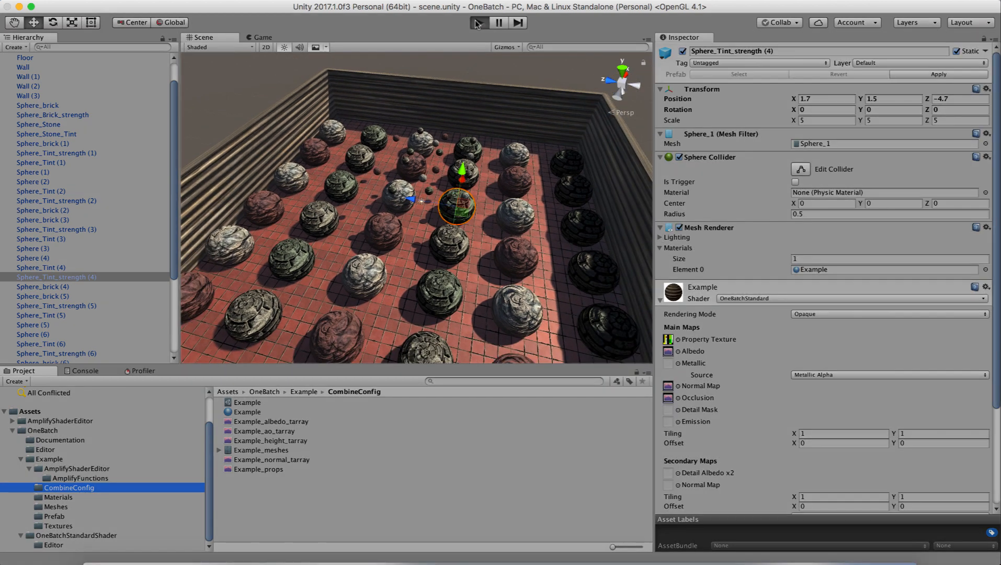
left_click(475, 23)
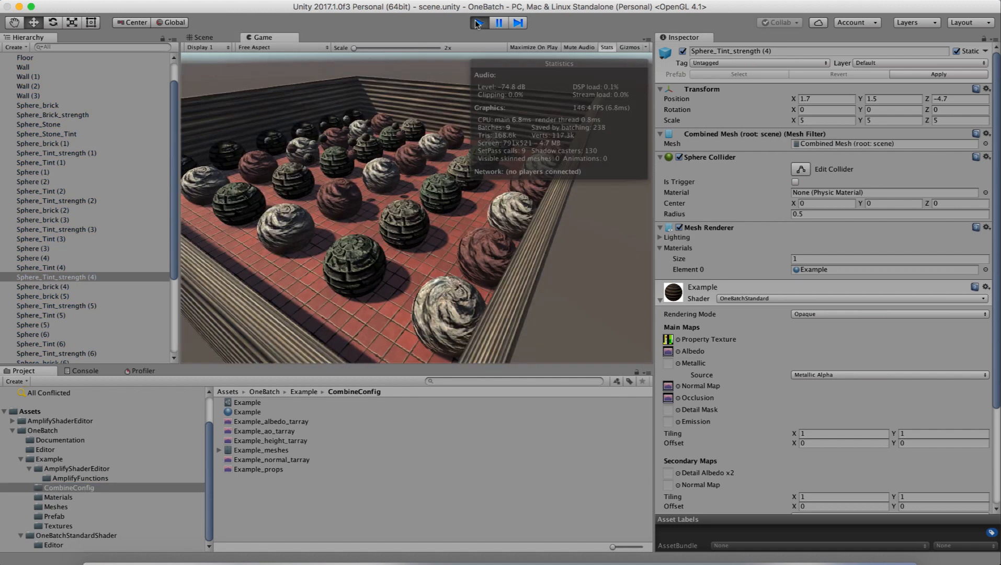
left_click(479, 22)
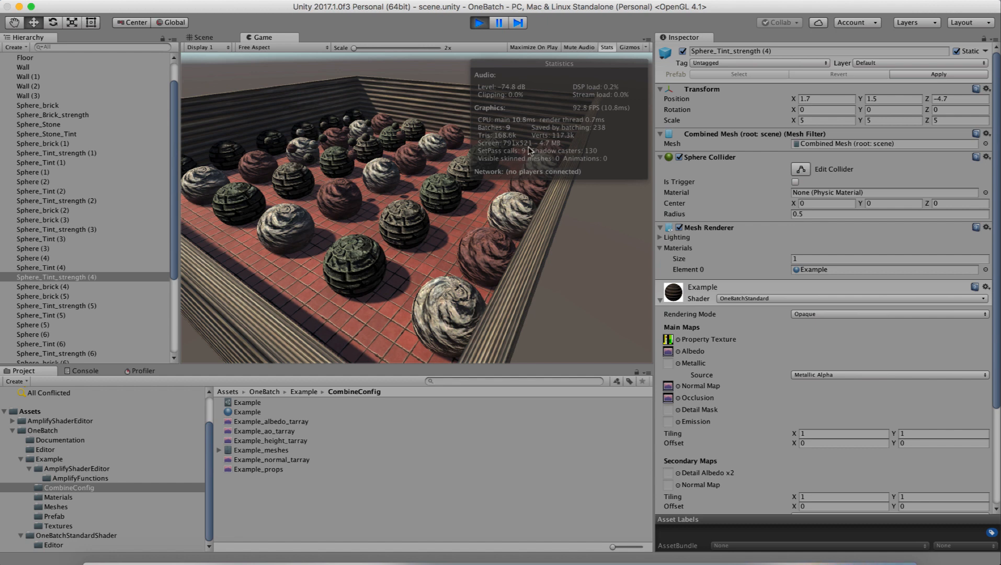
mouse_move(530, 151)
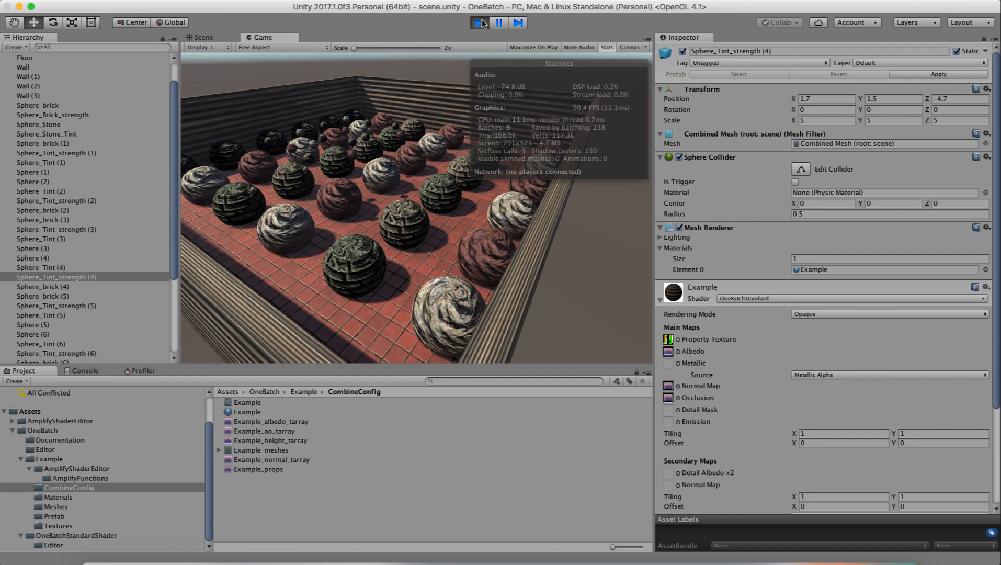
left_click(201, 37)
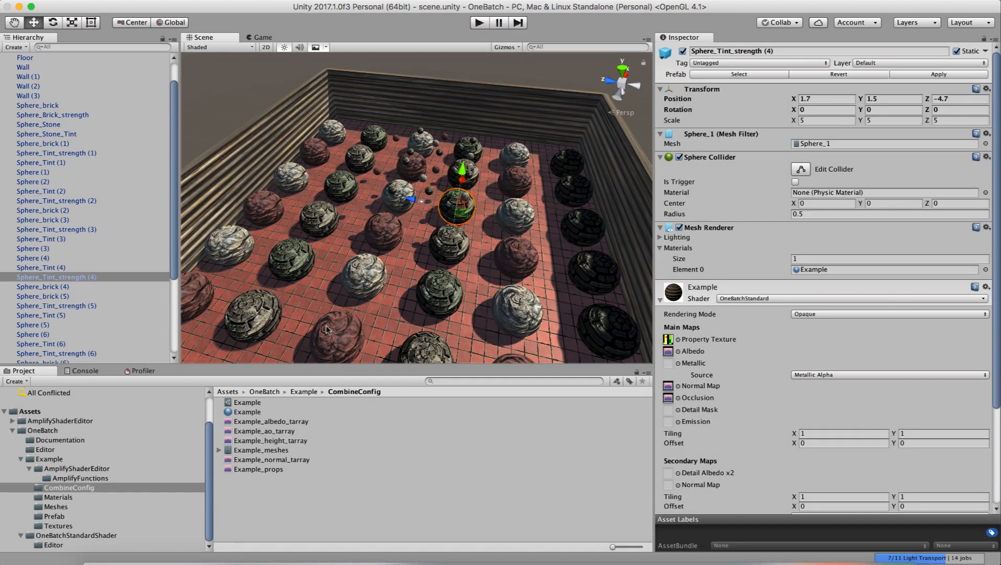
Select scene spheres, finding Stone and Brick_NormStrength materials still on the Standard shader.
left_click(246, 402)
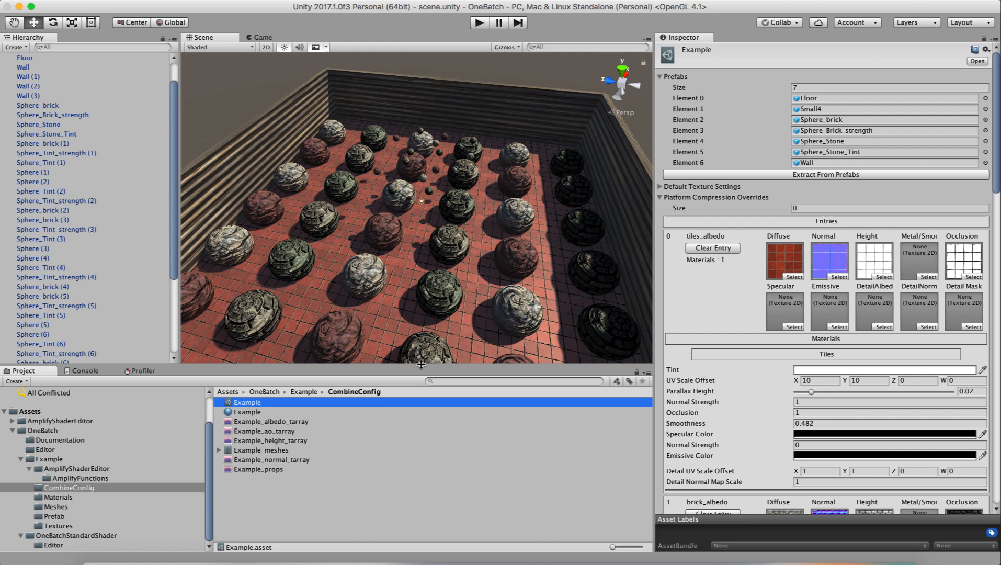
scroll("down", 3)
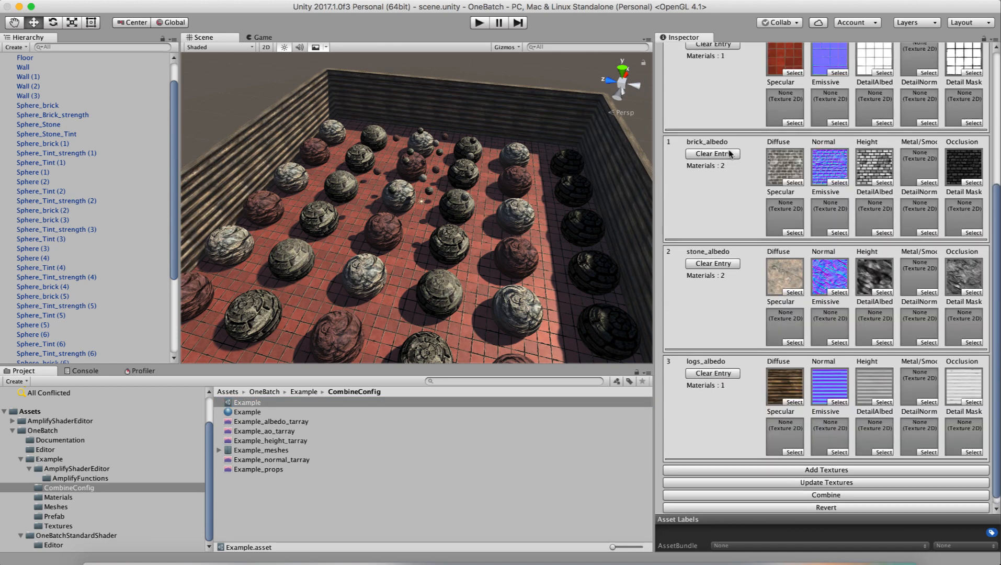
left_click(447, 245)
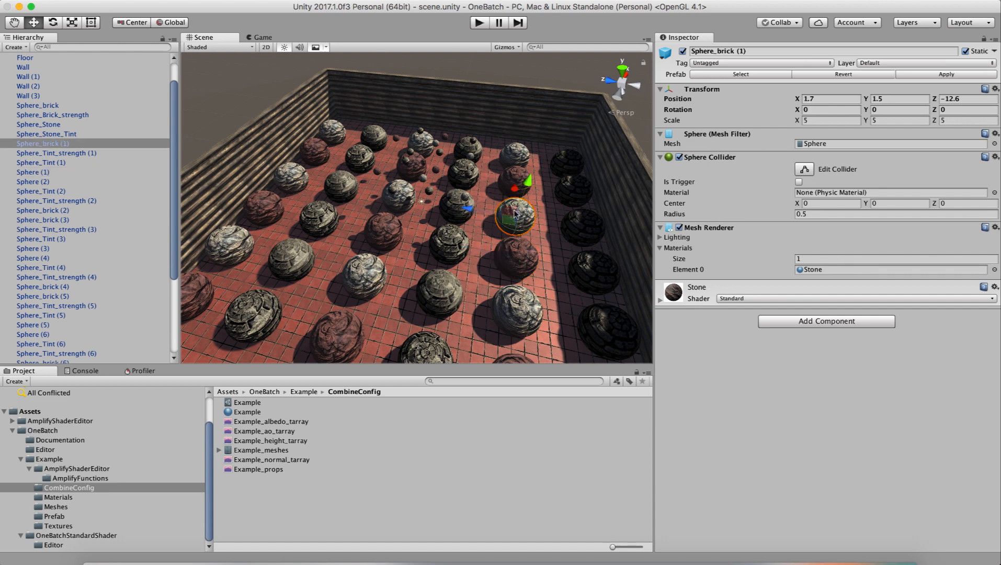
left_click(438, 294)
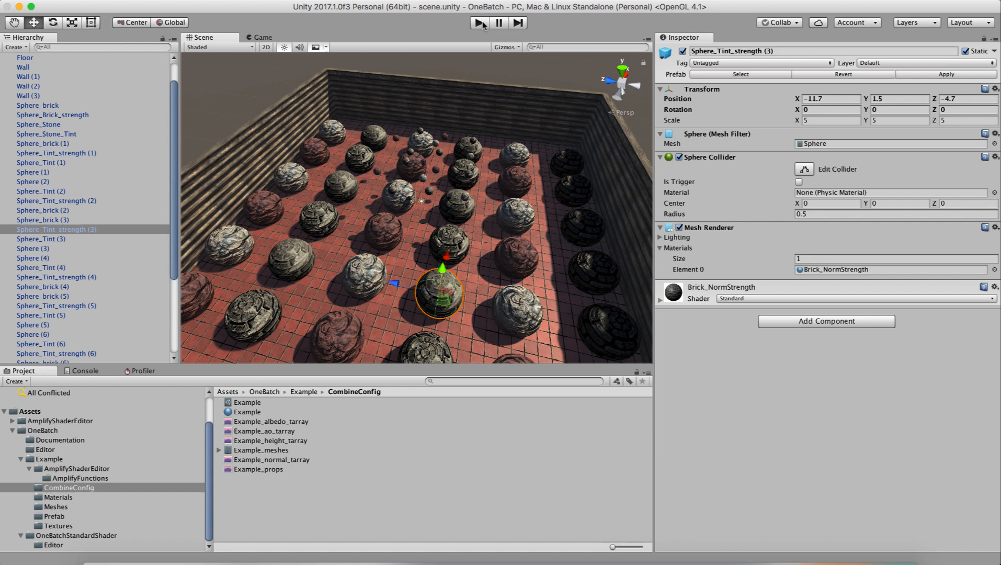
Toggle Play mode so the scene runs with its original materials in 32 batches.
left_click(477, 22)
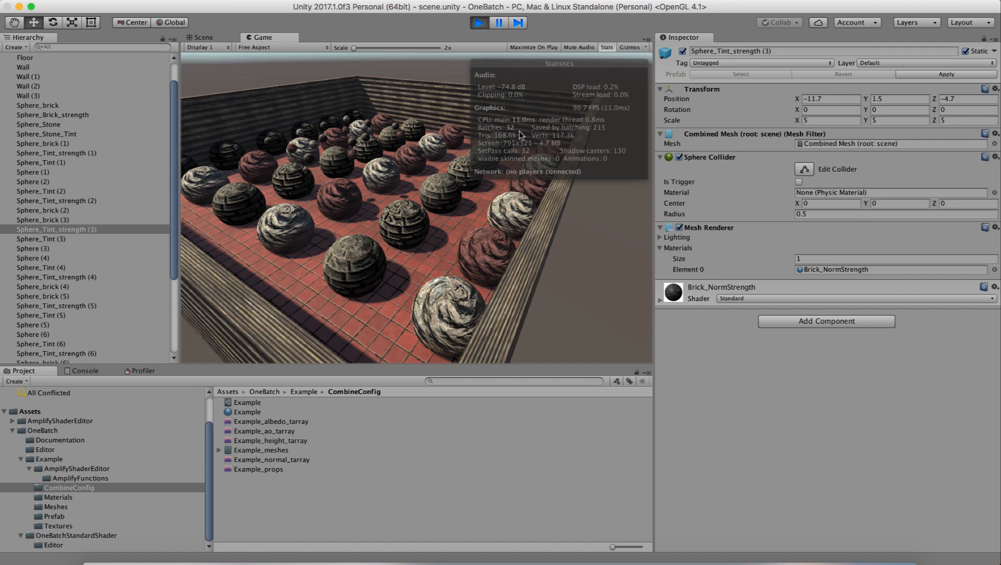
mouse_move(529, 152)
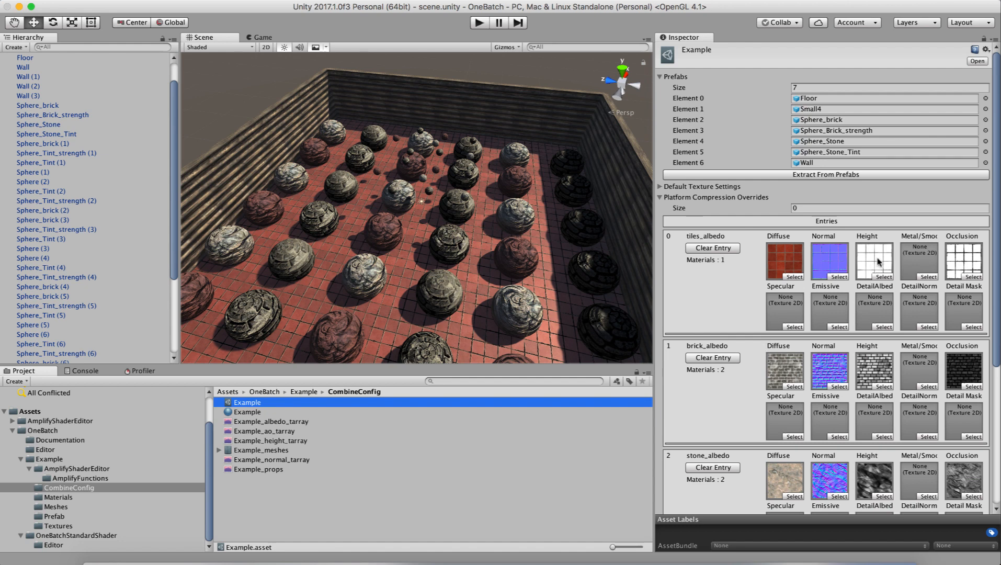
Revert the Example config's earlier combine, then combine again to pack textures into arrays.
scroll("down", 3)
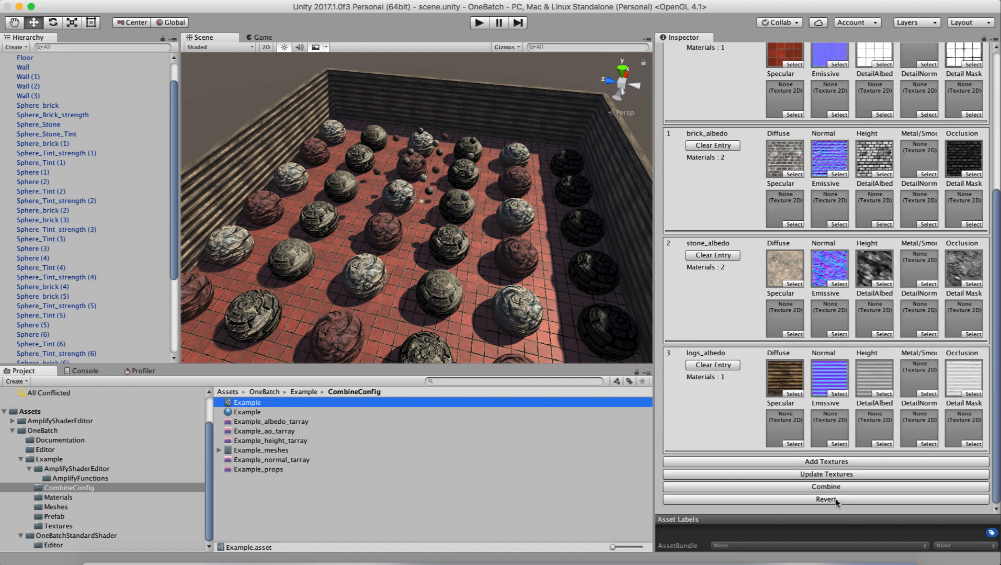
left_click(825, 486)
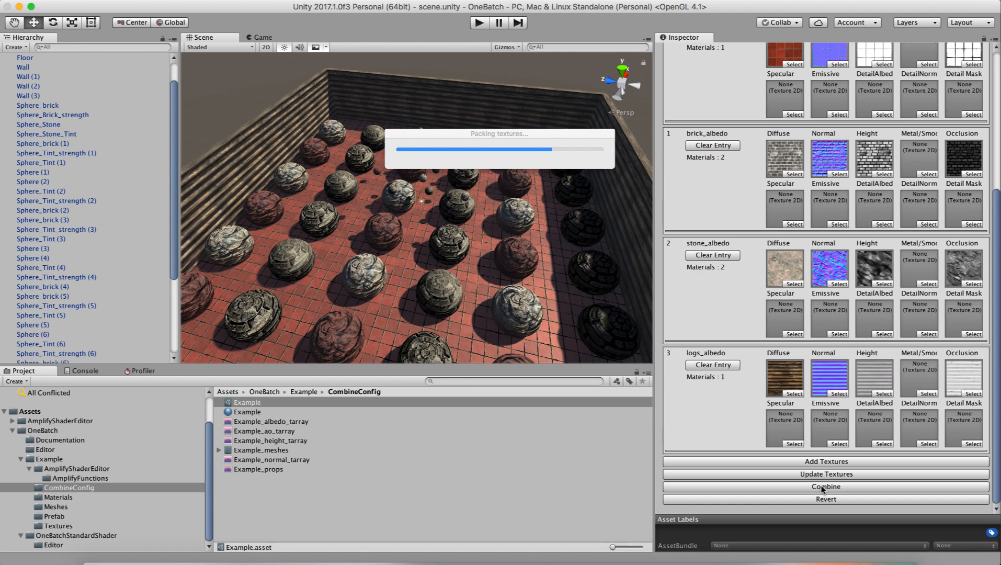
left_click(825, 486)
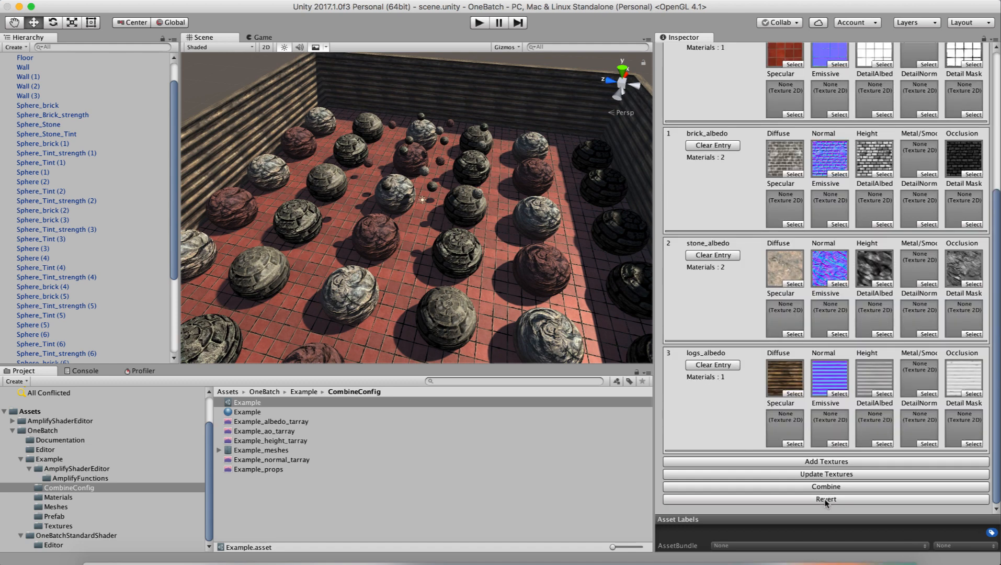
left_click(826, 486)
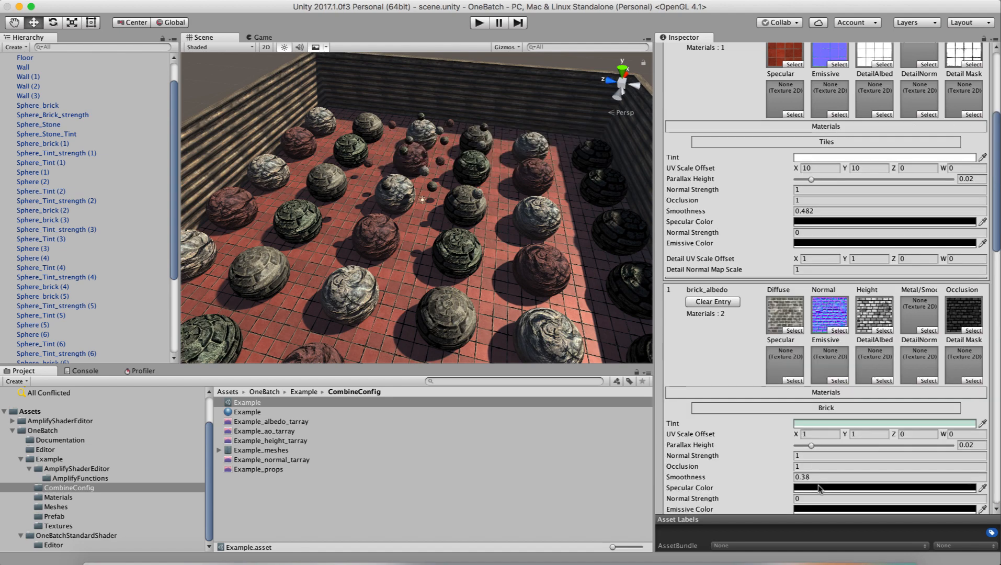
Change the Brick entry's tint in the Example config from pale green to white.
scroll("down", 3)
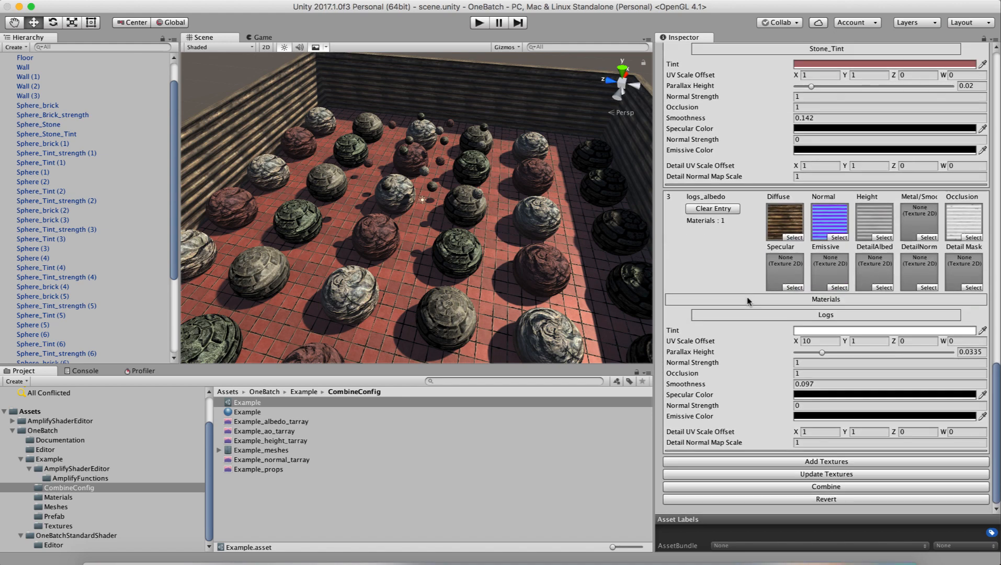
scroll("down", 3)
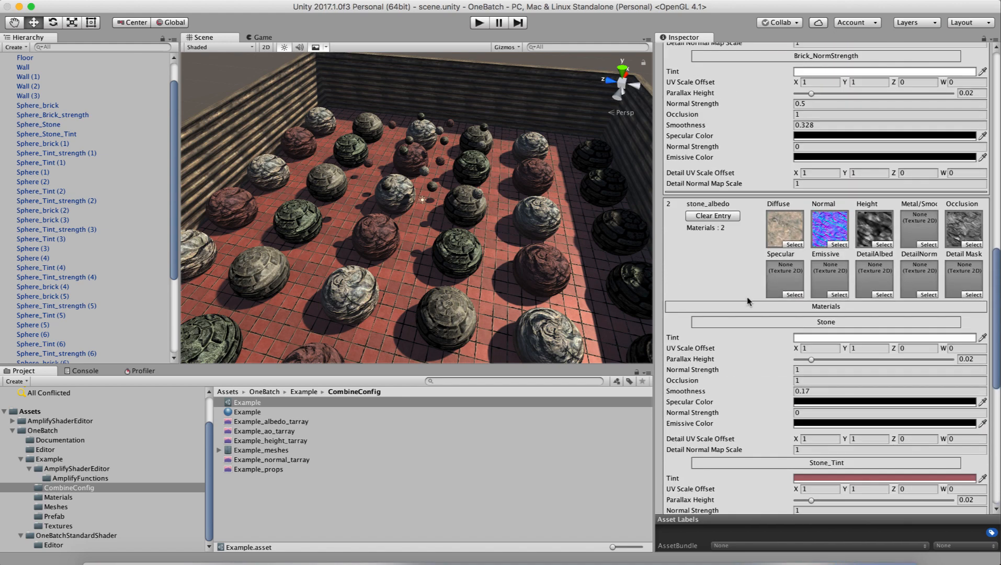
scroll("down", 3)
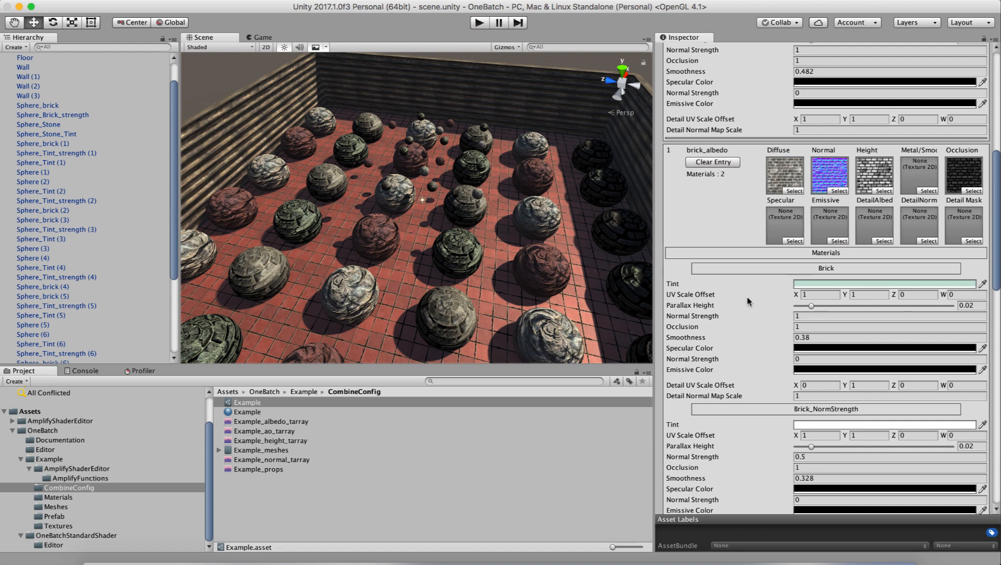
scroll("down", 3)
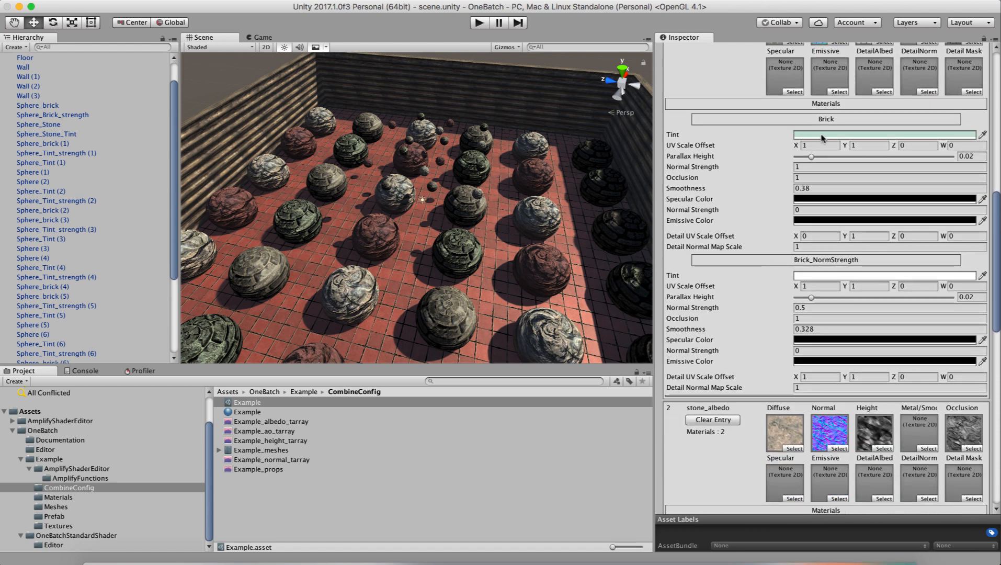
left_click(884, 135)
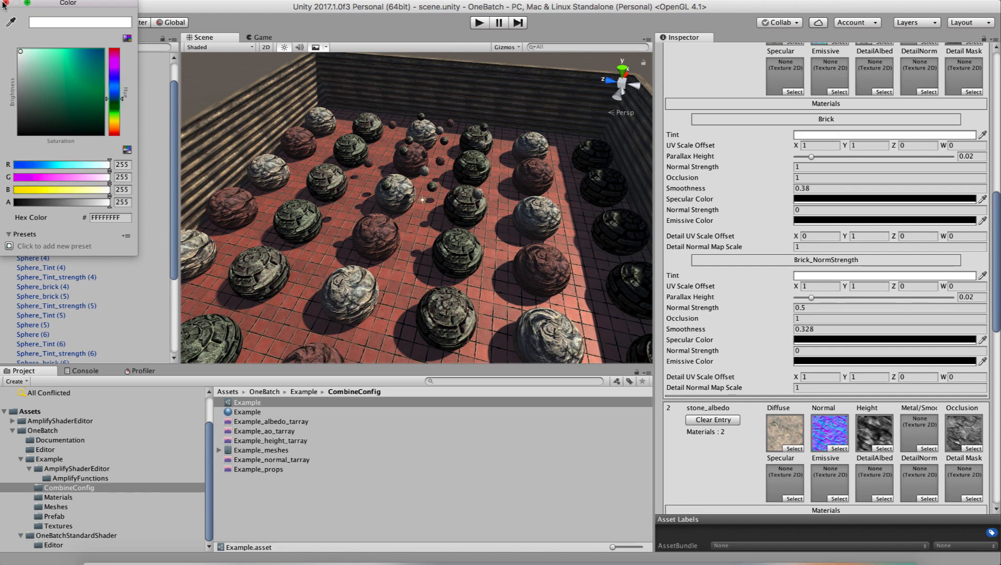
left_click(888, 134)
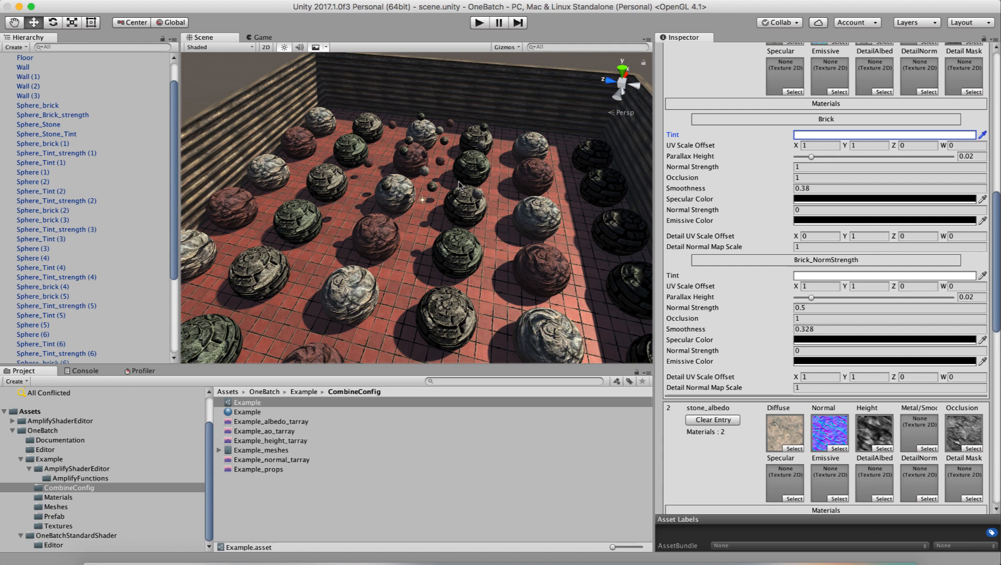
mouse_move(586, 241)
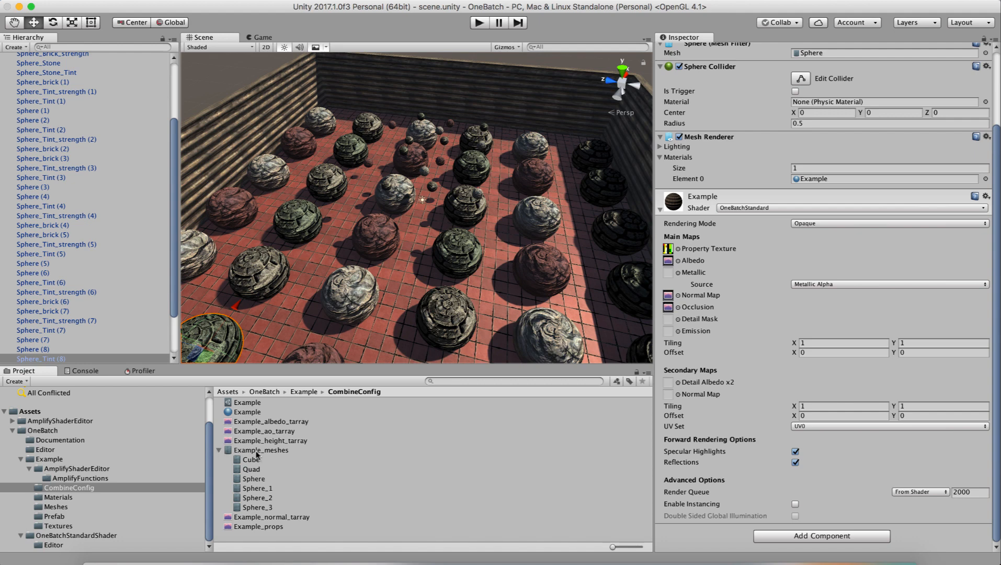
Preview the Cube, Sphere, Sphere_3 and Sphere_1 meshes in Example_meshes, then collapse it.
left_click(260, 450)
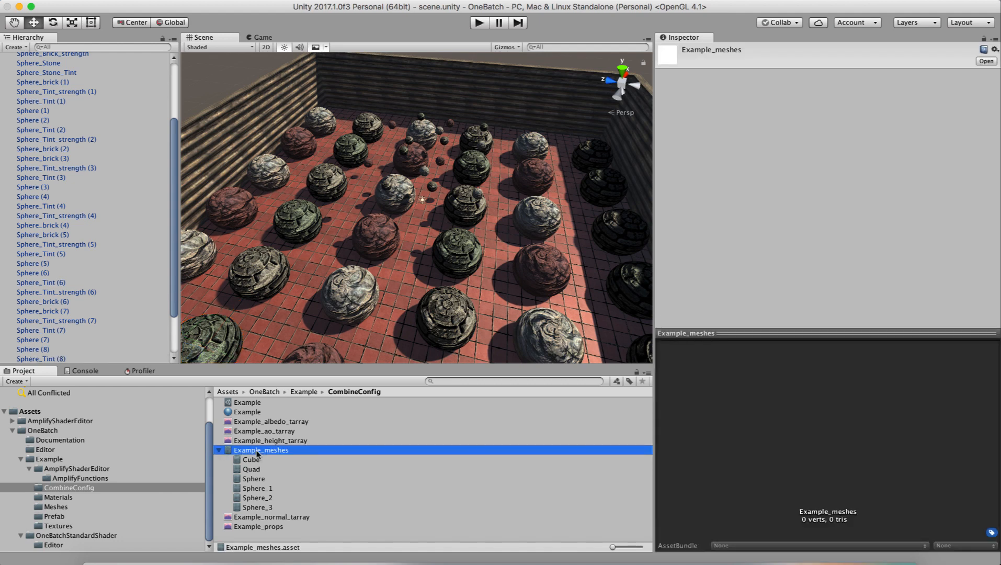
left_click(251, 460)
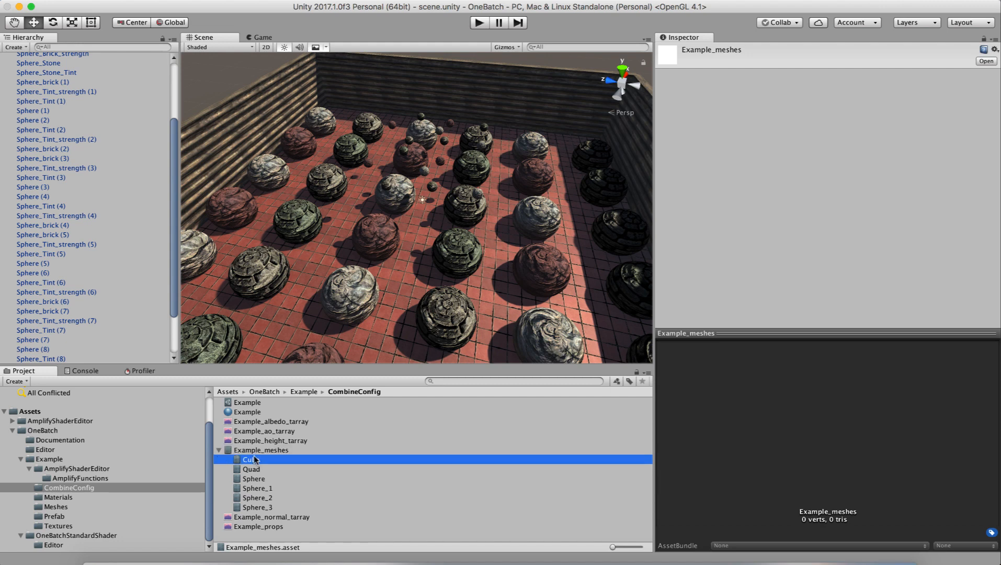
left_click(255, 478)
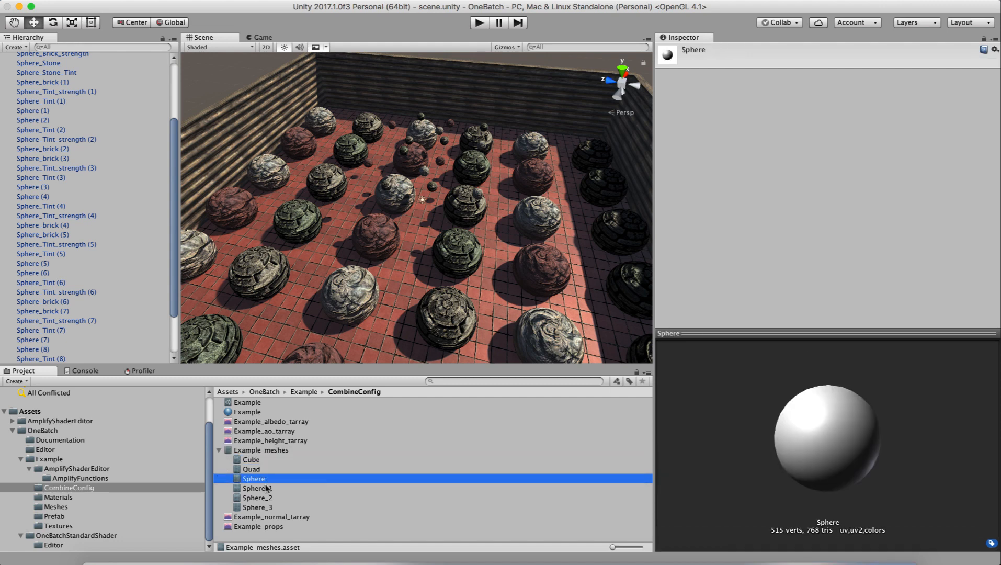
left_click(256, 507)
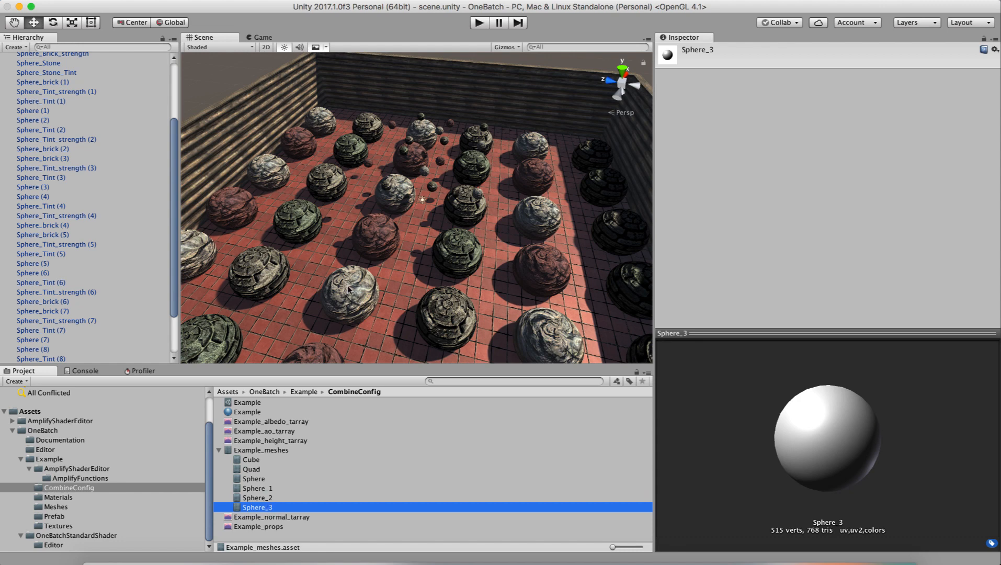
mouse_move(443, 313)
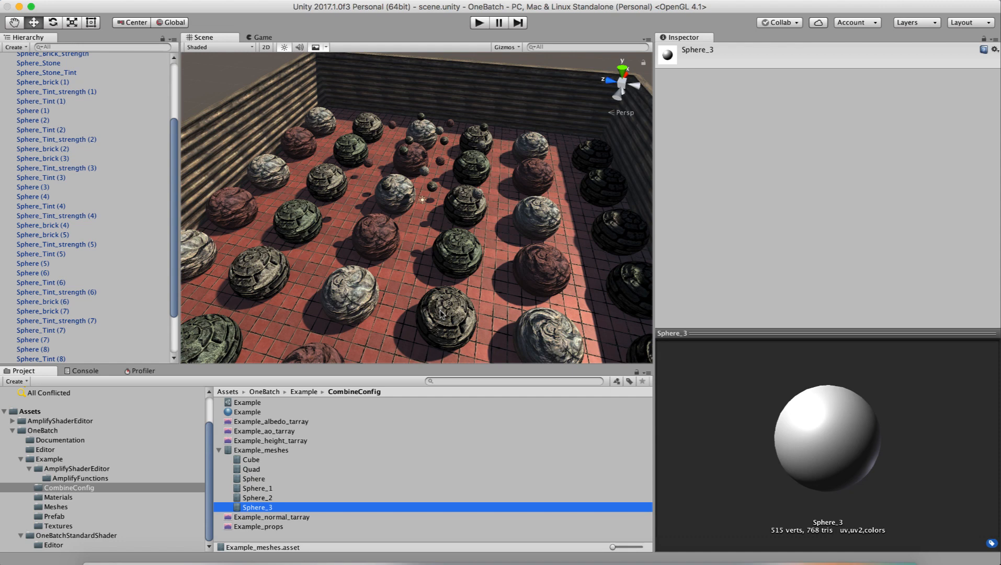
mouse_move(318, 439)
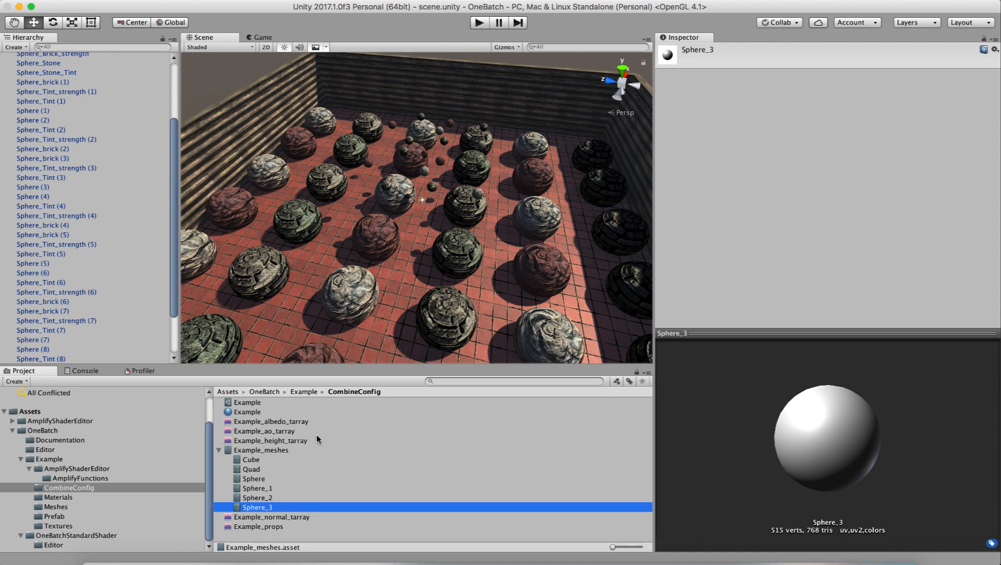
mouse_move(275, 455)
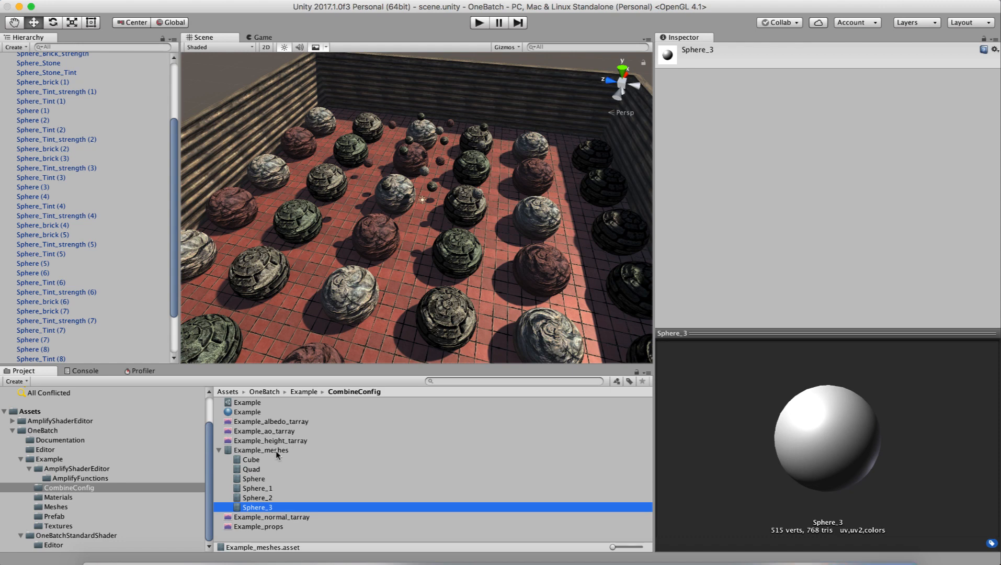
mouse_move(273, 455)
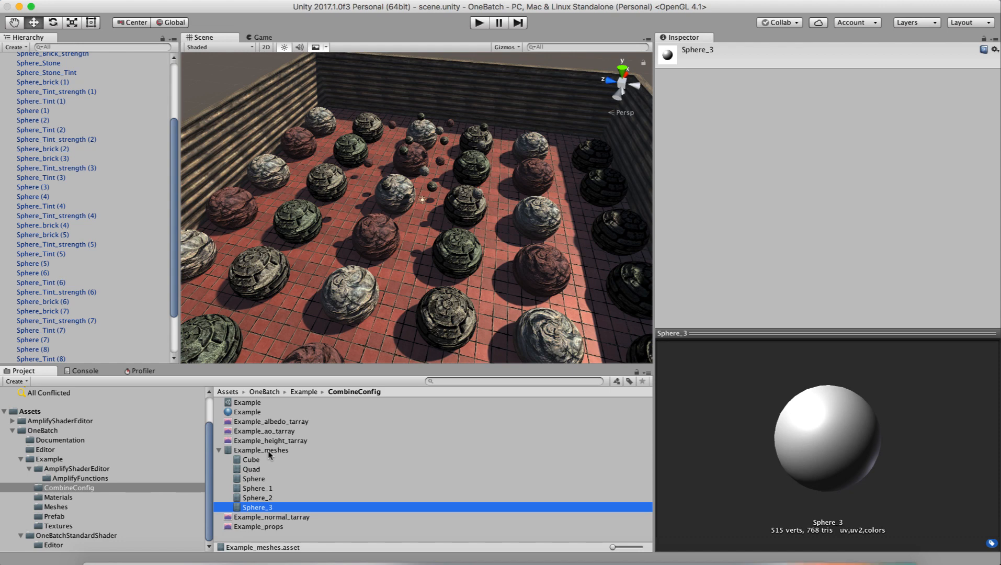
left_click(257, 488)
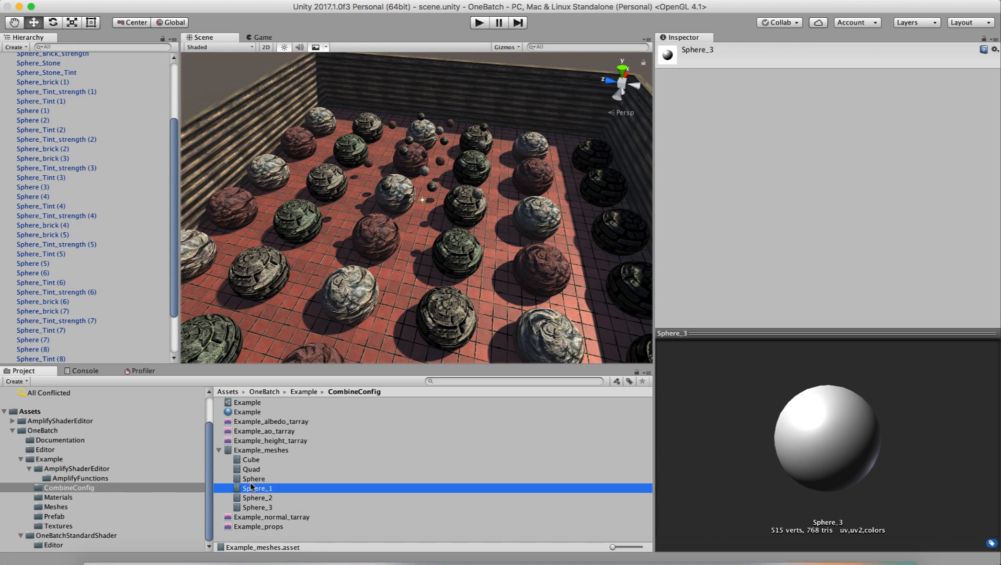
left_click(254, 479)
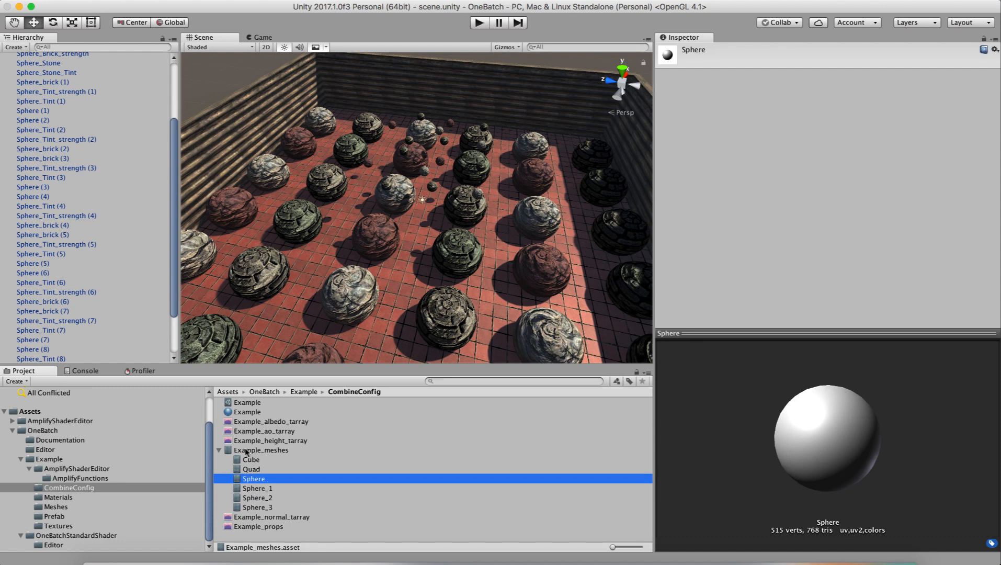
left_click(260, 450)
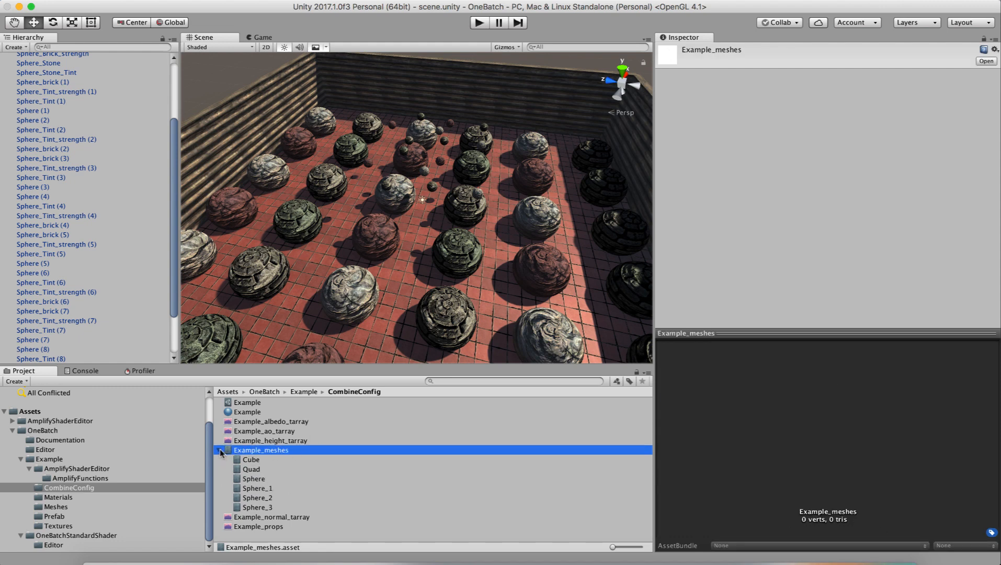
left_click(219, 450)
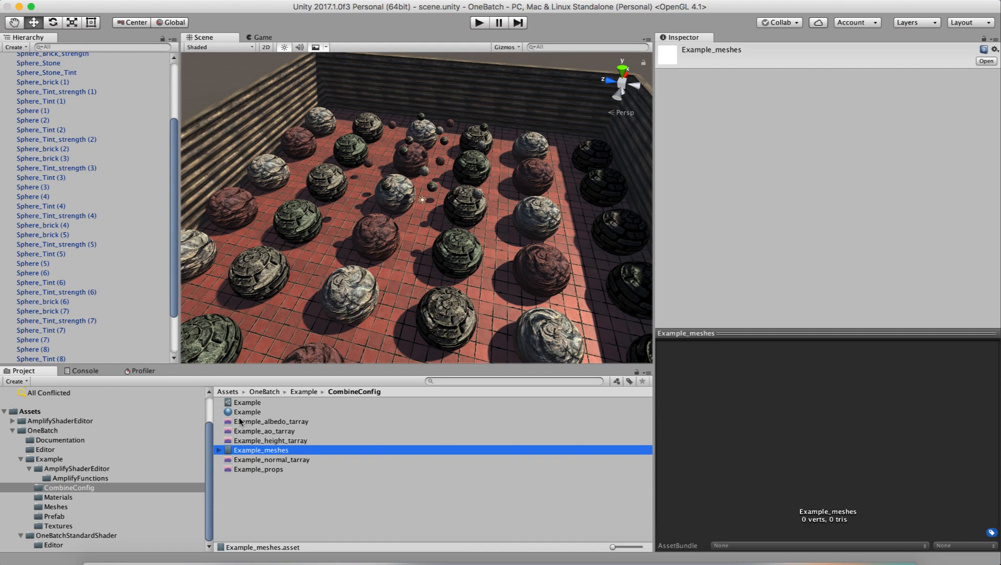
Inspect the combined albedo, AO and height texture arrays (1024×1024, depth 4, 11 mips).
left_click(269, 421)
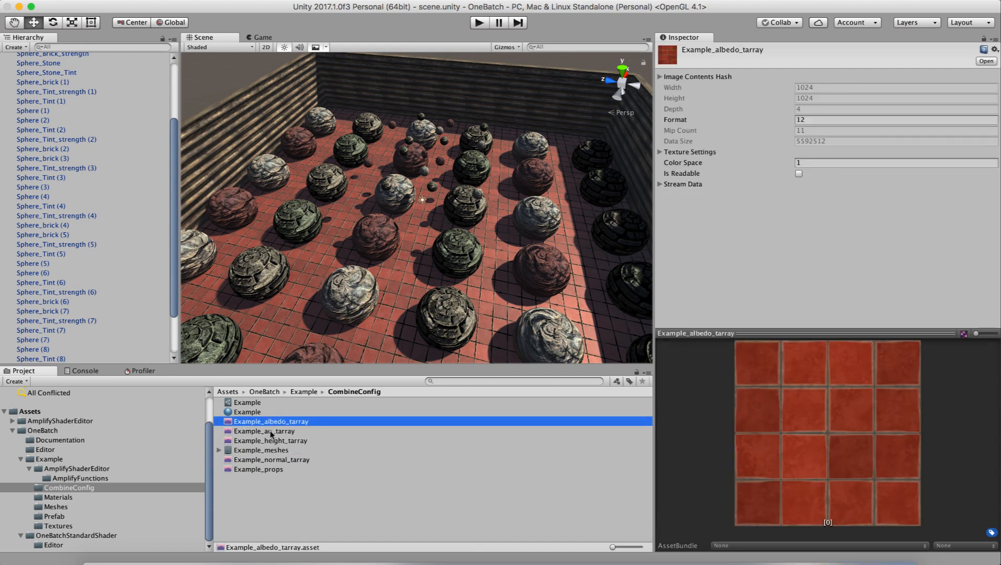
left_click(264, 431)
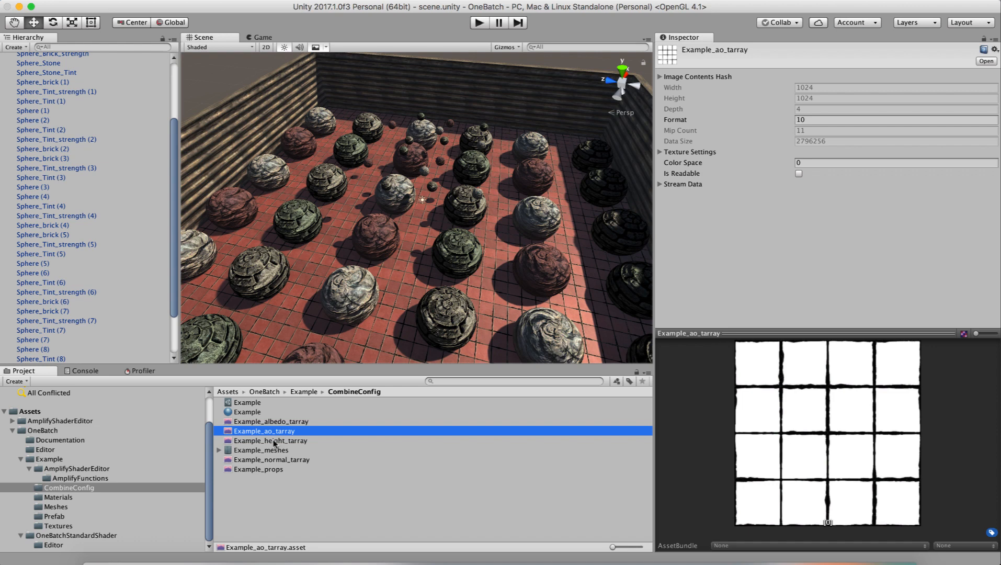
left_click(271, 441)
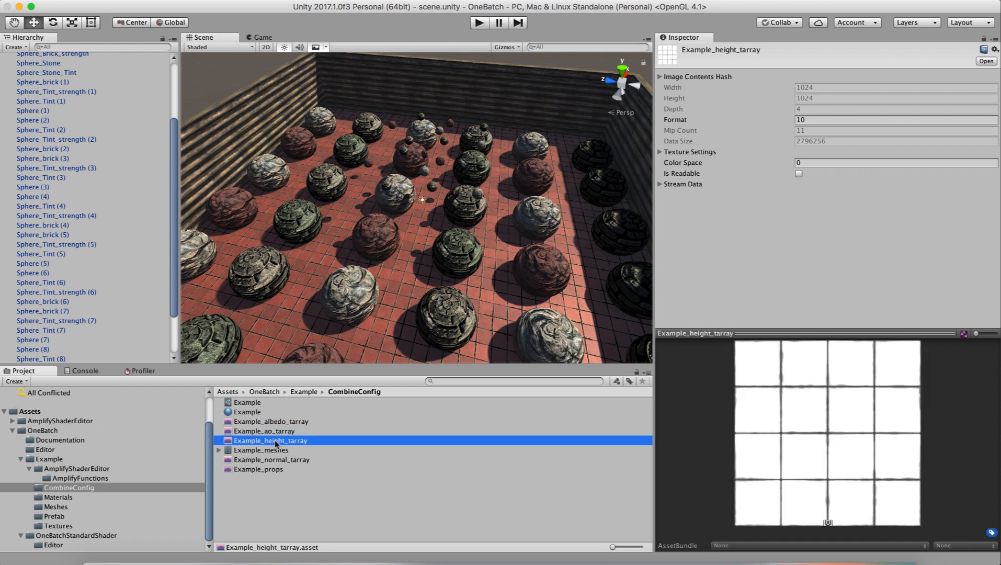
left_click(260, 450)
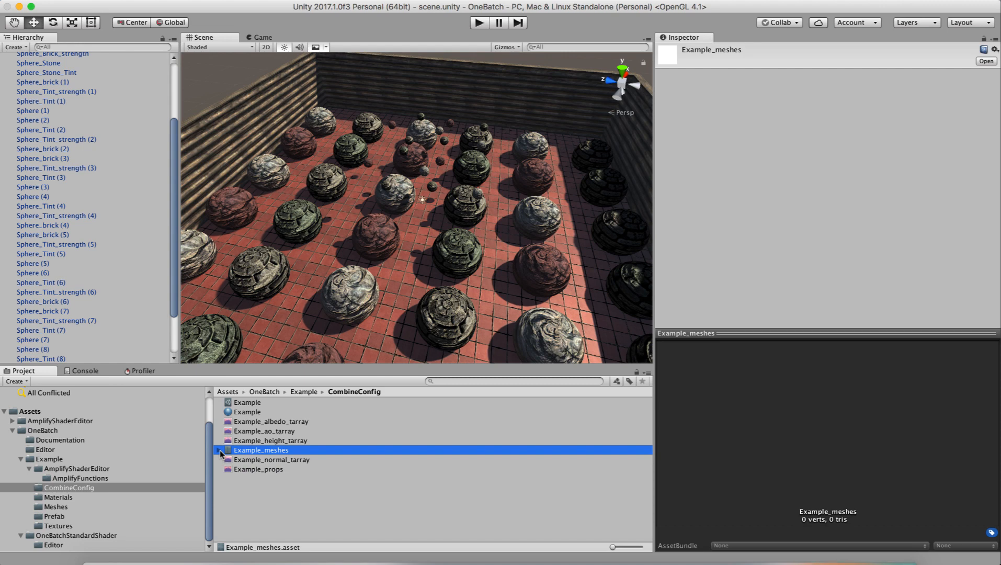
mouse_move(118, 481)
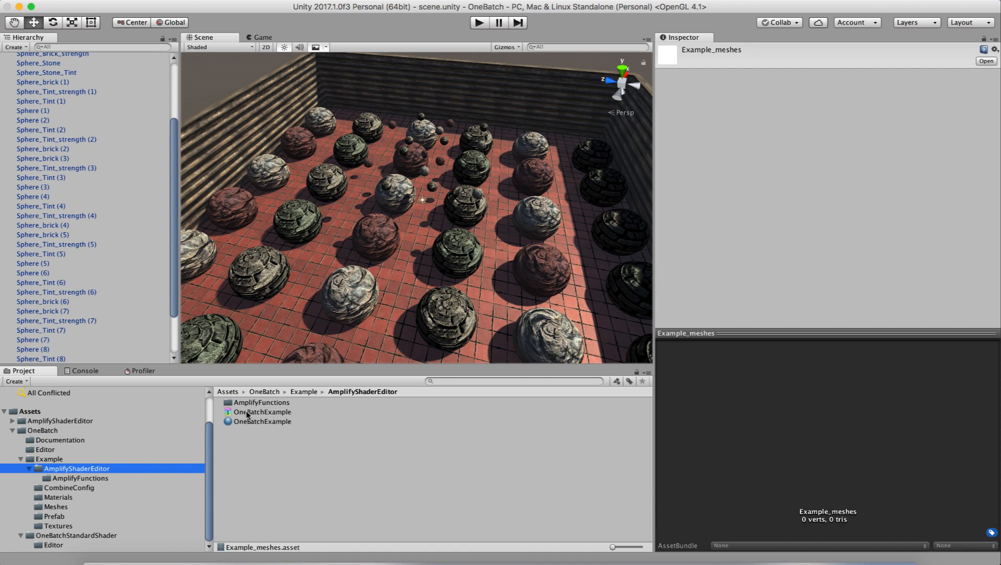
Open the OneBatchExample shader as a node graph in Amplify Shader Editor.
left_click(262, 412)
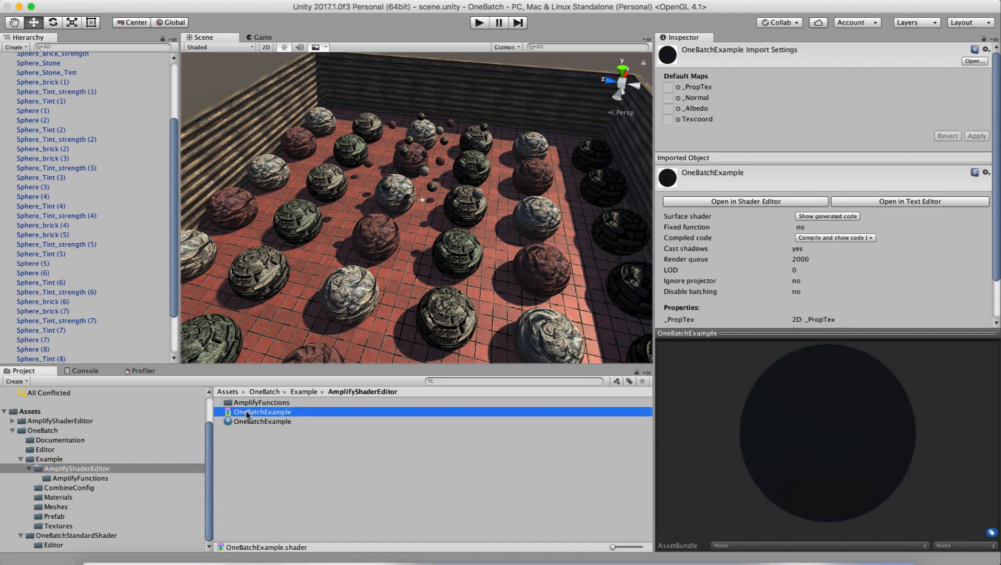
double_click(263, 412)
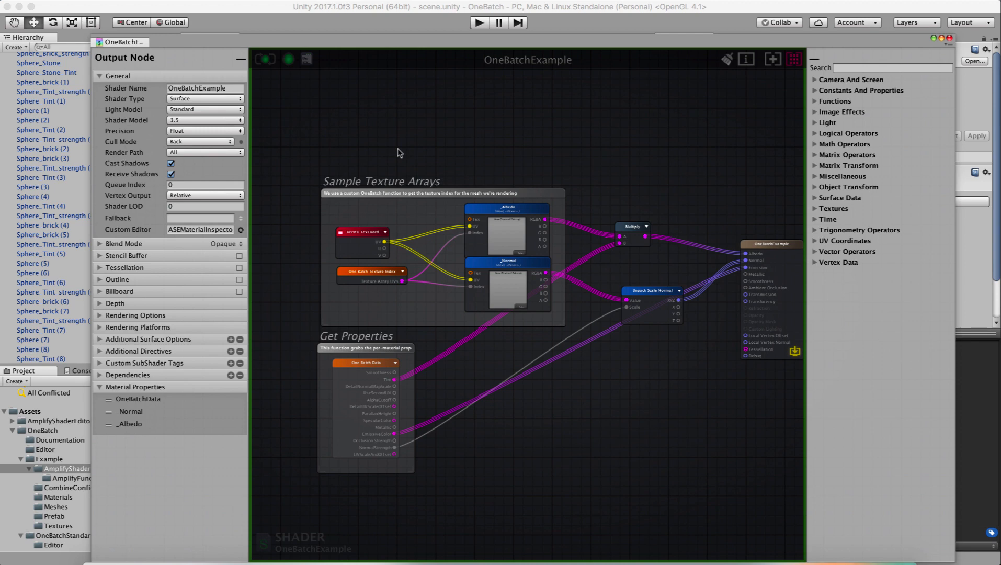
mouse_move(359, 40)
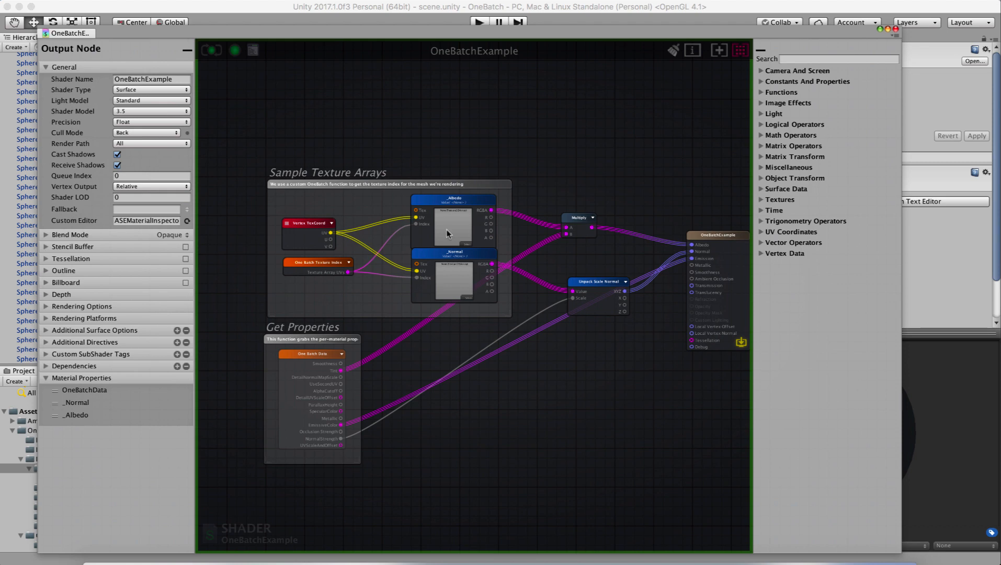
mouse_move(447, 232)
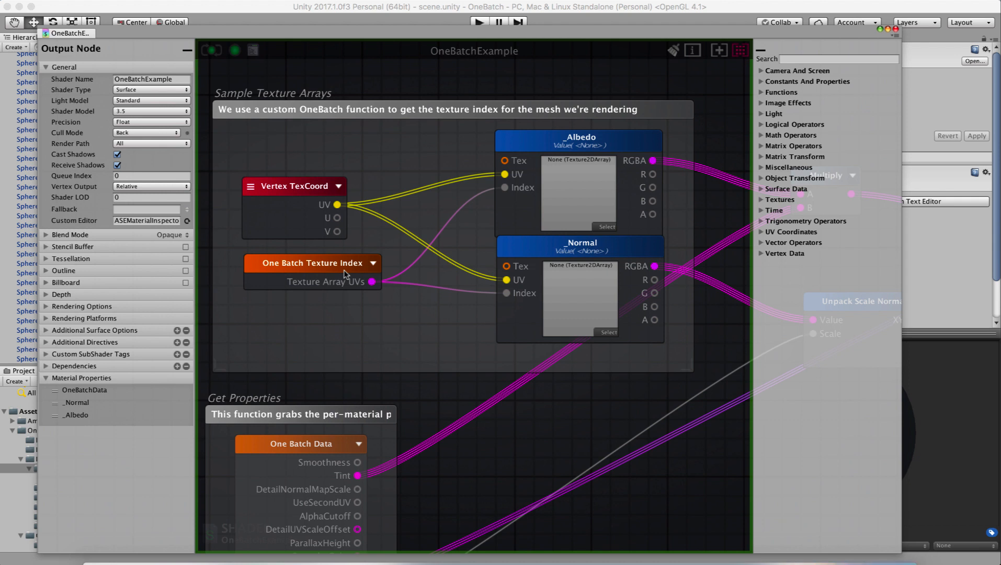
mouse_move(506, 205)
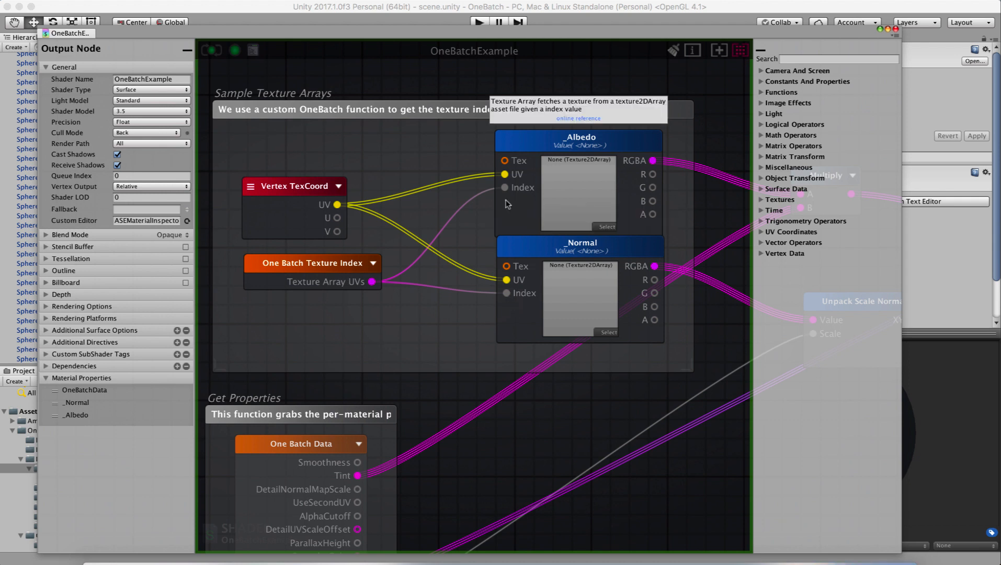
mouse_move(553, 150)
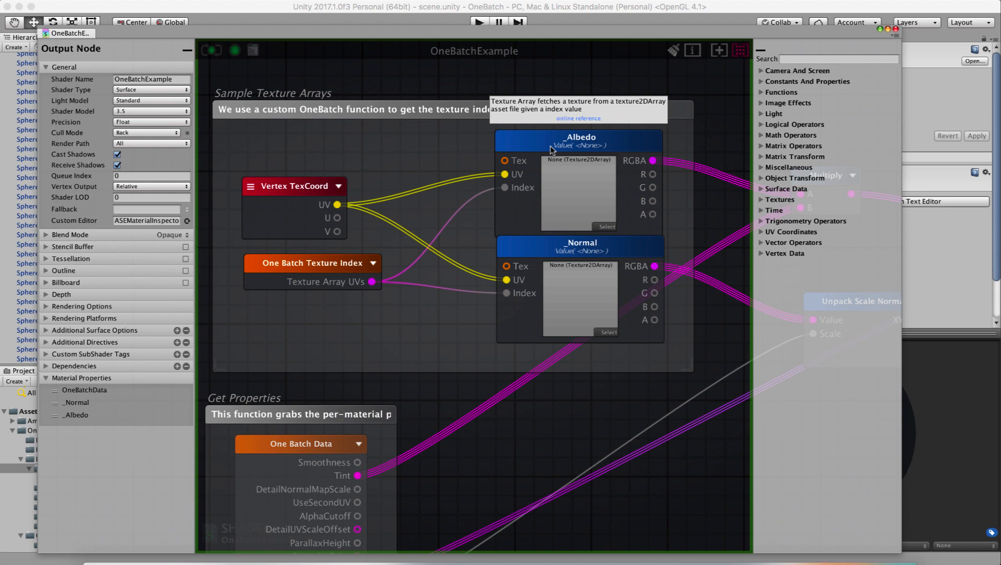
mouse_move(289, 270)
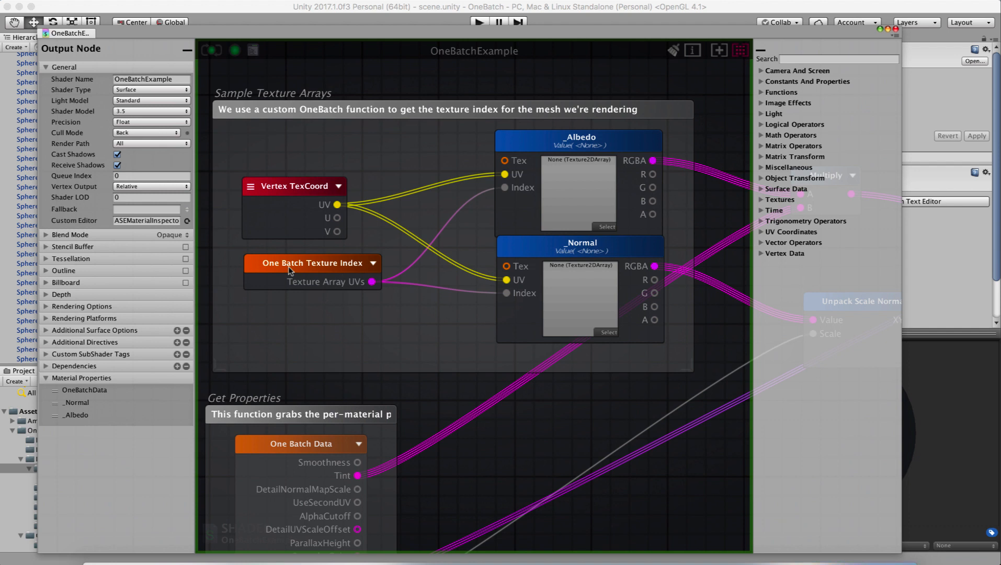
mouse_move(505, 174)
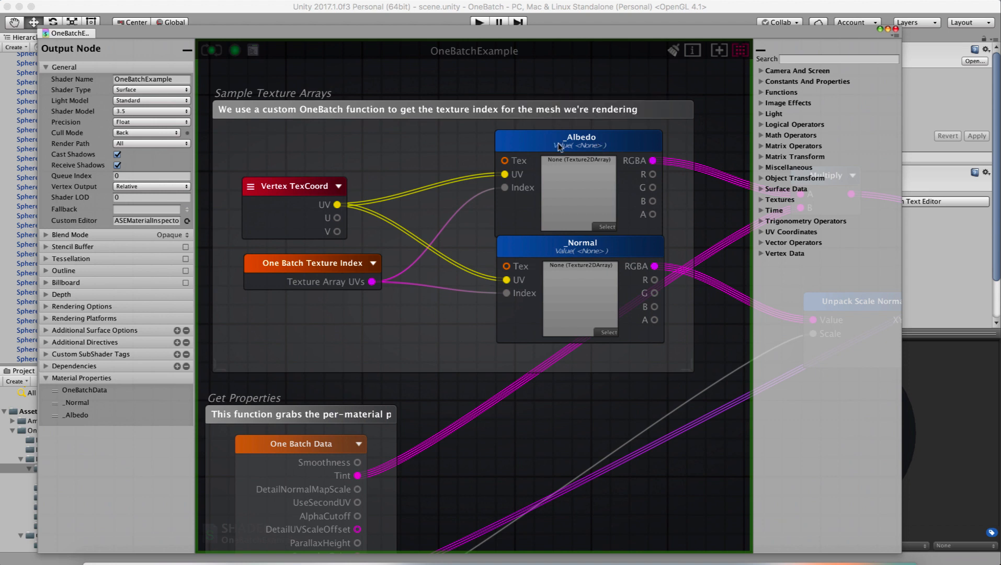
mouse_move(571, 250)
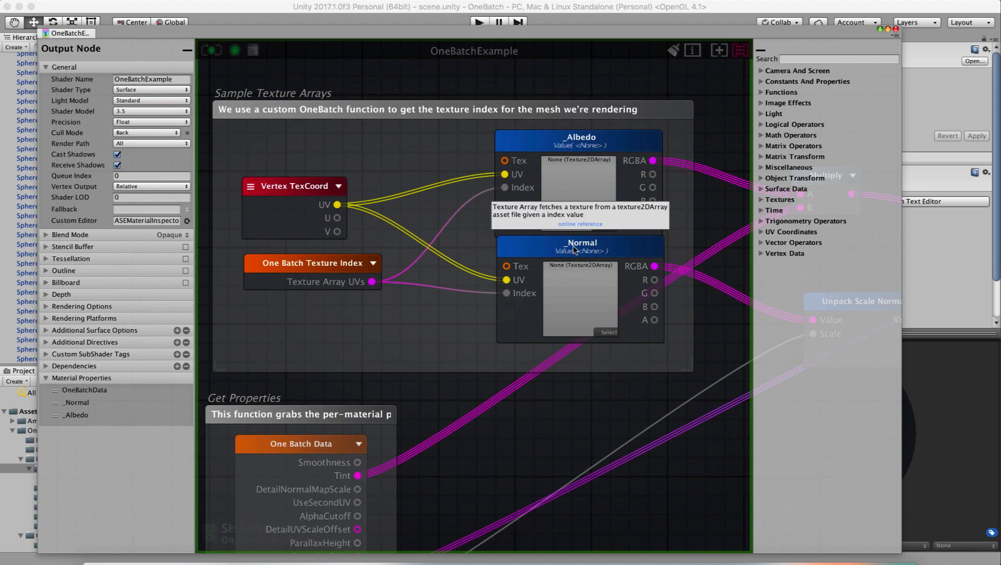
mouse_move(356, 435)
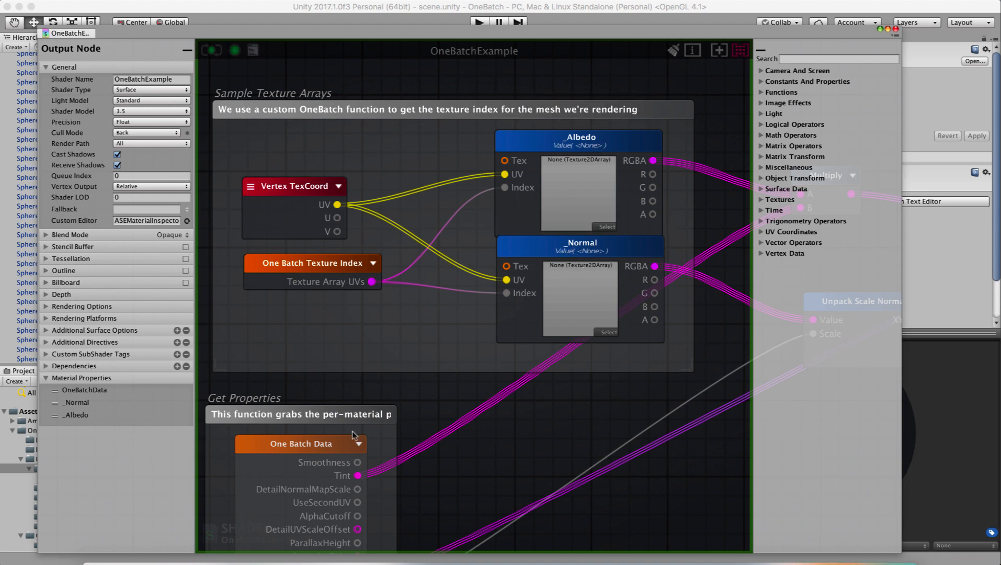
mouse_move(471, 439)
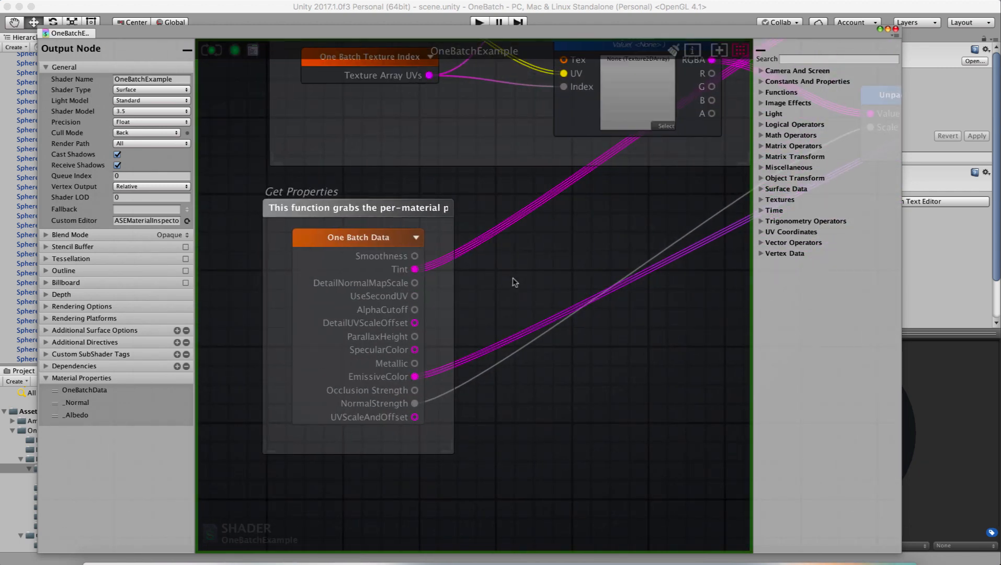
mouse_move(359, 236)
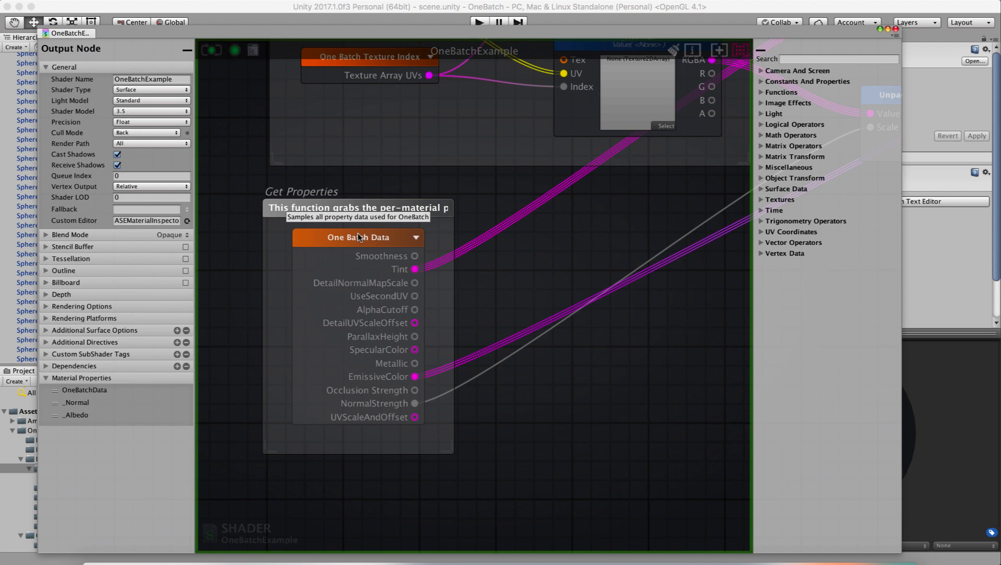
mouse_move(392, 259)
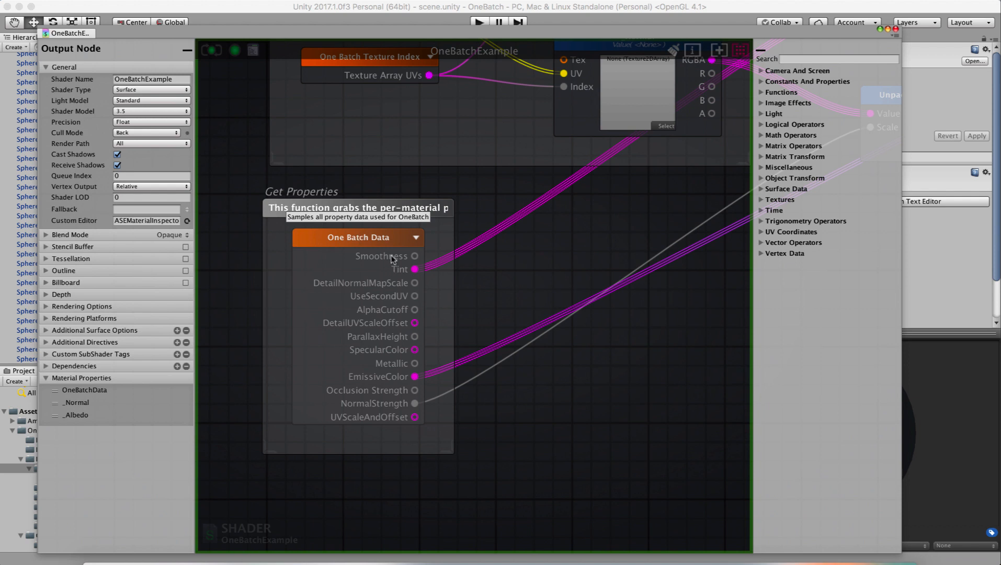
mouse_move(372, 284)
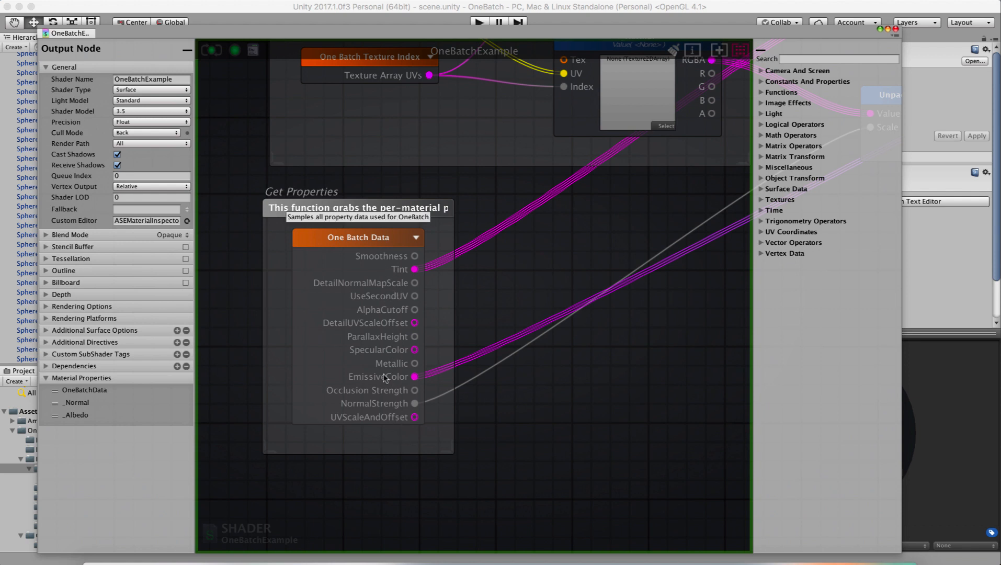
mouse_move(574, 269)
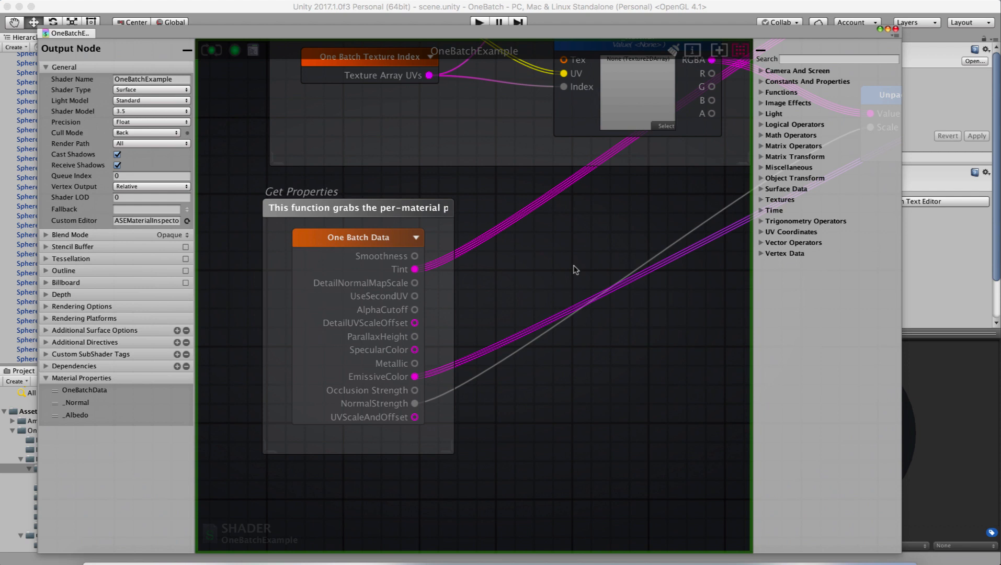
mouse_move(547, 258)
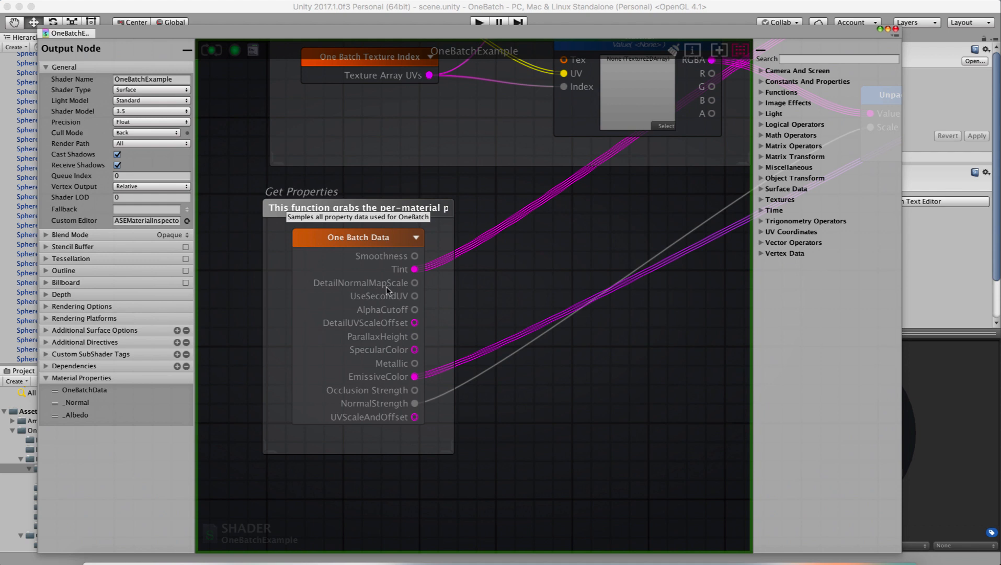
mouse_move(411, 344)
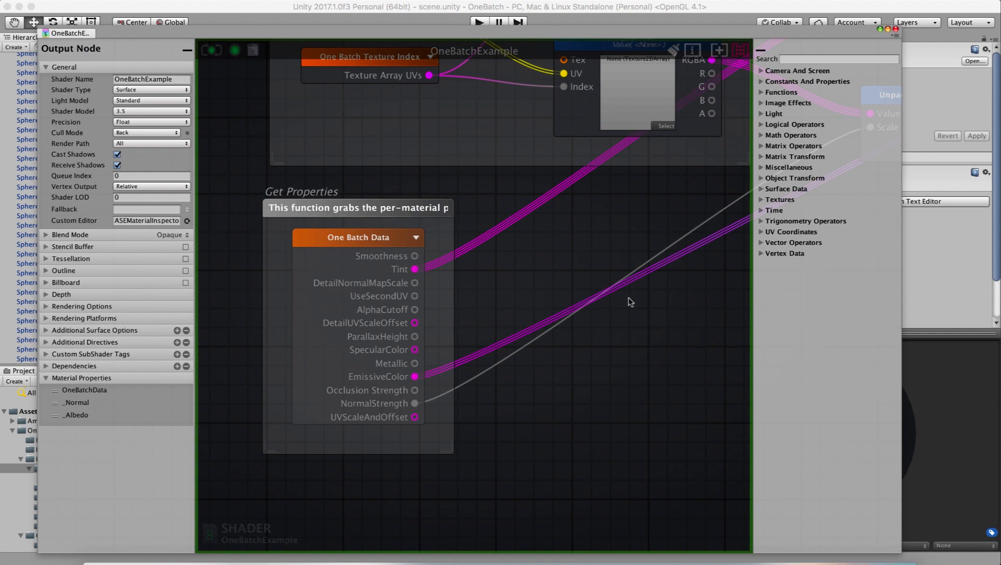
mouse_move(650, 347)
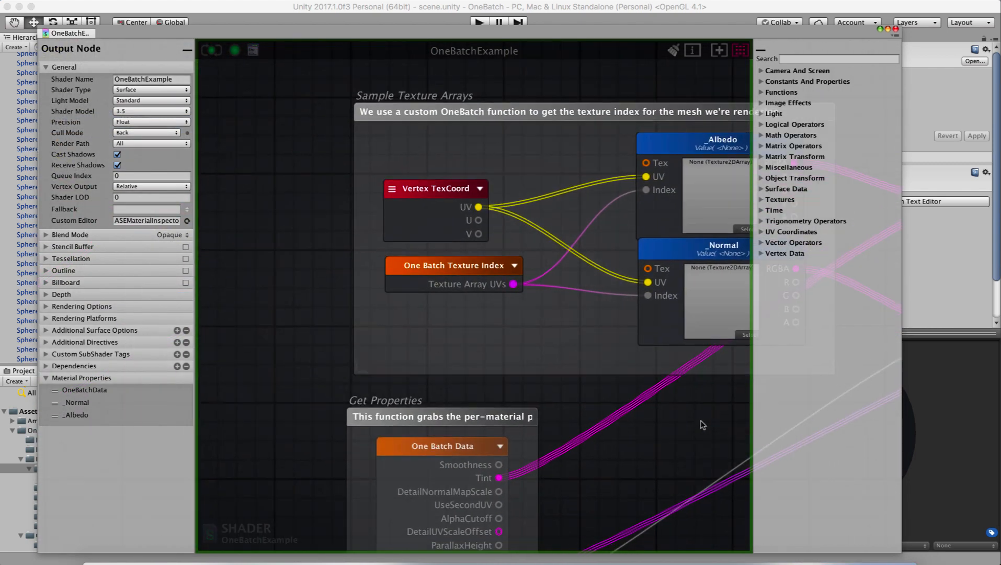
mouse_move(467, 444)
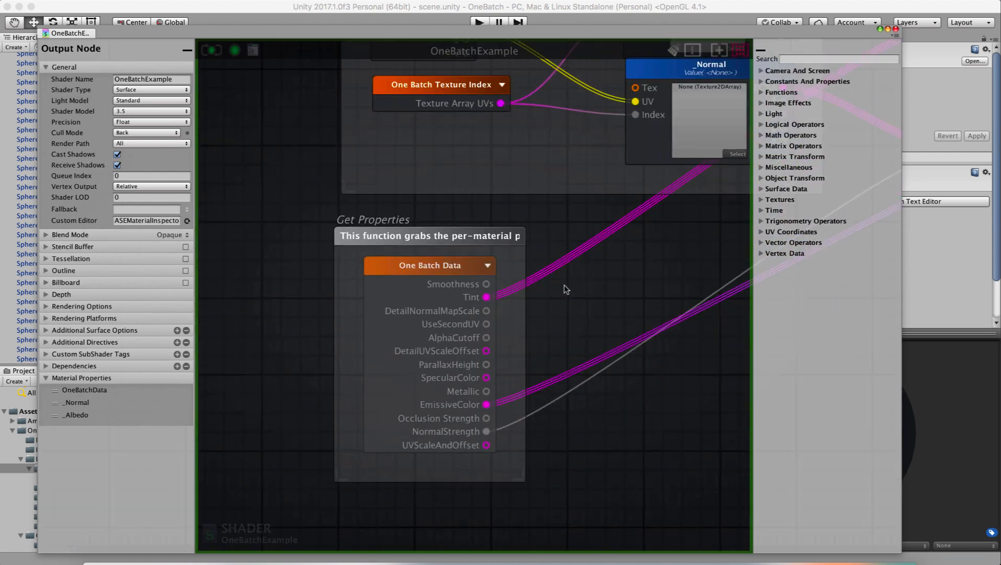
Open the One Batch Data node's OneBatchData function graph and zoom out.
left_click(427, 265)
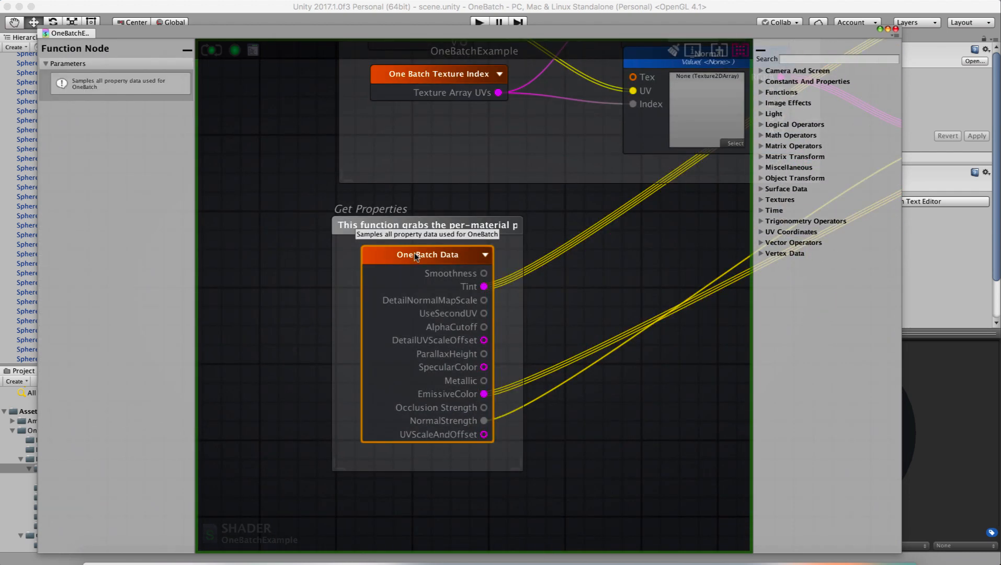
double_click(428, 254)
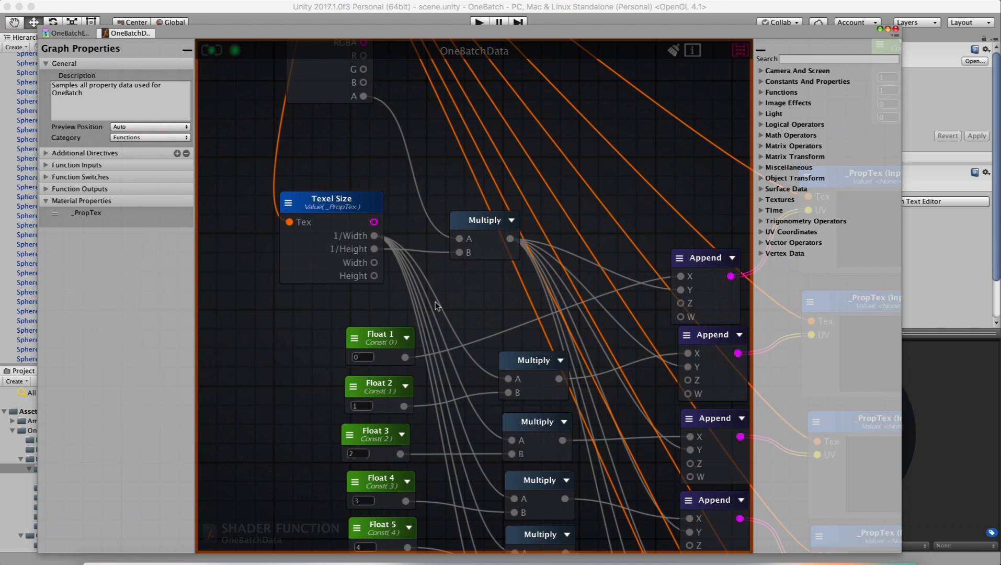
scroll("down", 3)
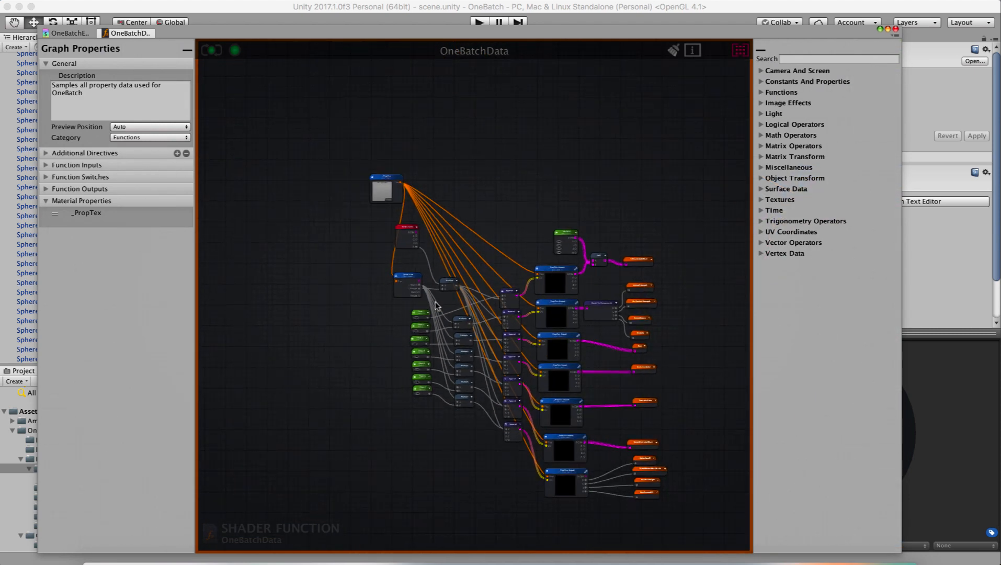
mouse_move(340, 114)
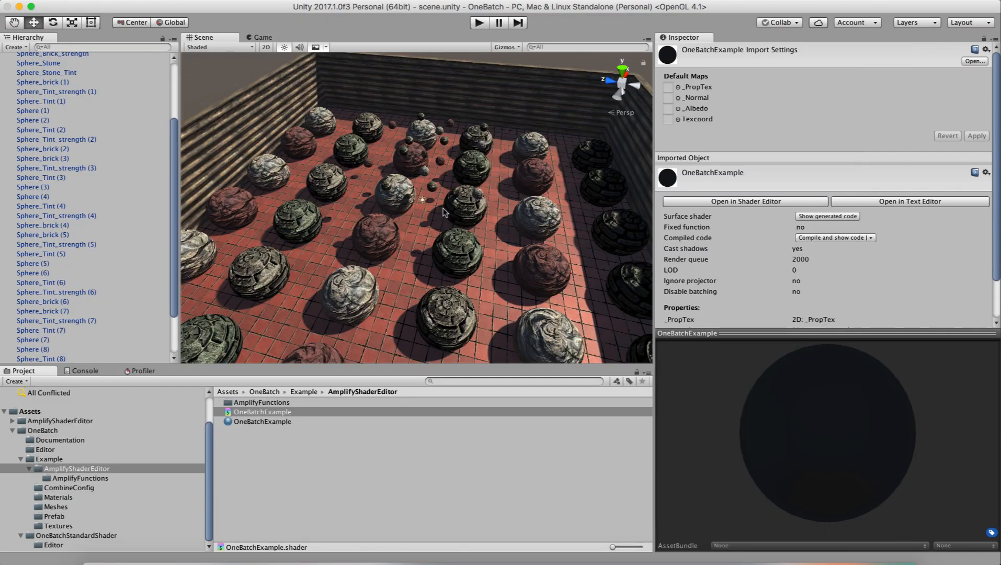
mouse_move(75, 489)
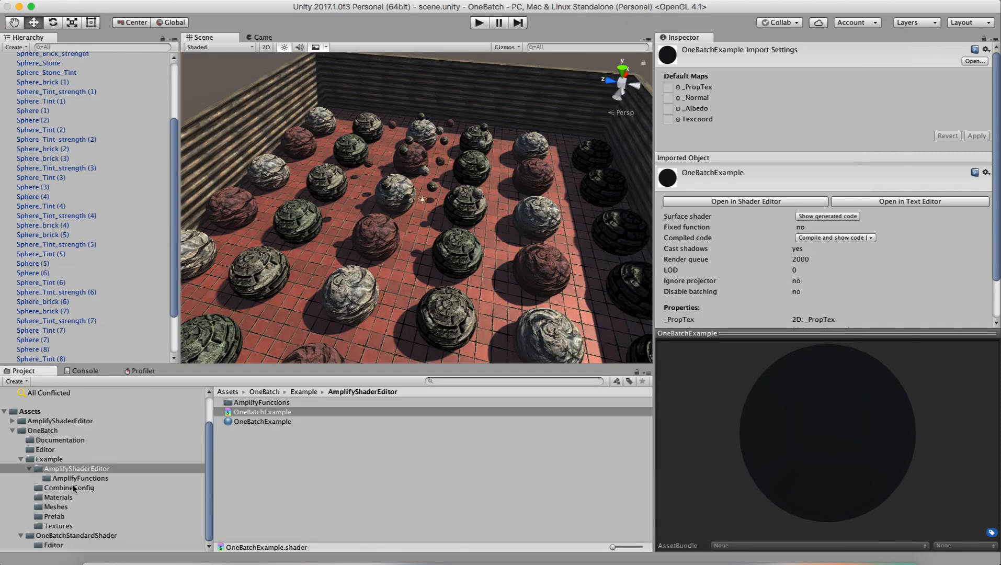
mouse_move(70, 494)
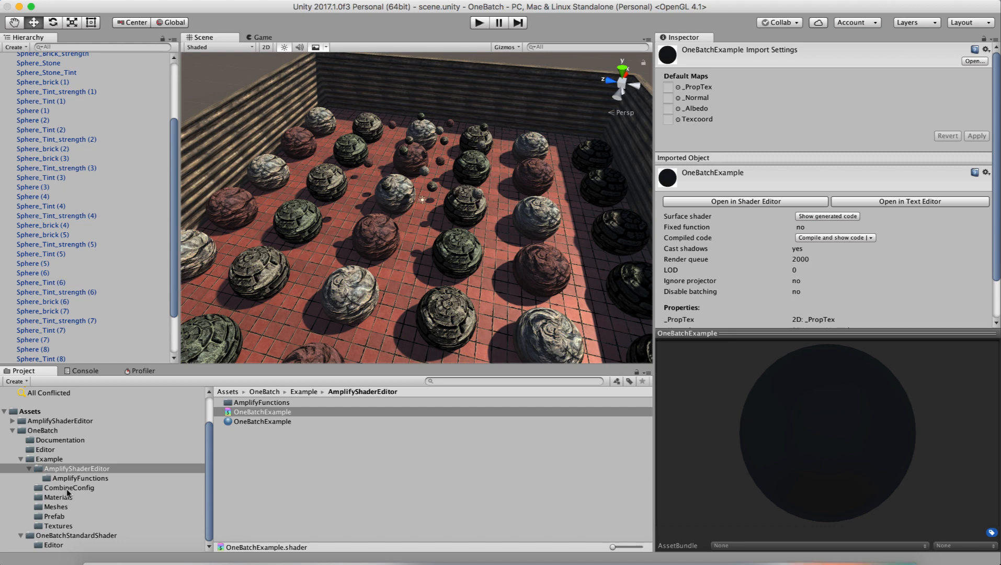
Show the Example folder's subfolders and scene in the Project window.
left_click(49, 458)
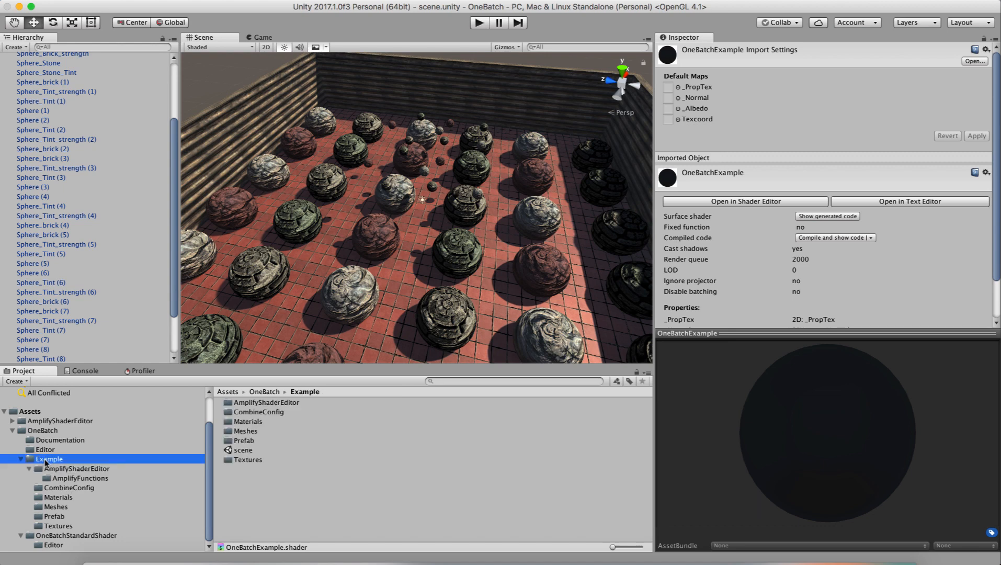